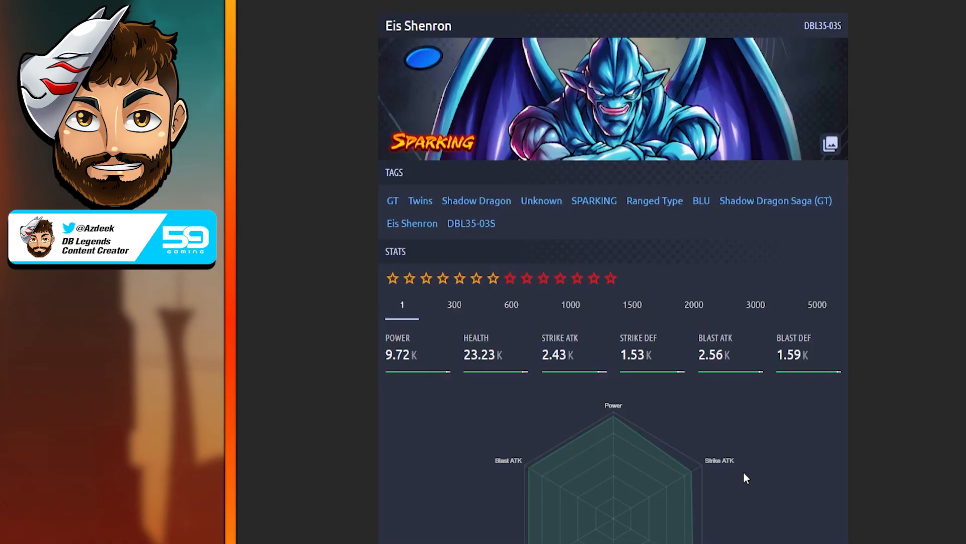
pyautogui.moveTo(753, 455)
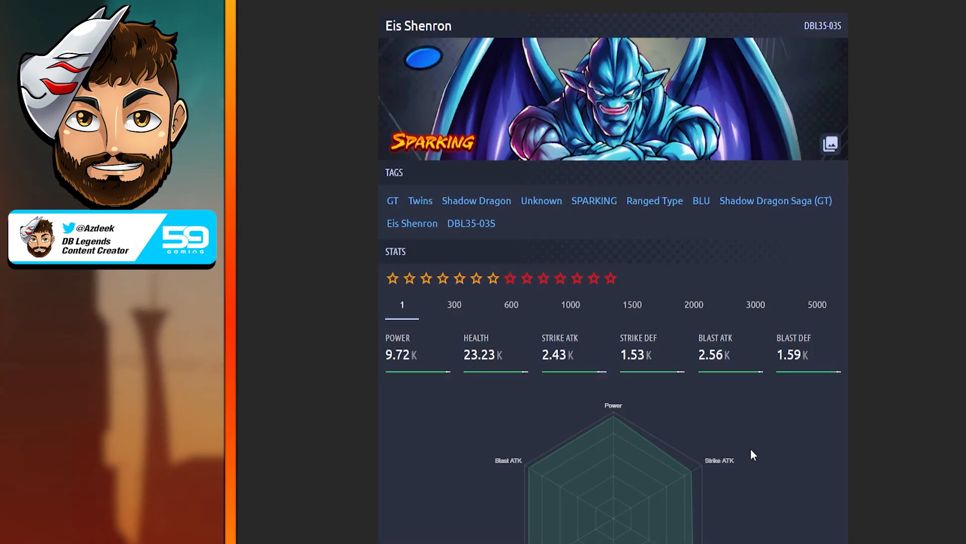
pyautogui.moveTo(815, 191)
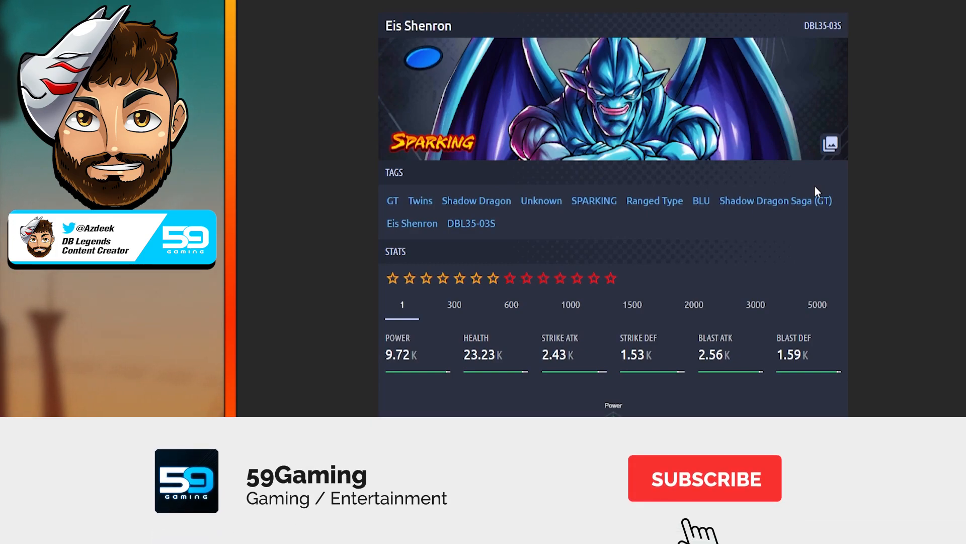
# Step: Scroll the Eis Shenron page past the stats chart to the Main and Unique Ability text
pyautogui.click(704, 478)
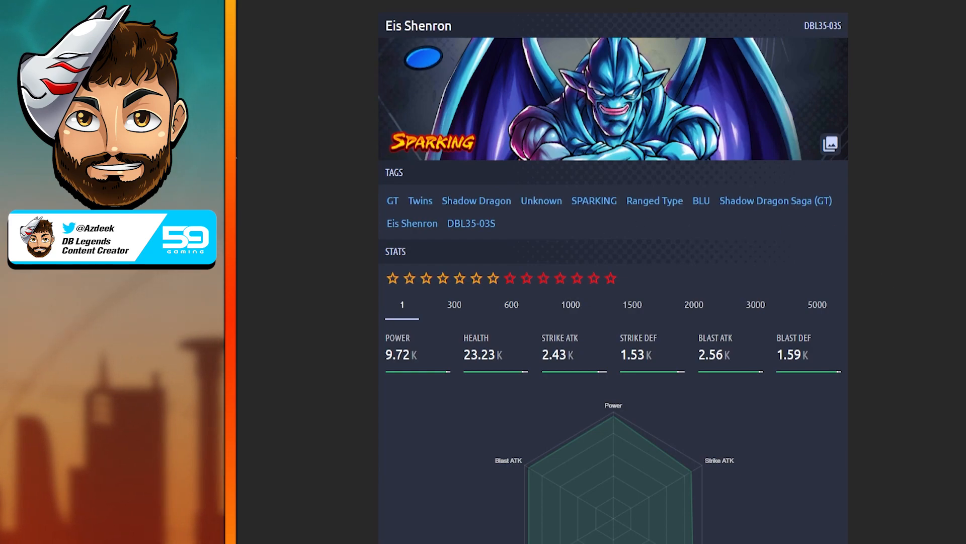
pyautogui.scroll(-3)
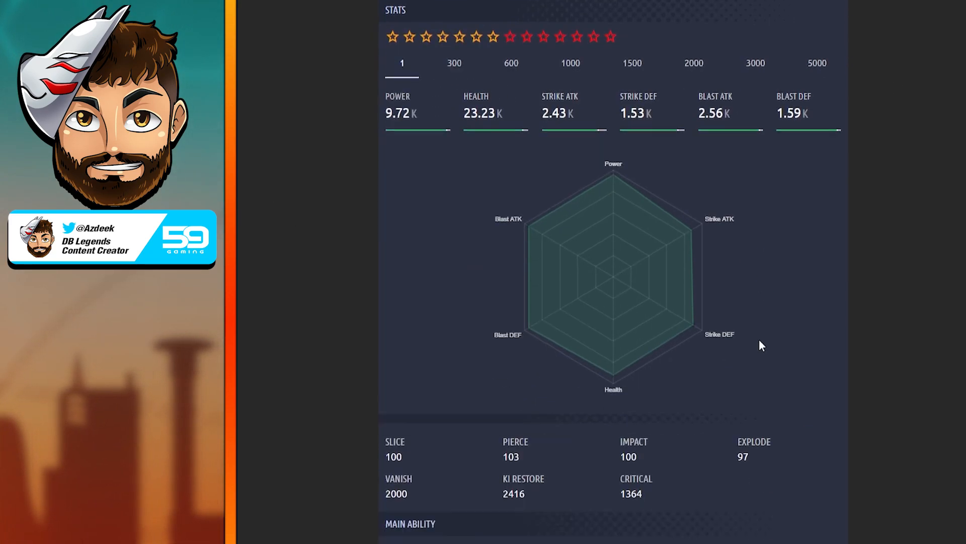
pyautogui.scroll(-3)
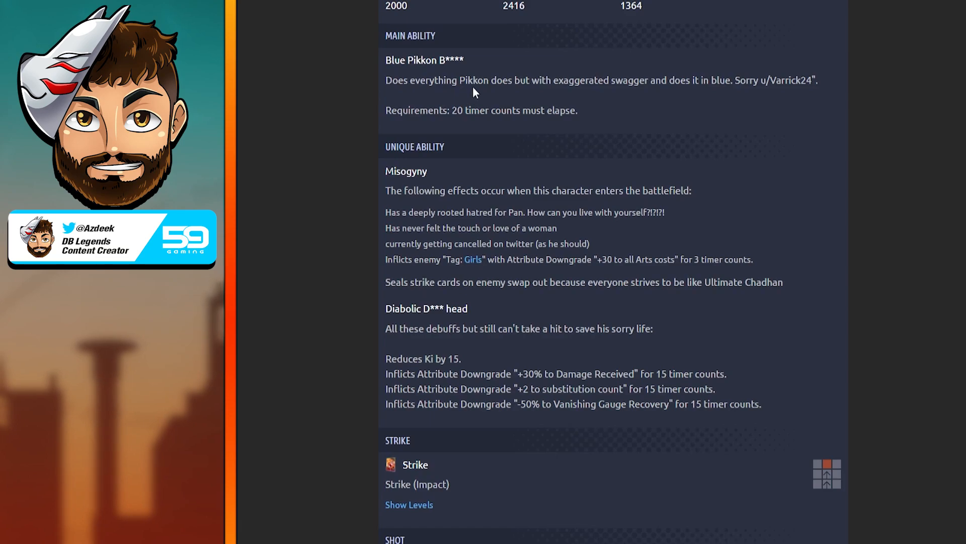
pyautogui.moveTo(641, 85)
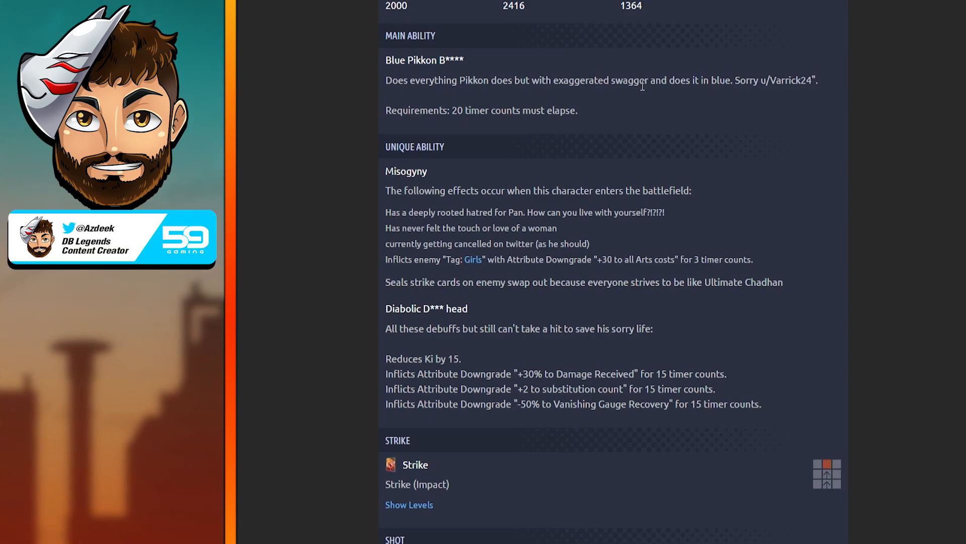
pyautogui.moveTo(709, 80)
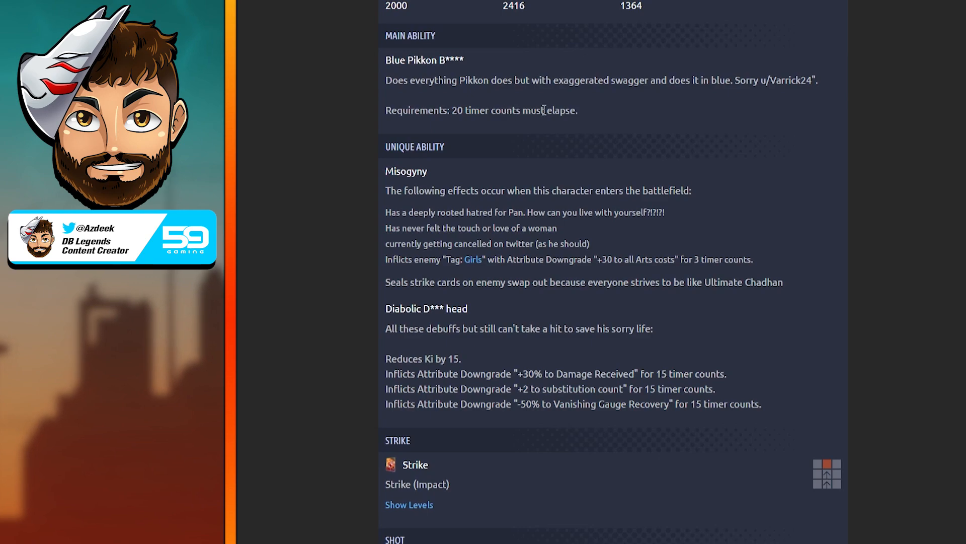
pyautogui.moveTo(361, 167)
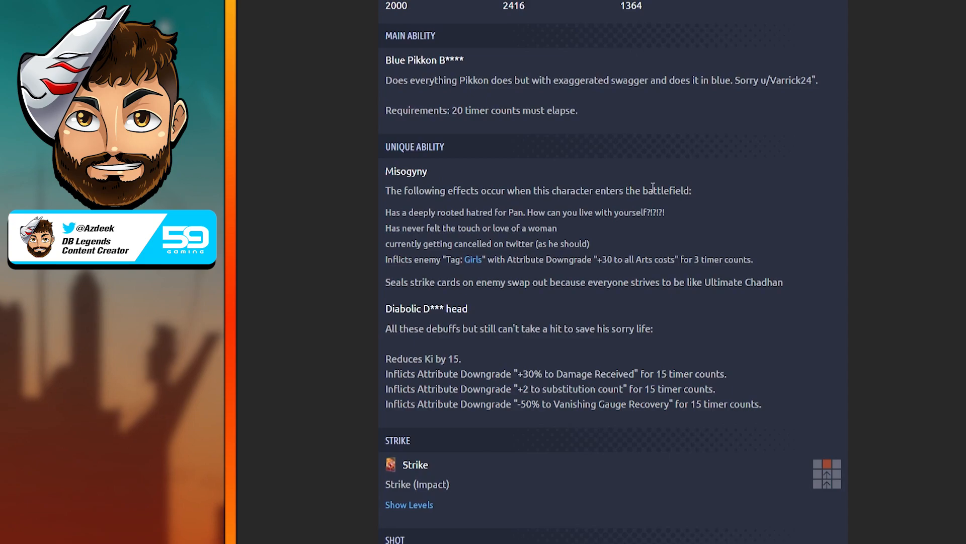
pyautogui.moveTo(428, 216)
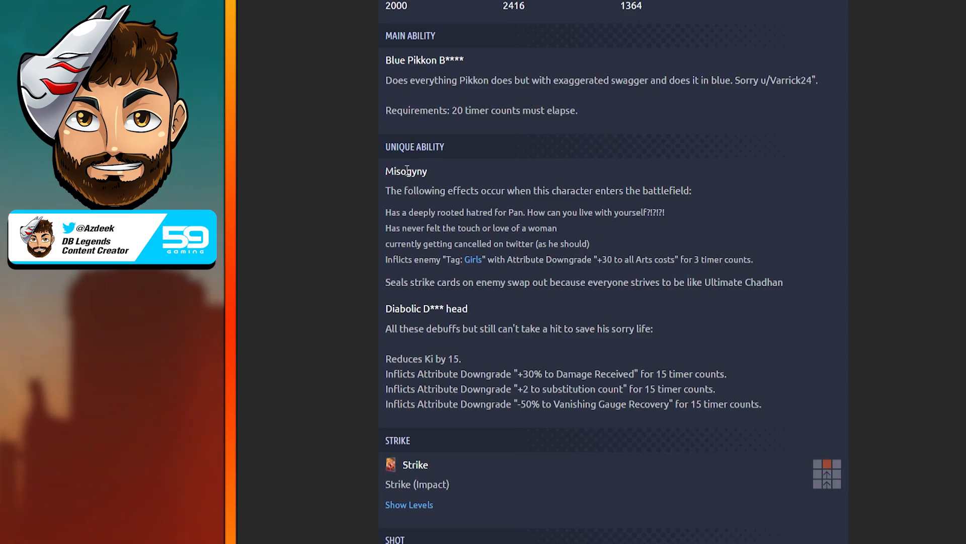
pyautogui.moveTo(472, 270)
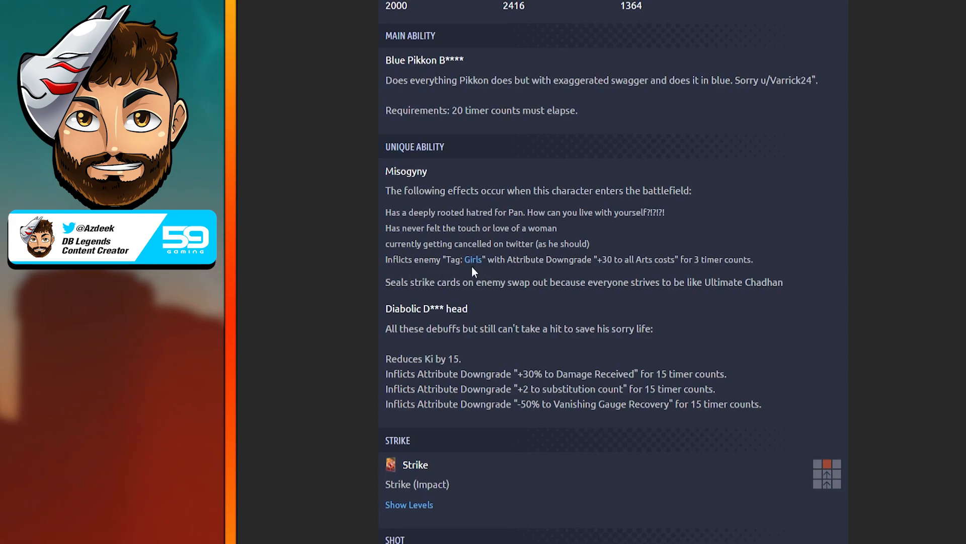
pyautogui.moveTo(468, 277)
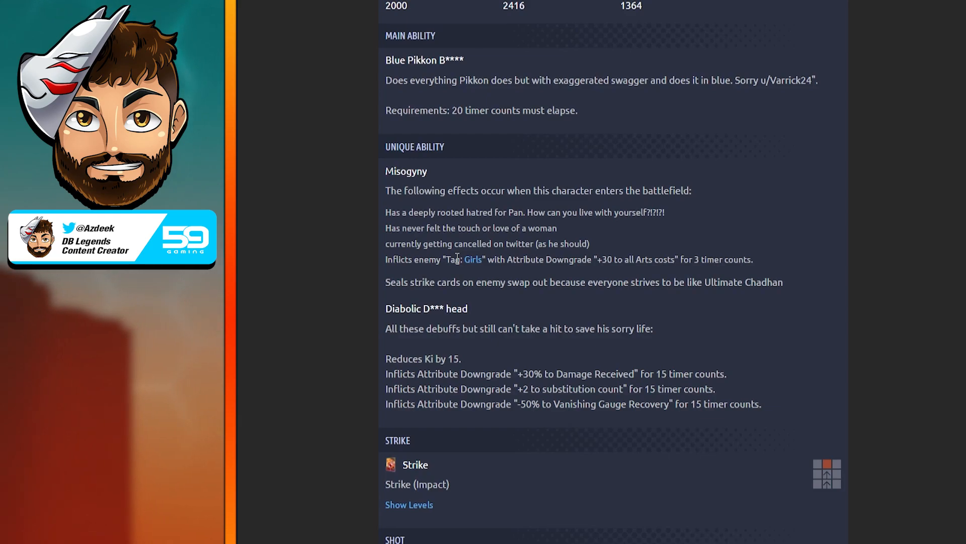
pyautogui.moveTo(533, 272)
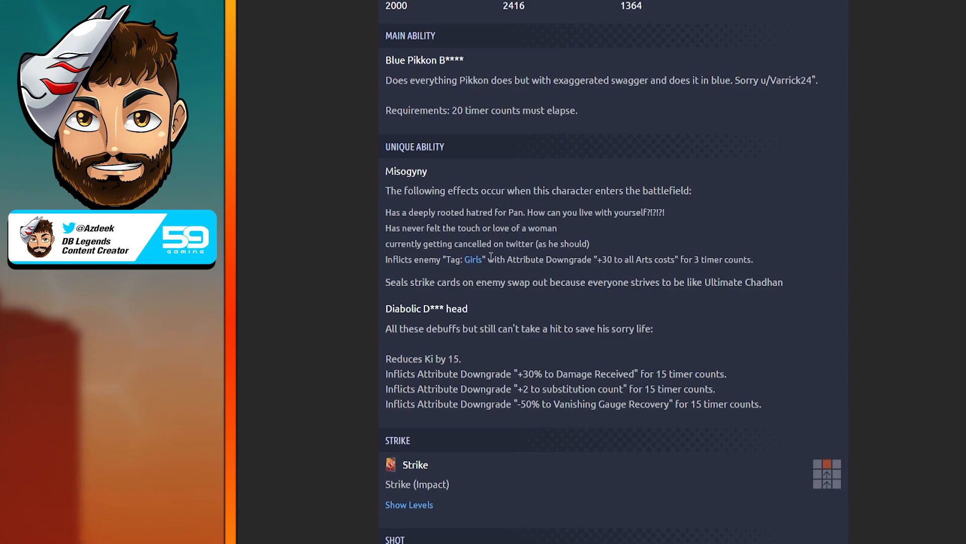
pyautogui.moveTo(485, 277)
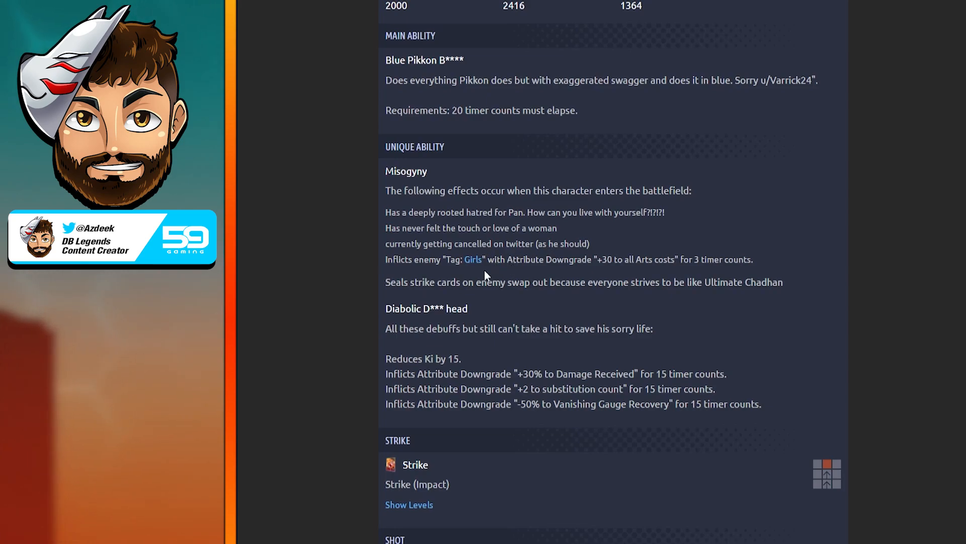
pyautogui.moveTo(566, 260)
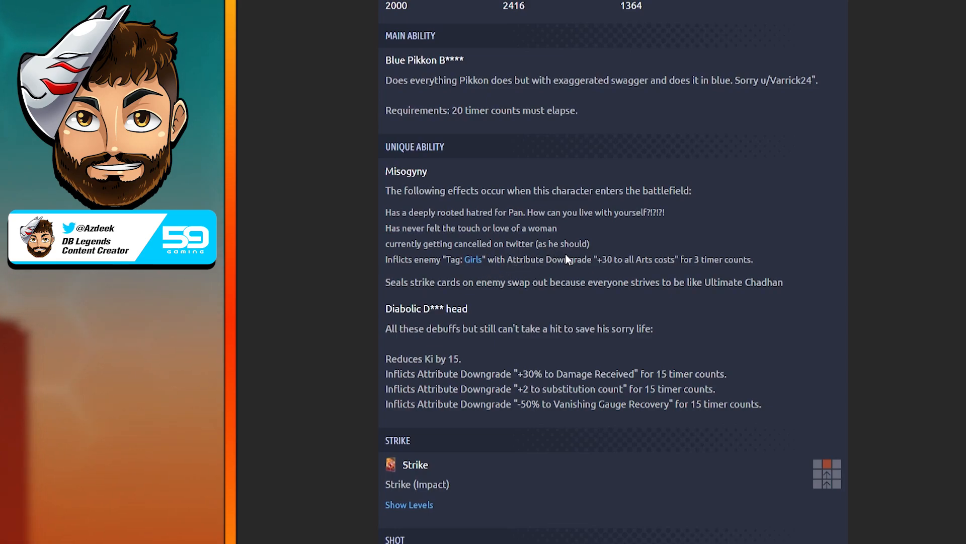
pyautogui.moveTo(757, 240)
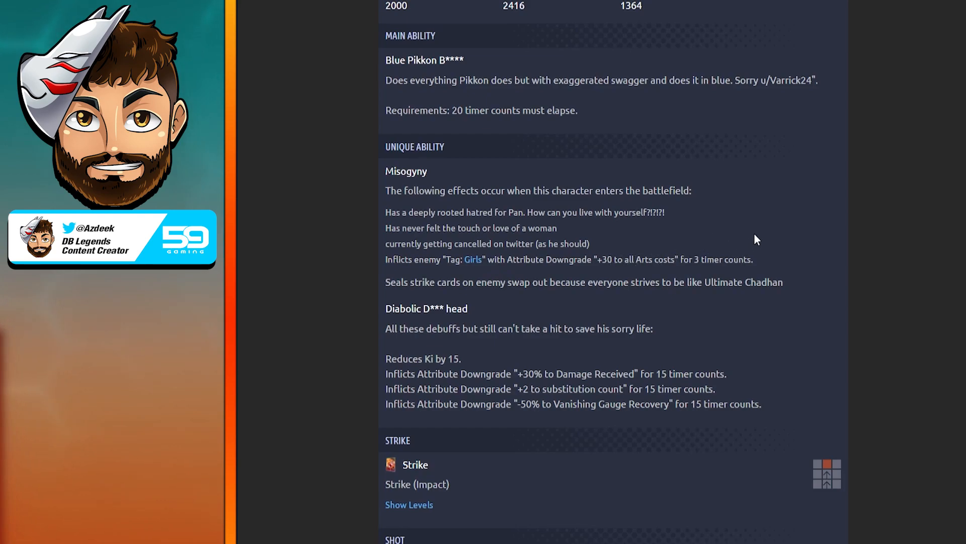
pyautogui.moveTo(406, 297)
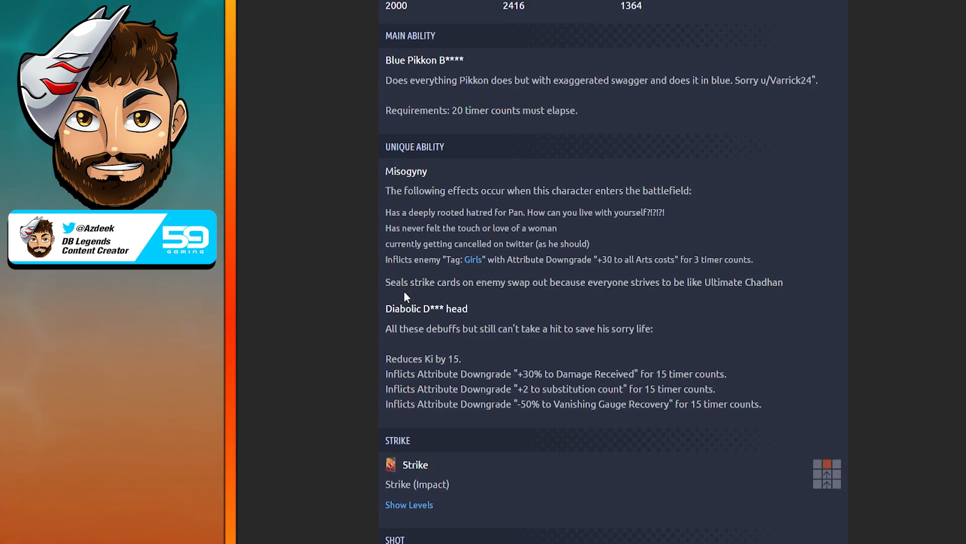
pyautogui.moveTo(539, 301)
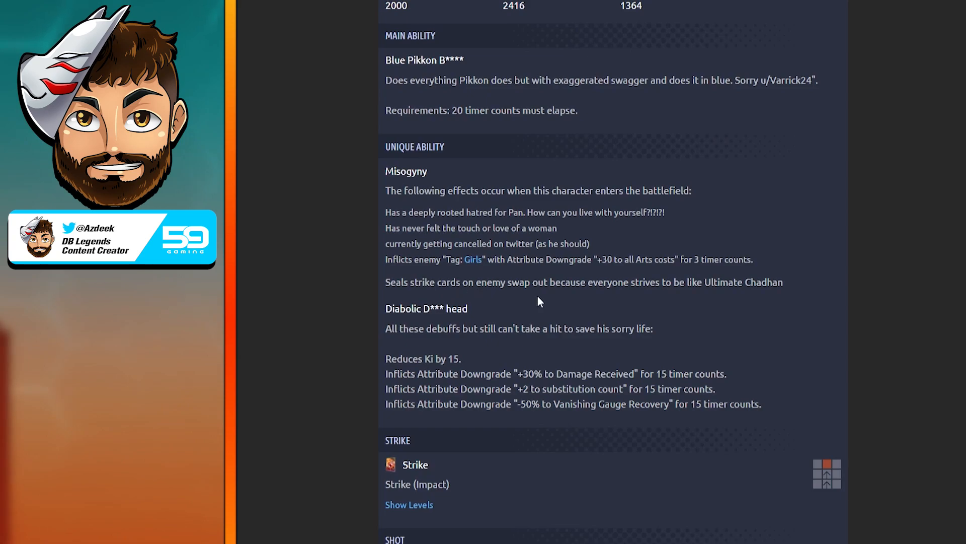
pyautogui.moveTo(625, 296)
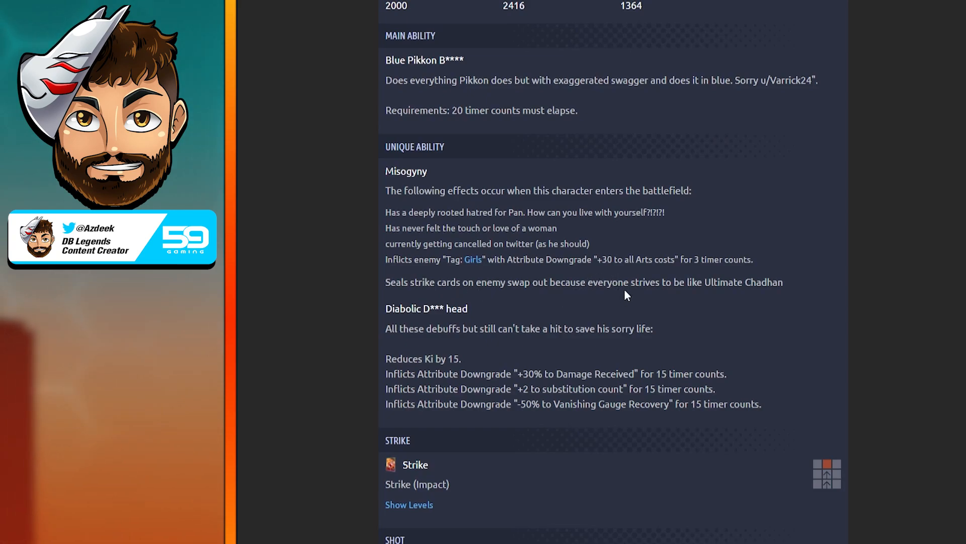
pyautogui.moveTo(706, 282)
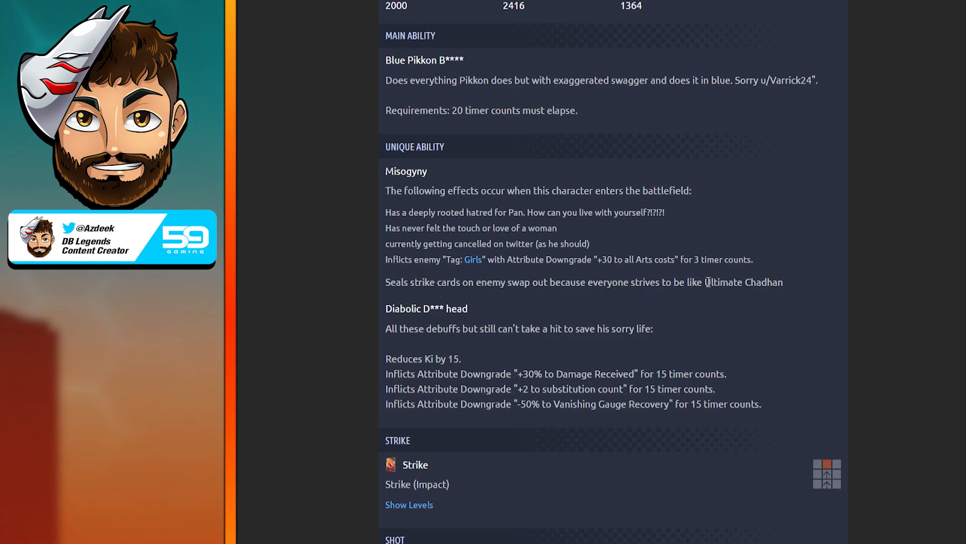
pyautogui.moveTo(826, 300)
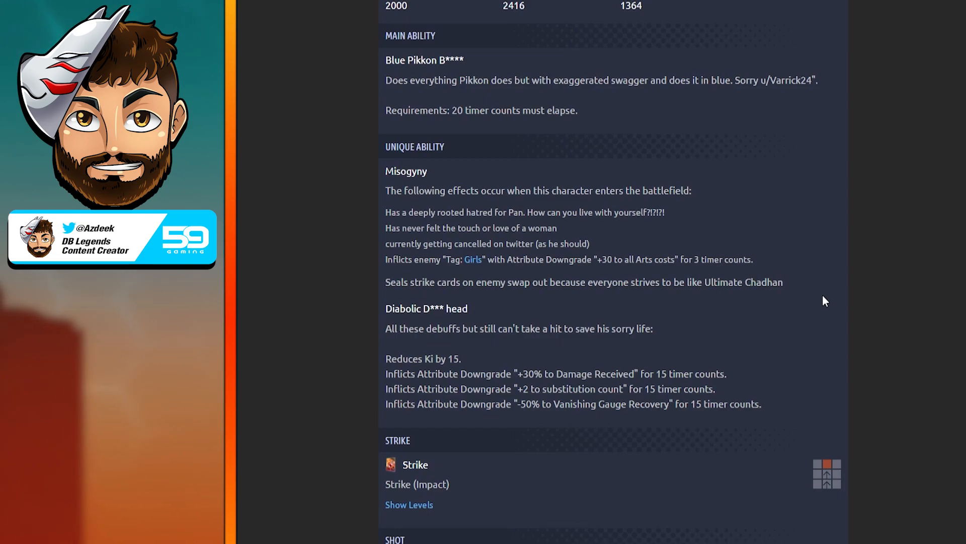
pyautogui.moveTo(716, 225)
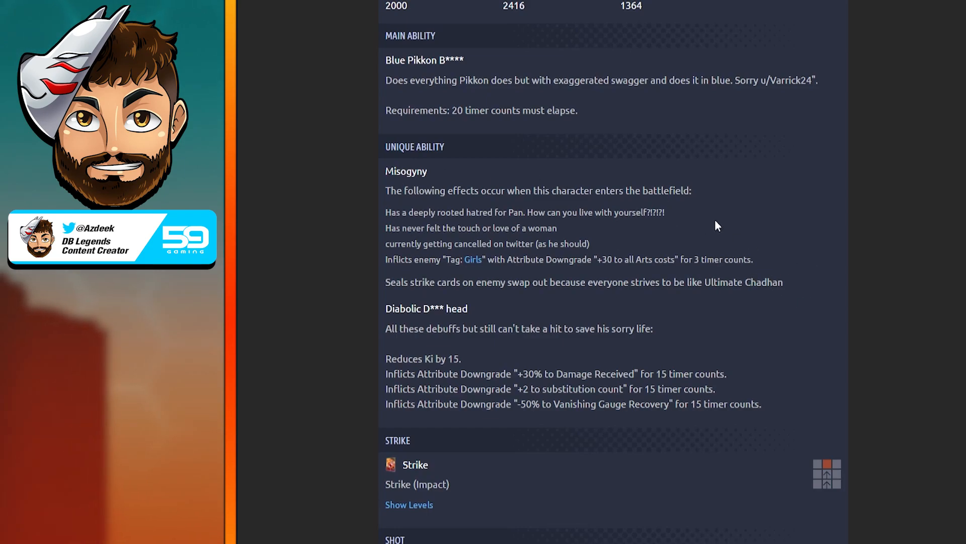
pyautogui.moveTo(721, 283)
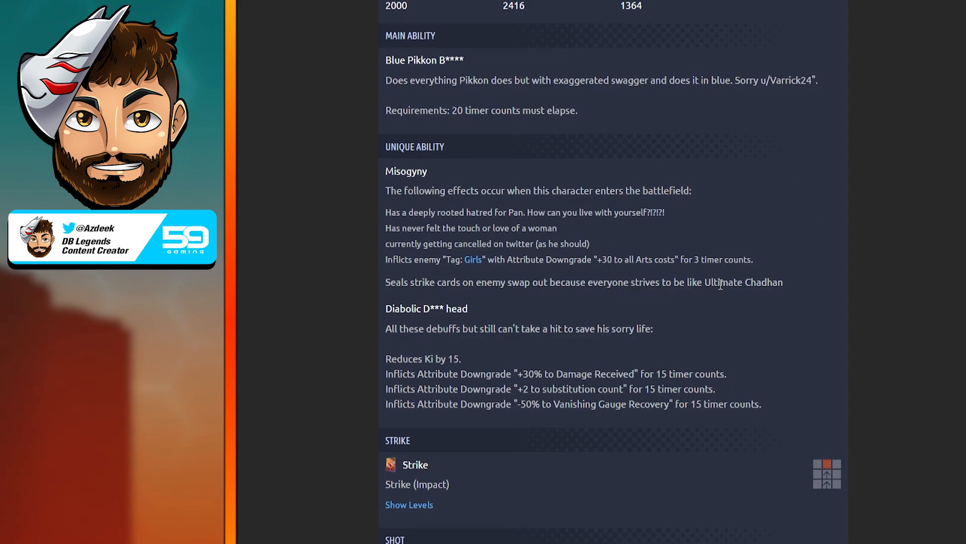
pyautogui.scroll(3)
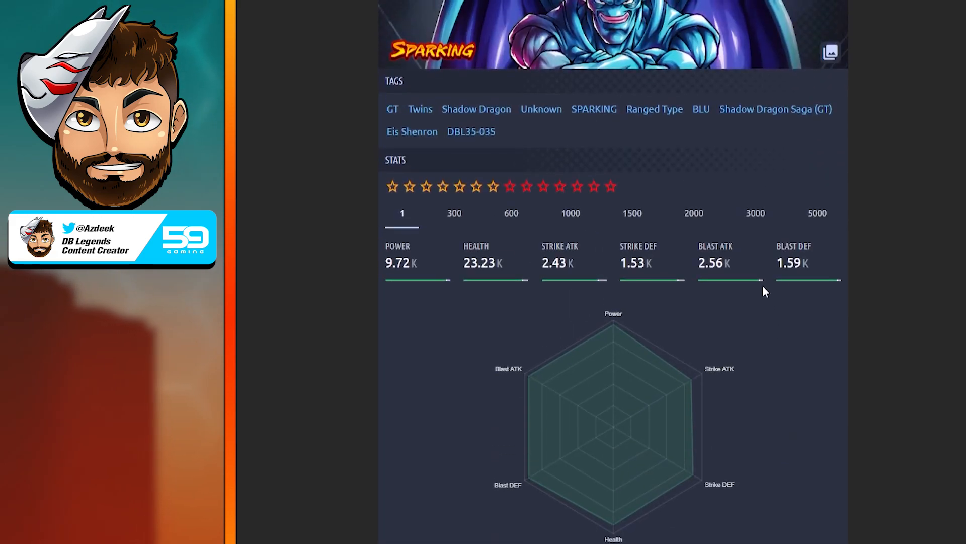
pyautogui.scroll(-3)
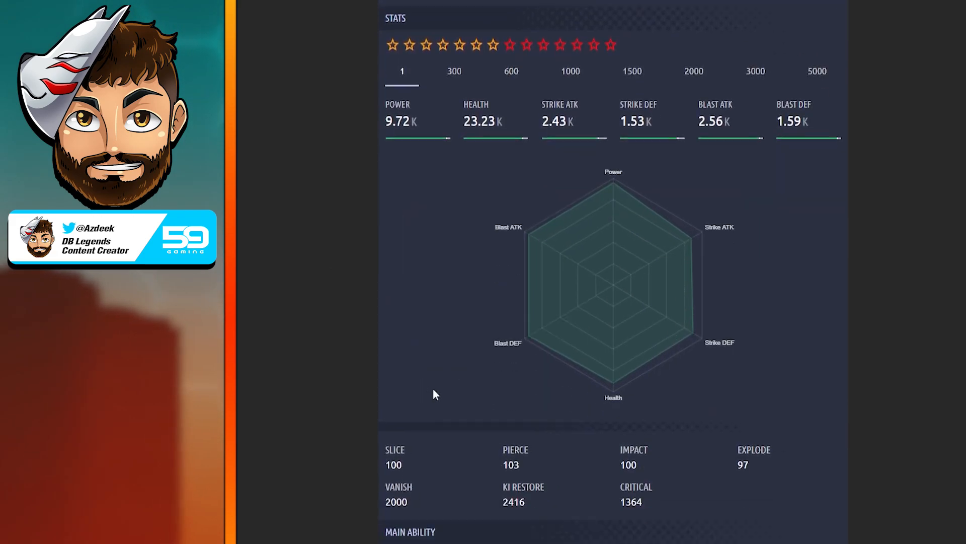
pyautogui.scroll(-3)
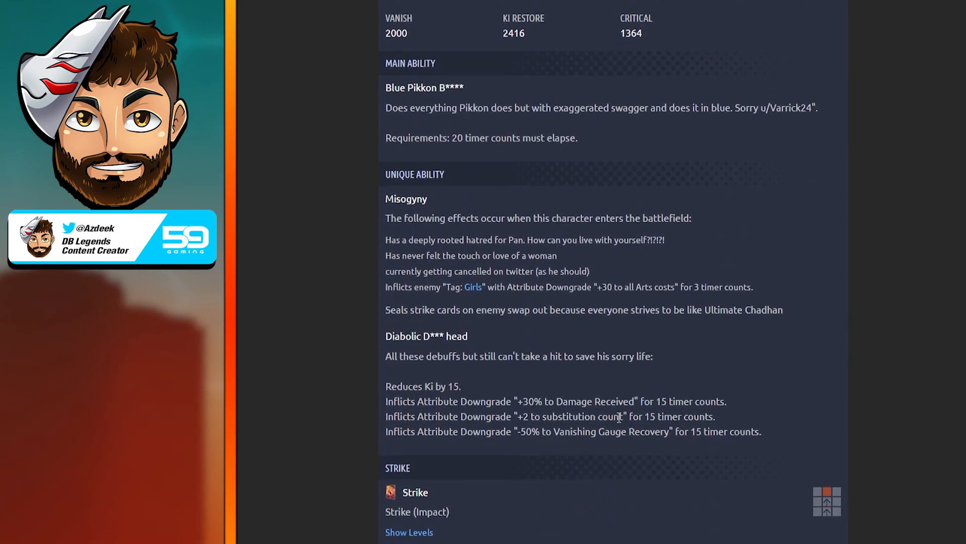
pyautogui.scroll(-3)
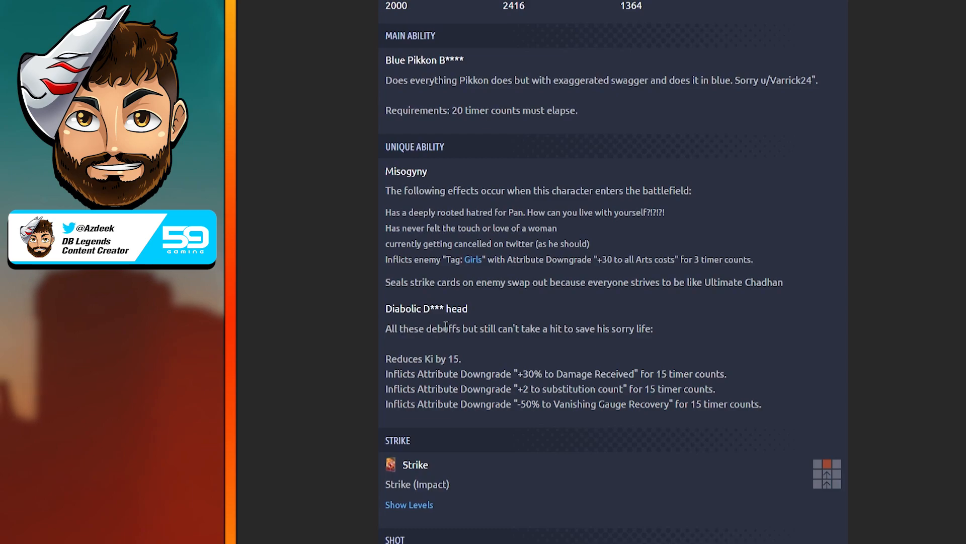
pyautogui.moveTo(528, 343)
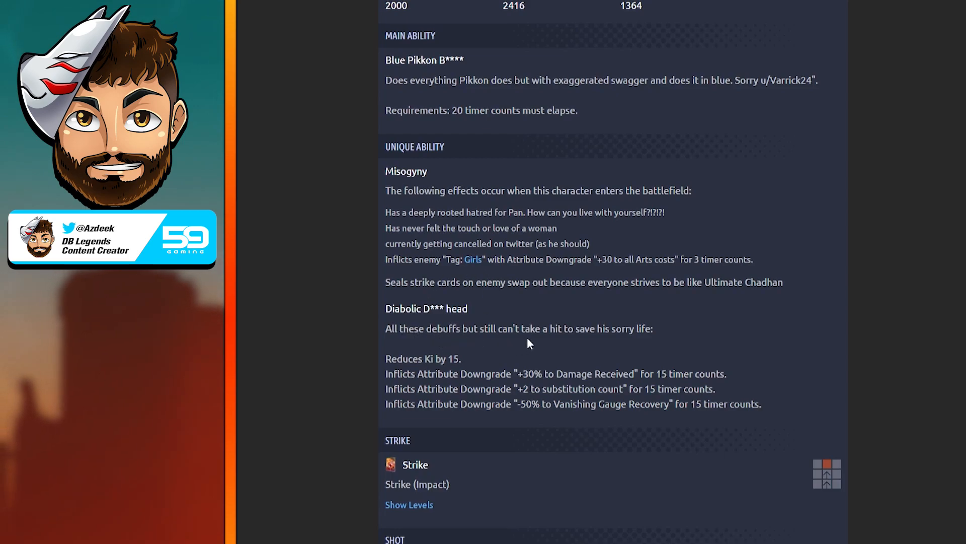
pyautogui.moveTo(643, 332)
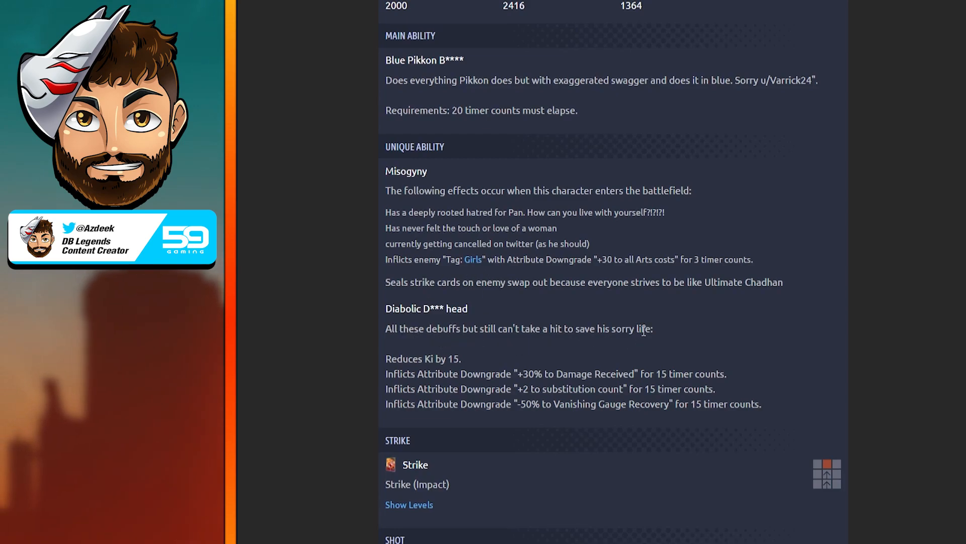
pyautogui.moveTo(562, 316)
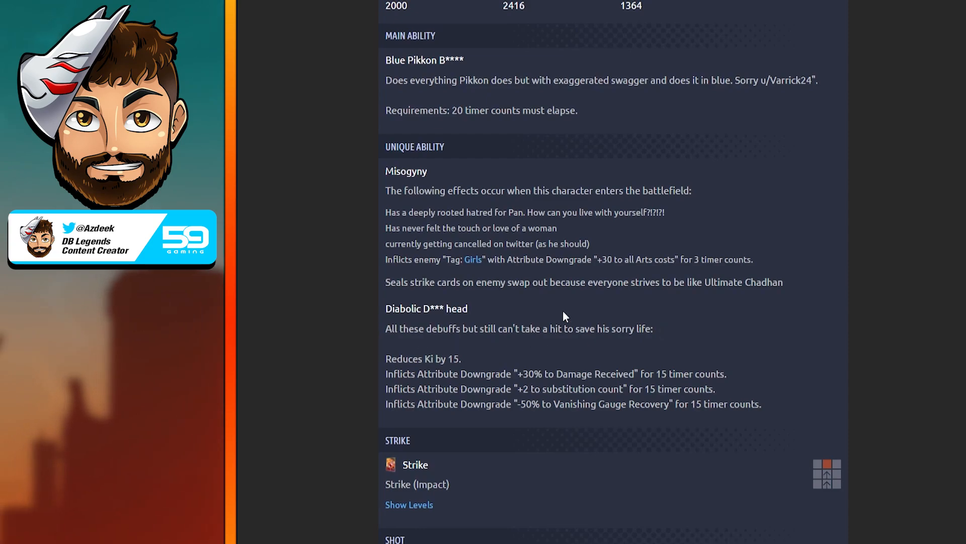
pyautogui.moveTo(725, 408)
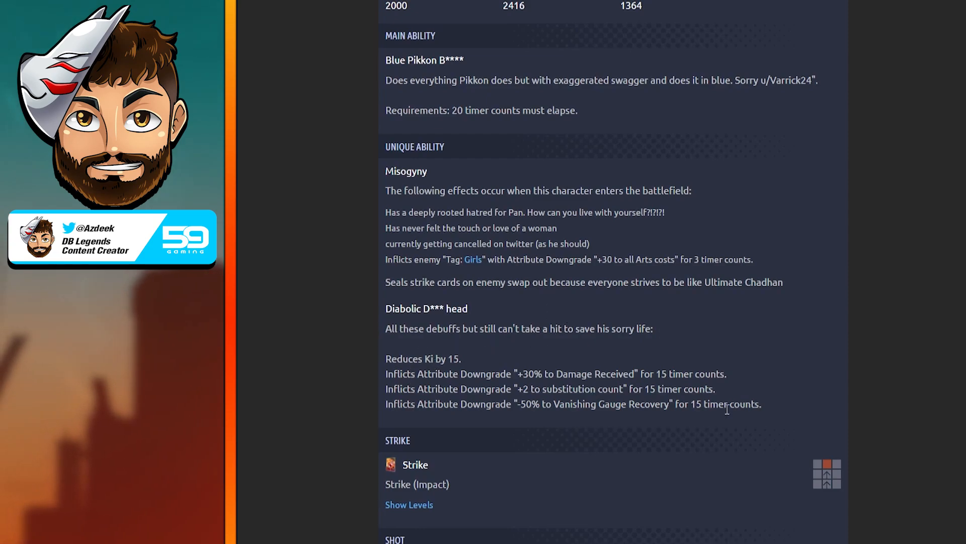
pyautogui.scroll(-3)
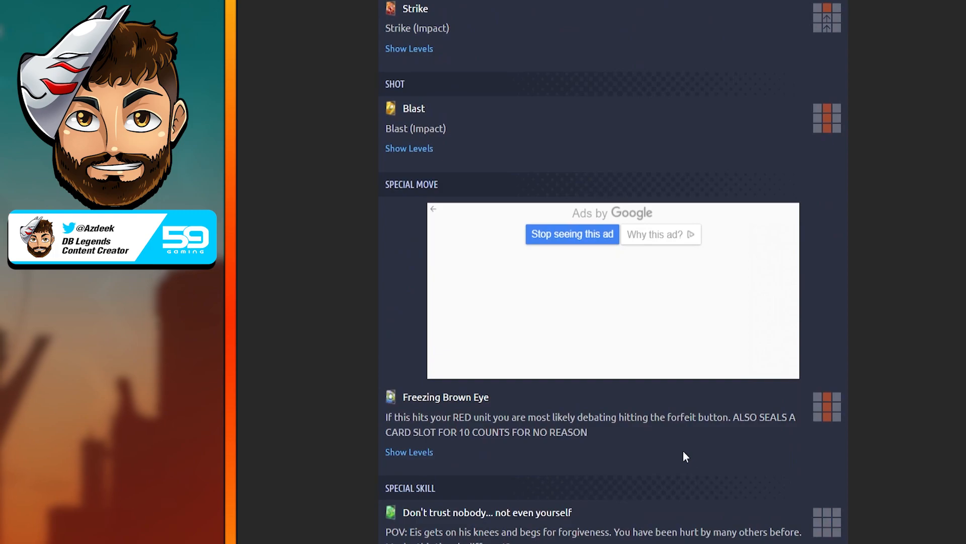
pyautogui.moveTo(571, 401)
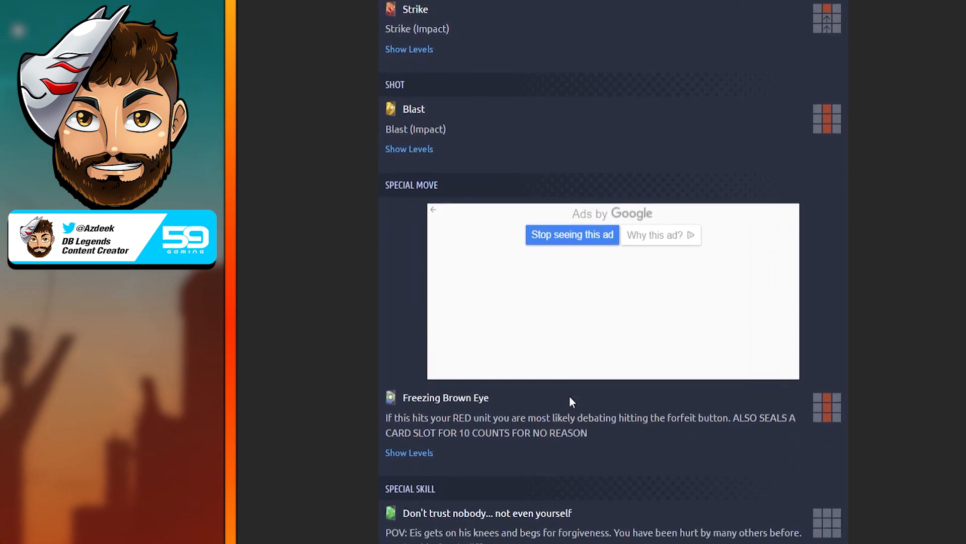
pyautogui.scroll(-3)
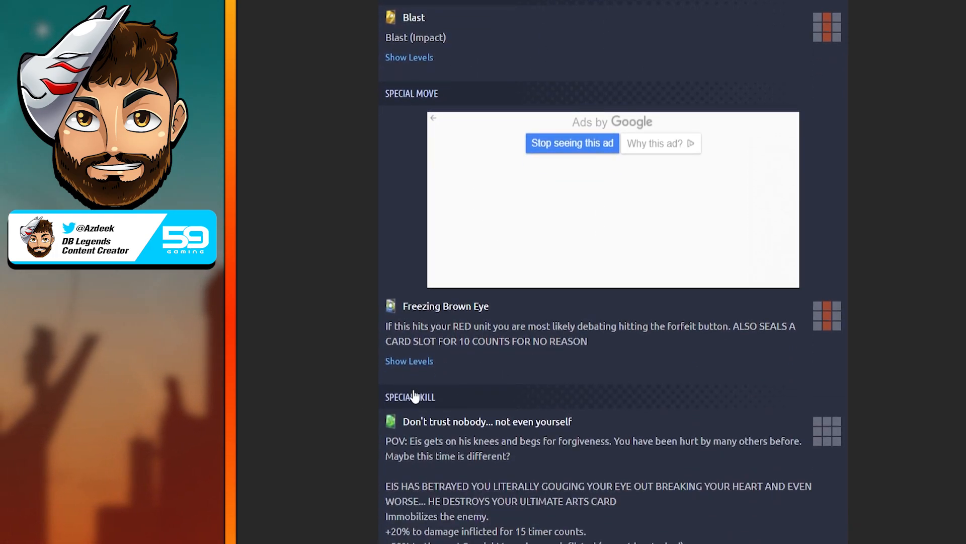
pyautogui.moveTo(413, 351)
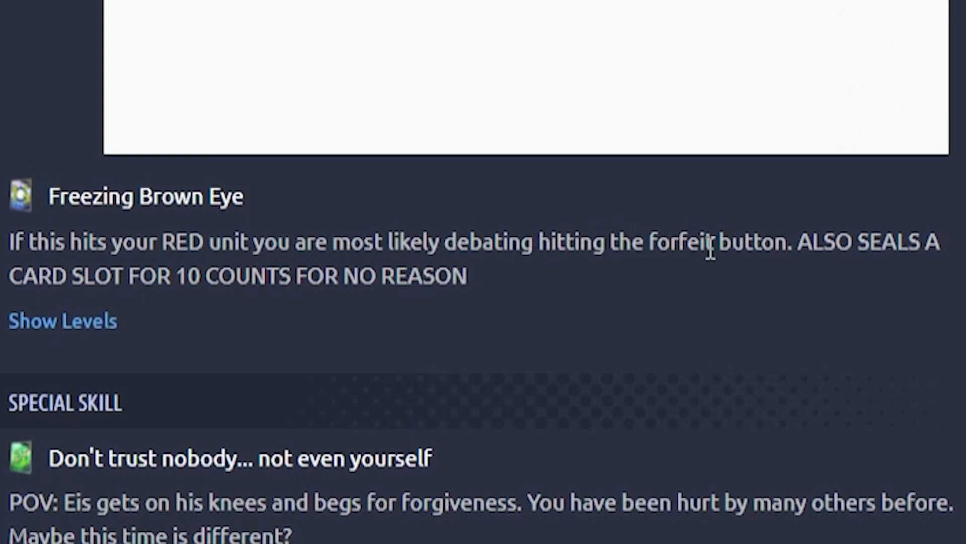
pyautogui.moveTo(546, 311)
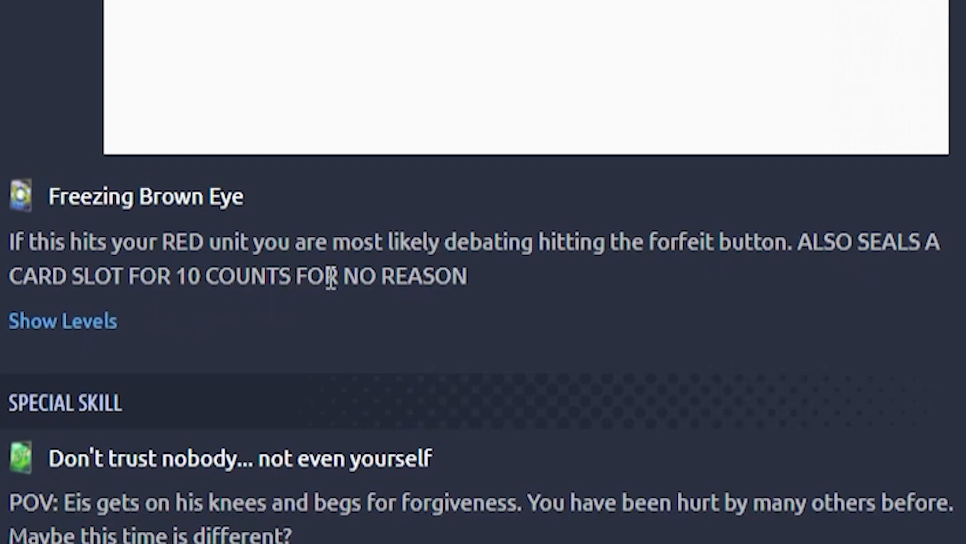
pyautogui.moveTo(398, 305)
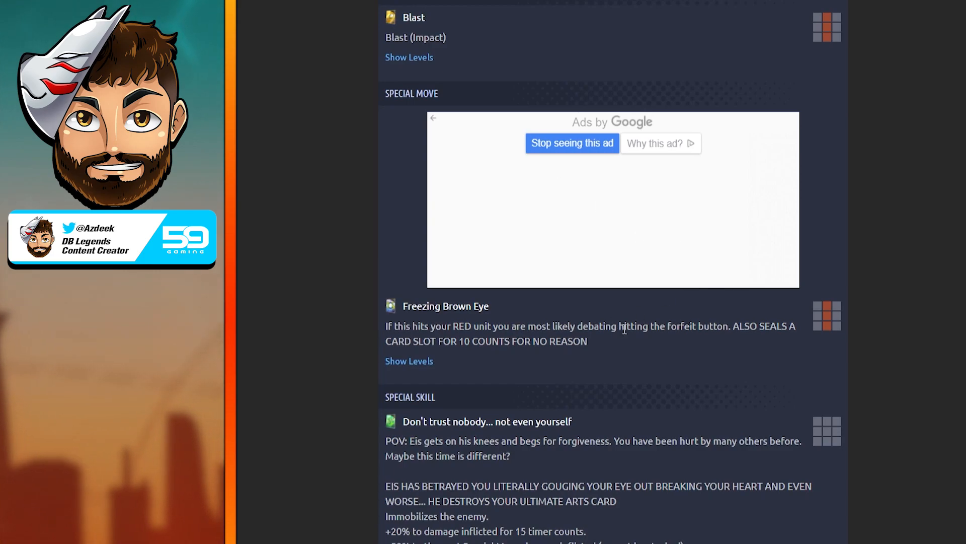
pyautogui.moveTo(459, 323)
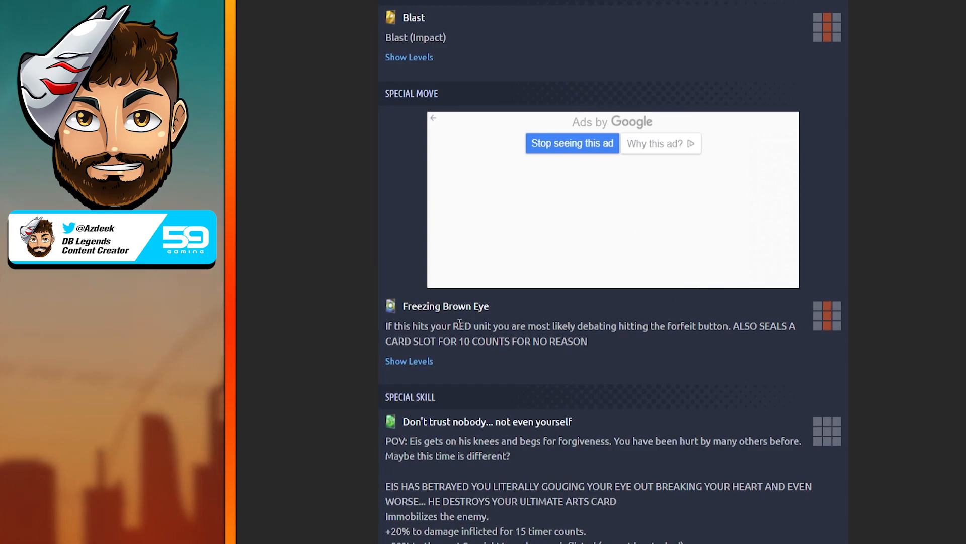
# Step: Scroll to Eis Shenron's Art Cards Held and the 'Upper Hand' and 'False Allegiance' abilities
pyautogui.scroll(-3)
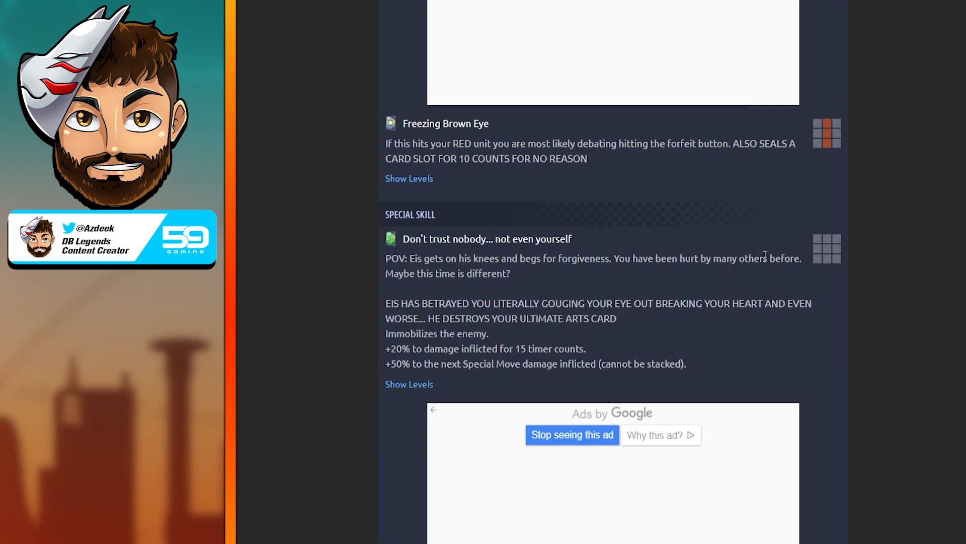
pyautogui.moveTo(529, 269)
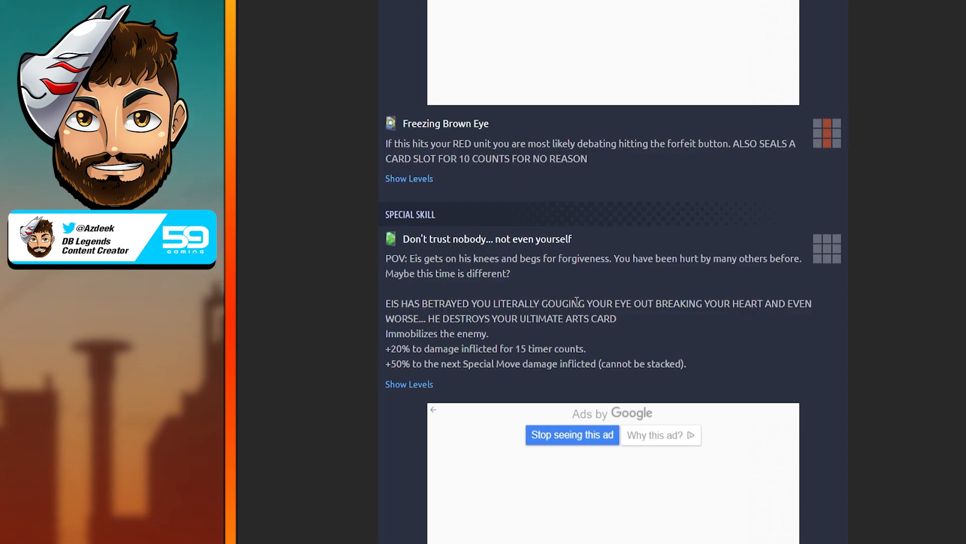
pyautogui.moveTo(751, 308)
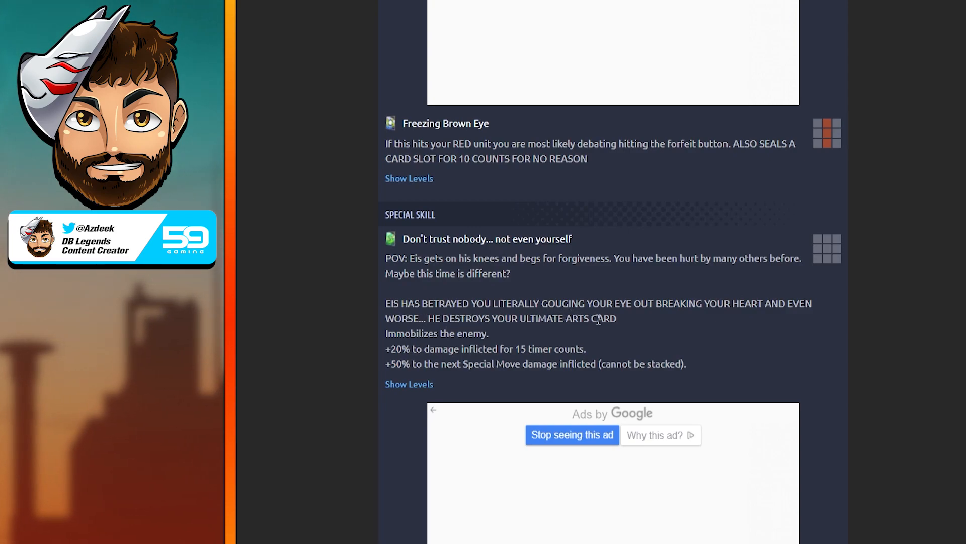
pyautogui.moveTo(639, 340)
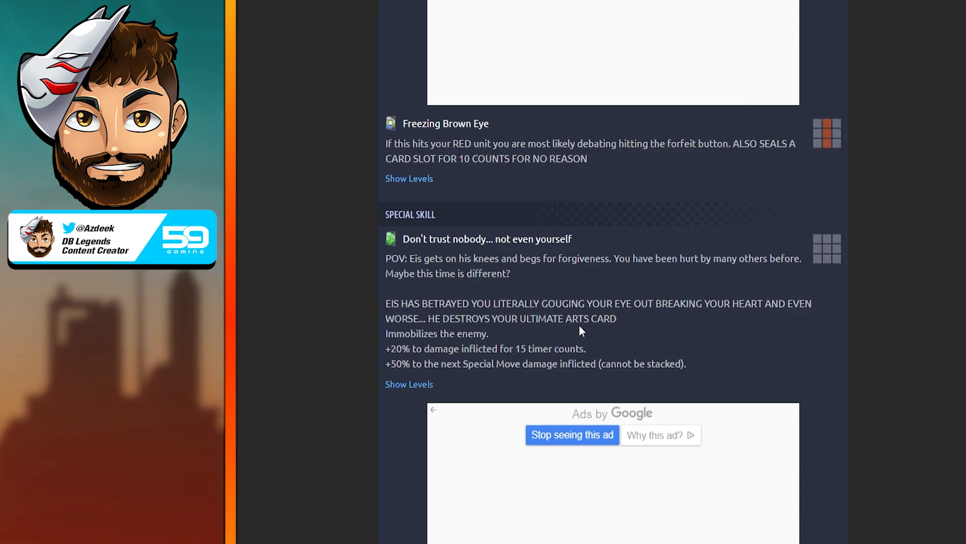
pyautogui.moveTo(475, 333)
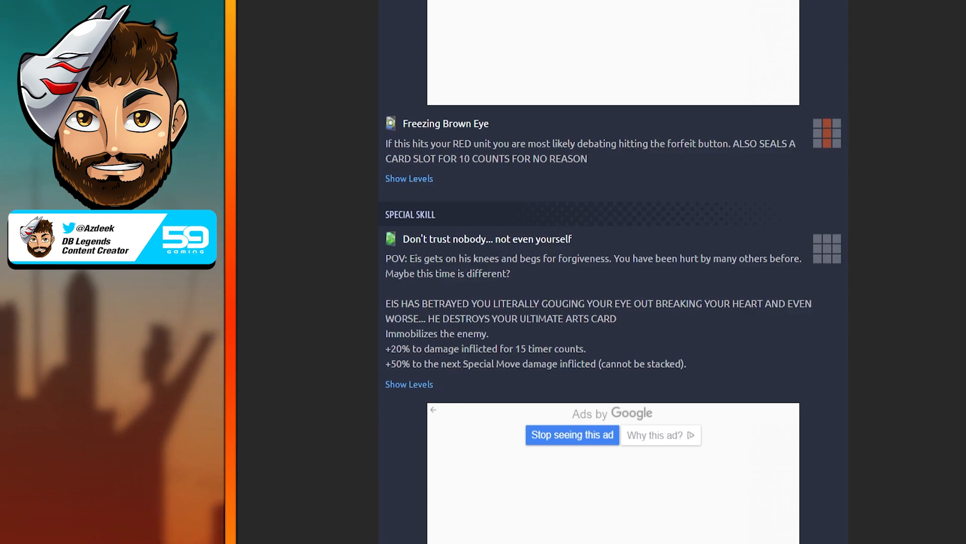
pyautogui.scroll(-3)
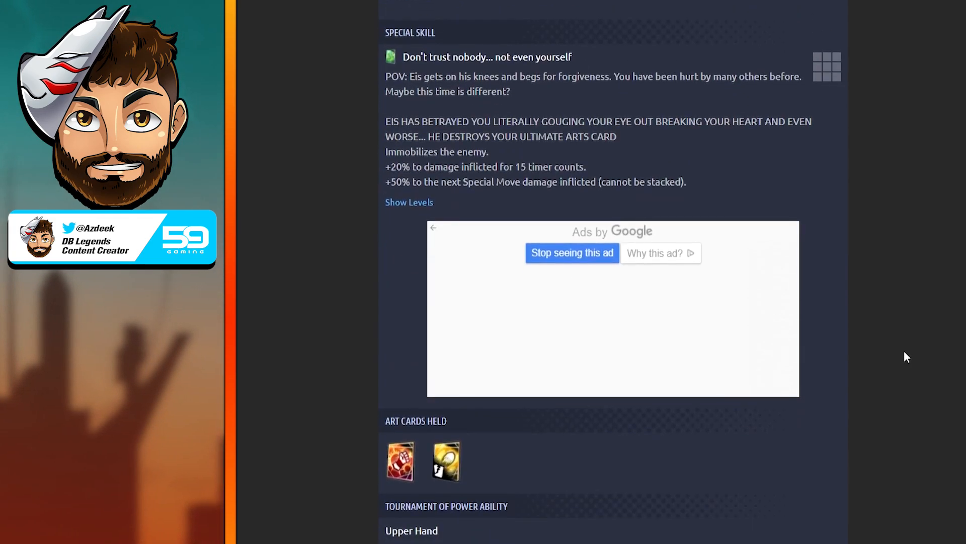
pyautogui.scroll(-3)
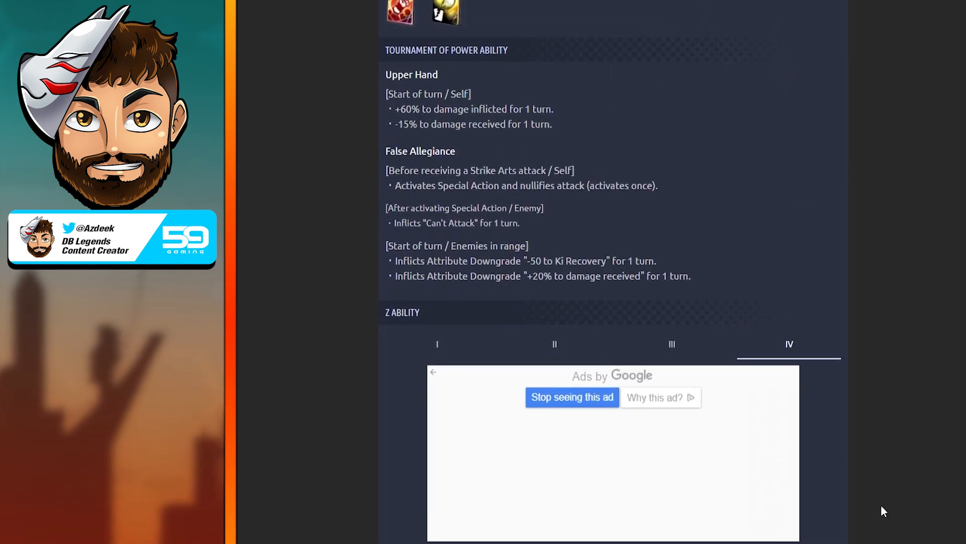
pyautogui.scroll(3)
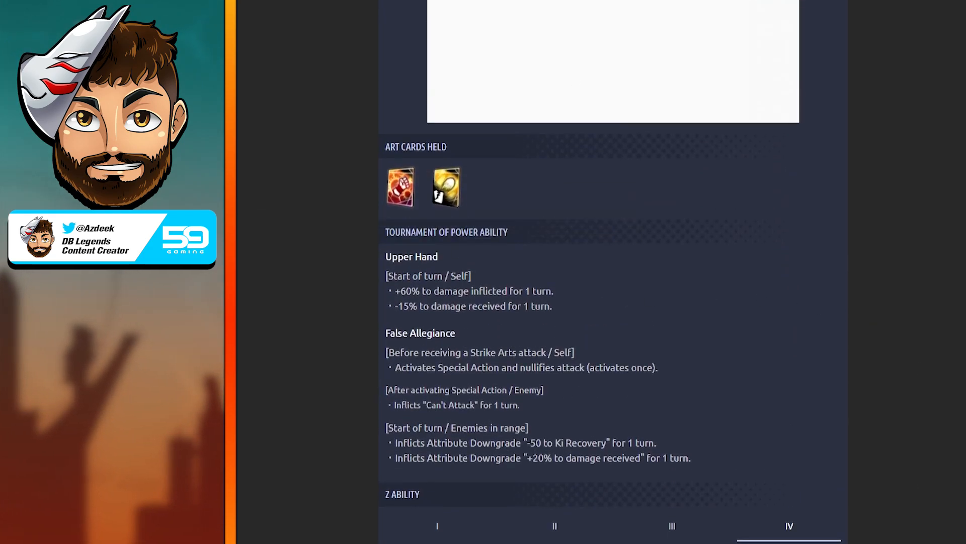
pyautogui.scroll(-3)
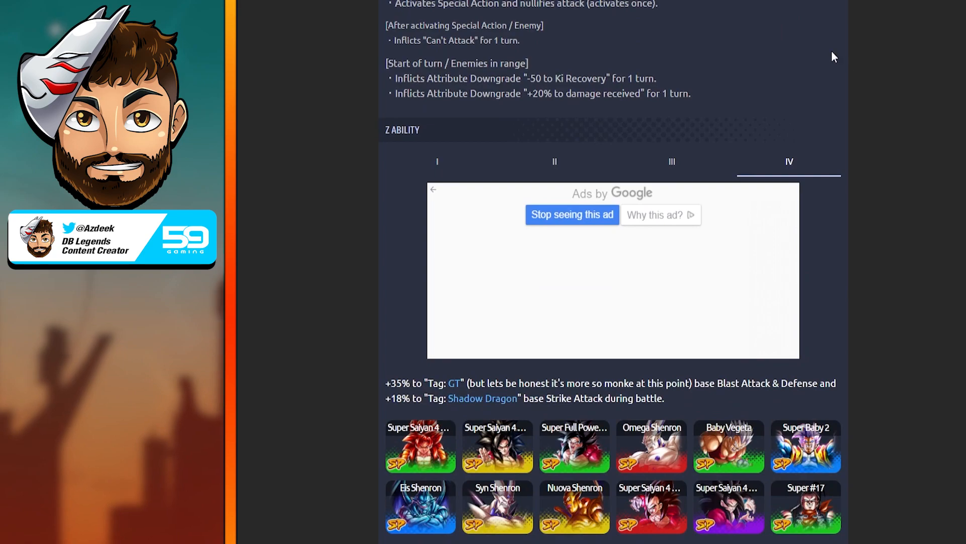
pyautogui.moveTo(399, 395)
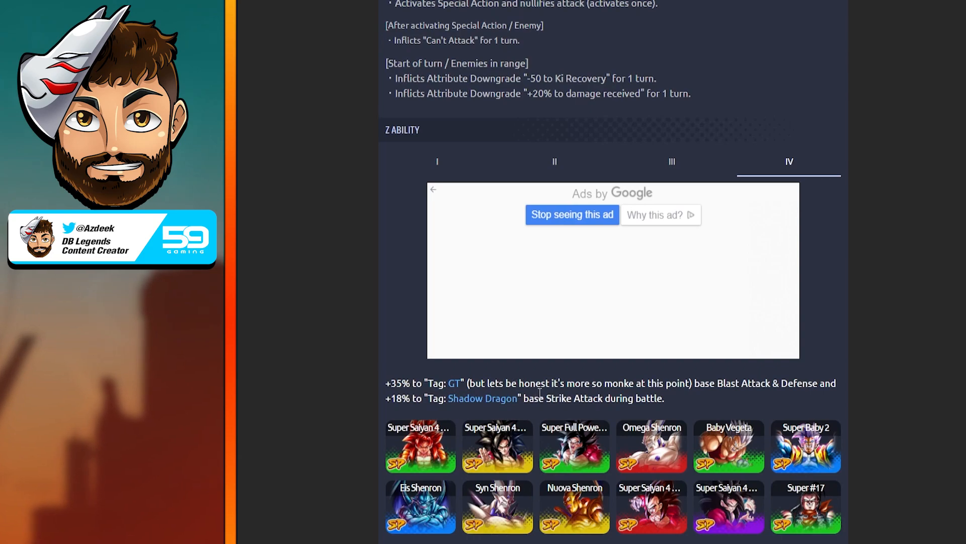
pyautogui.moveTo(623, 422)
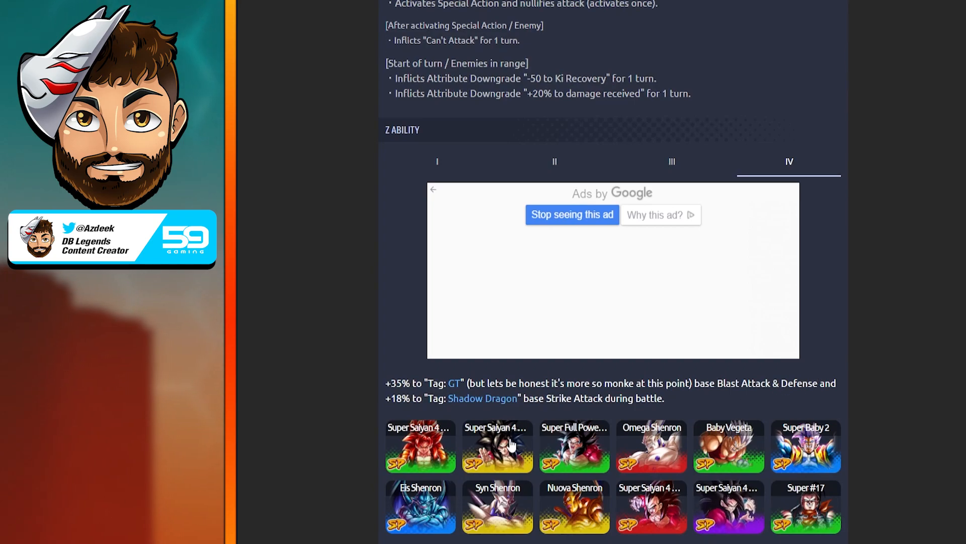
pyautogui.moveTo(418, 411)
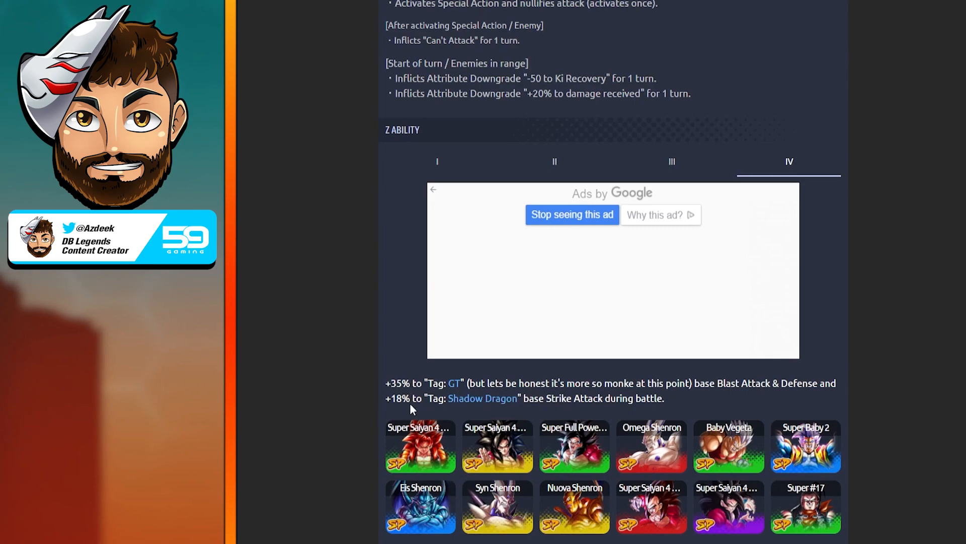
pyautogui.moveTo(513, 397)
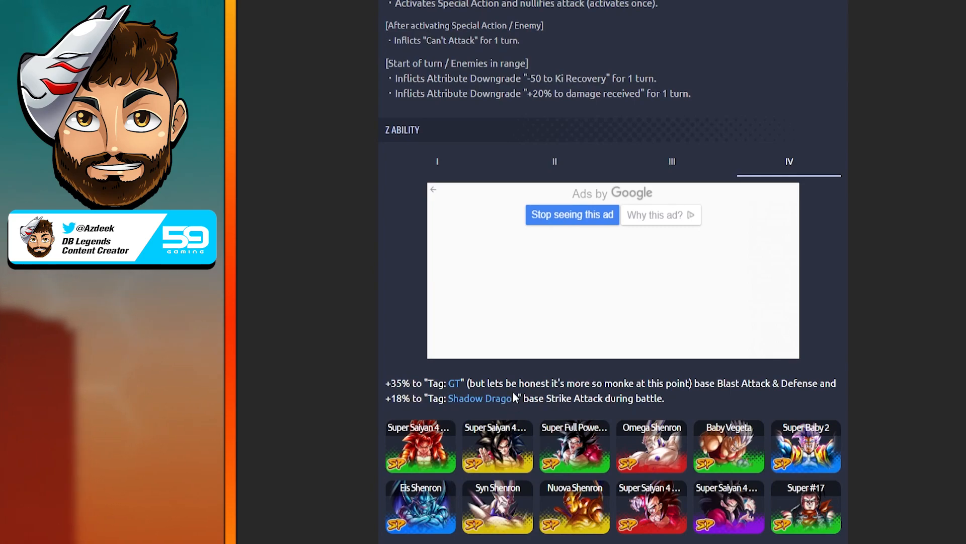
pyautogui.moveTo(423, 412)
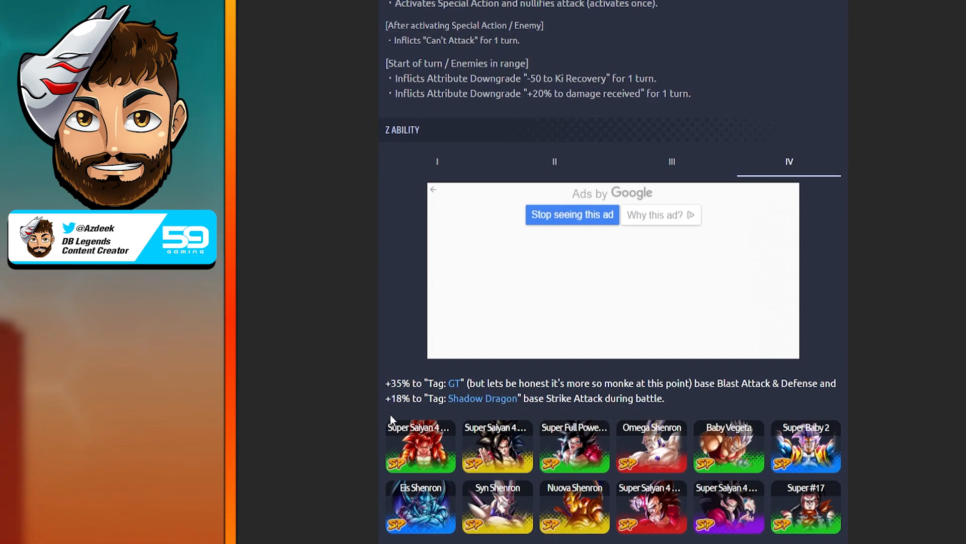
pyautogui.moveTo(546, 394)
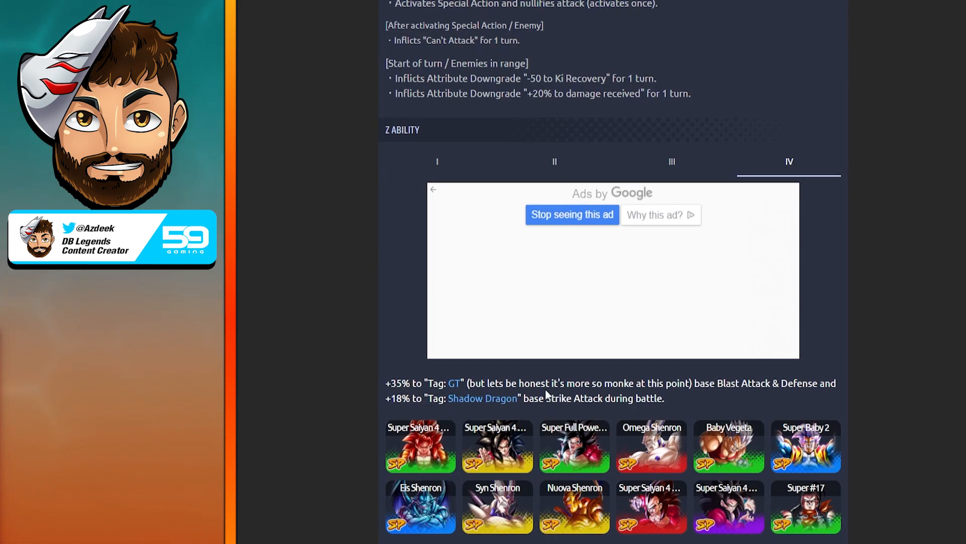
pyautogui.moveTo(623, 525)
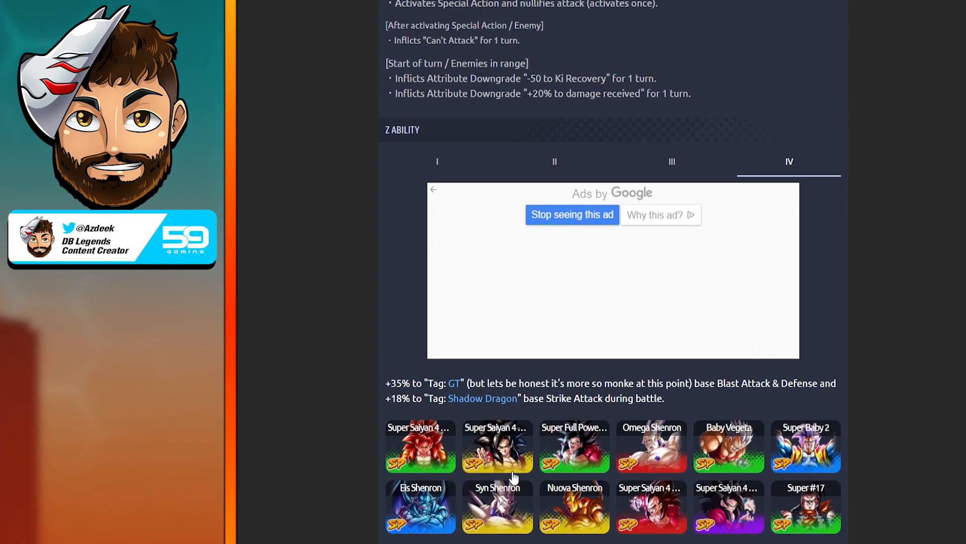
pyautogui.moveTo(766, 335)
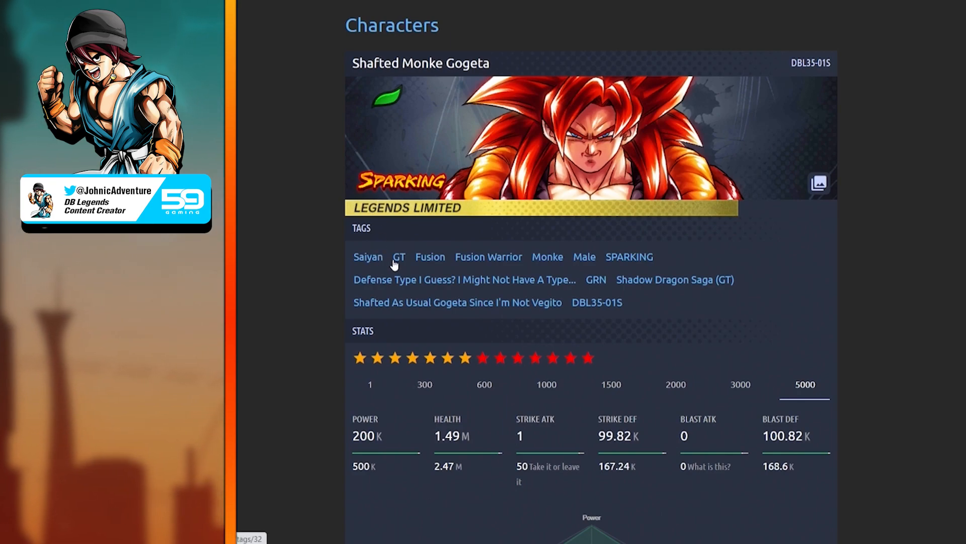
pyautogui.moveTo(524, 256)
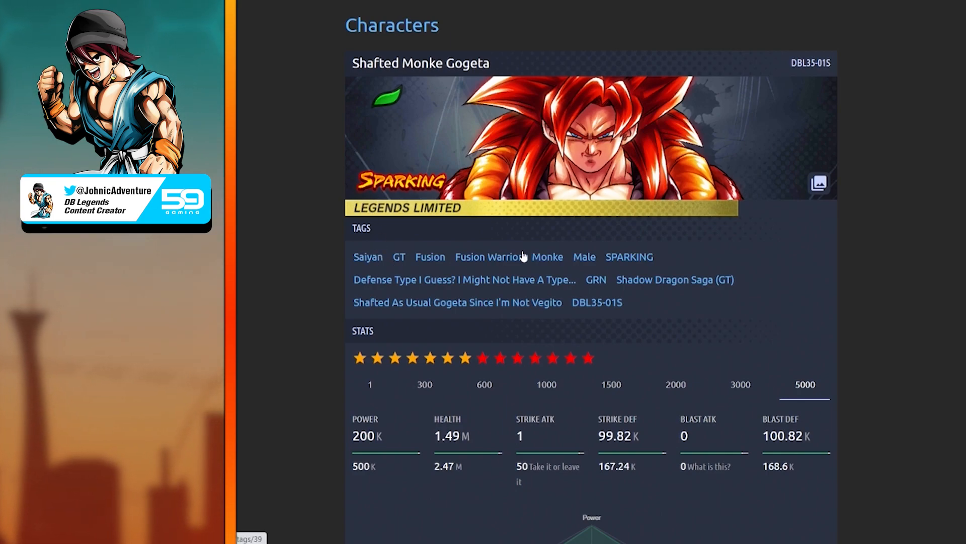
pyautogui.moveTo(568, 285)
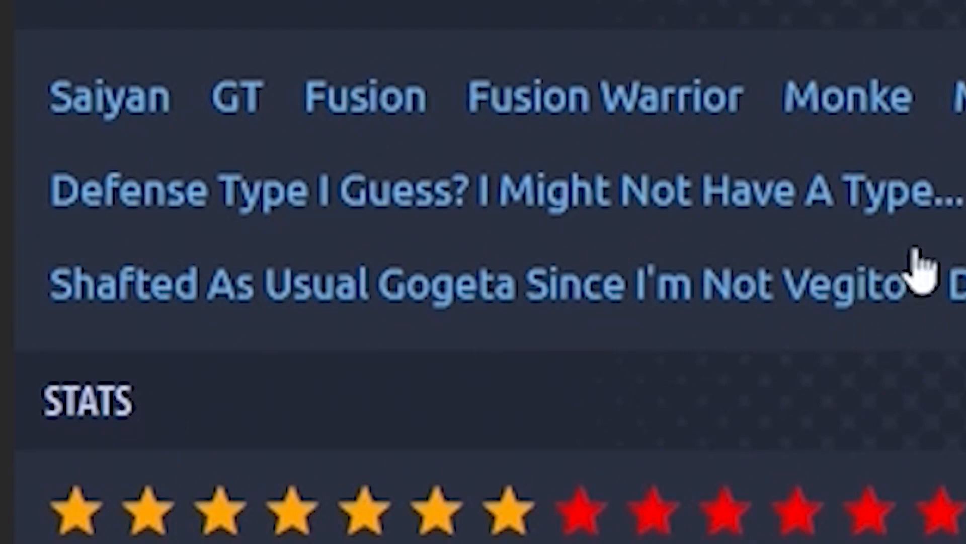
pyautogui.moveTo(844, 370)
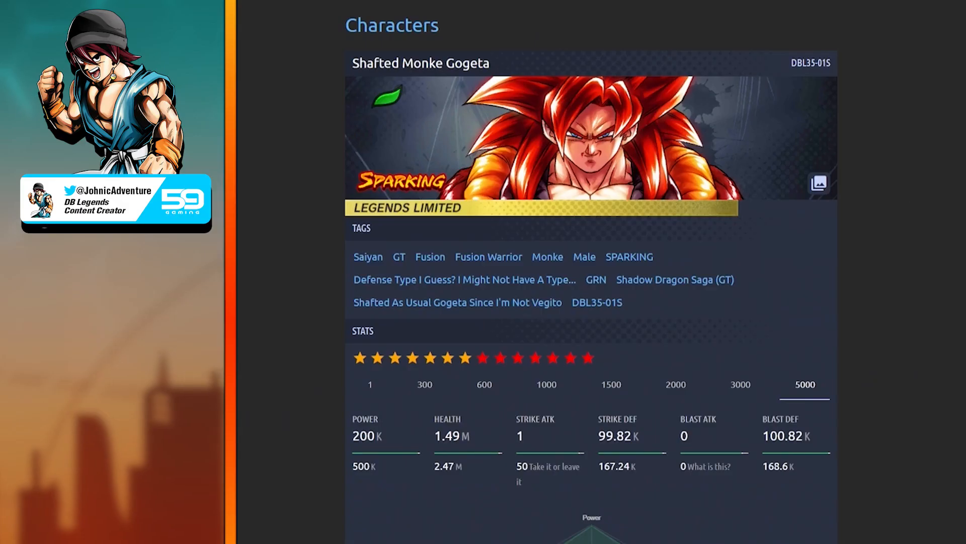
# Step: Scroll to Shafted Monke Gogeta's tags, level 5000 stats and hexagon stat chart
pyautogui.scroll(-3)
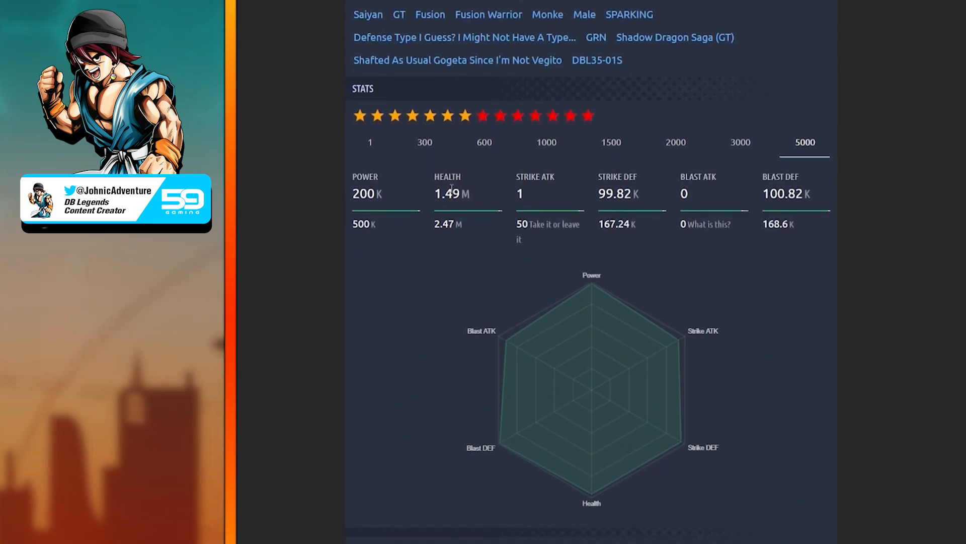
pyautogui.moveTo(461, 234)
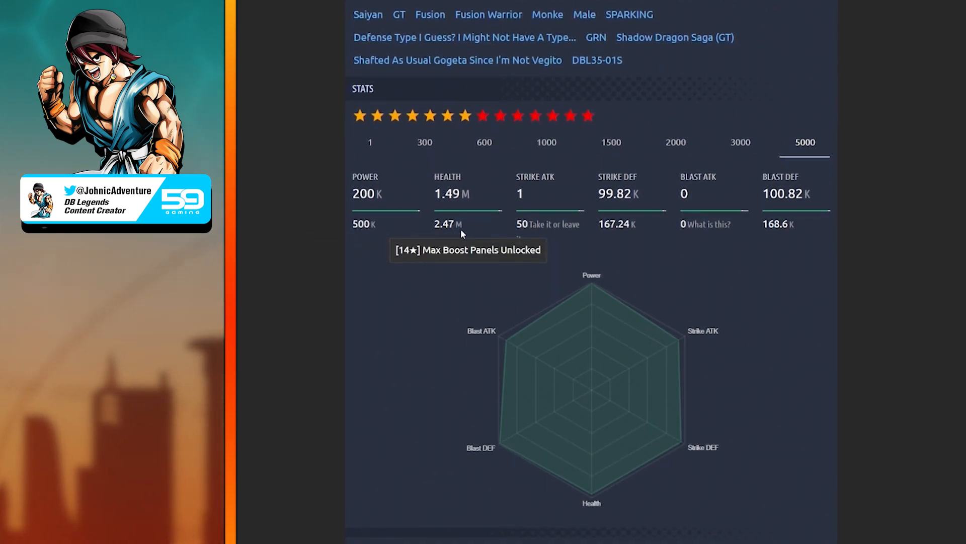
pyautogui.moveTo(532, 239)
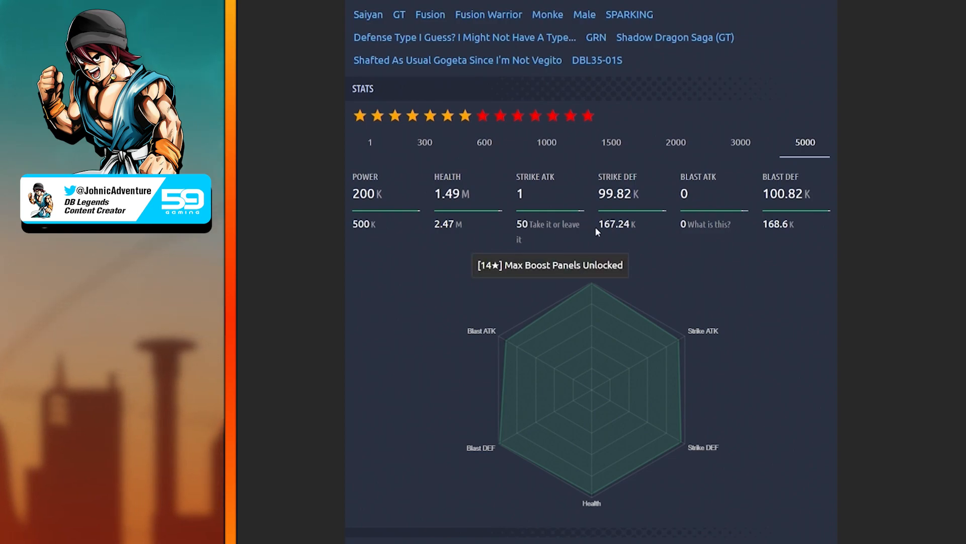
pyautogui.moveTo(653, 236)
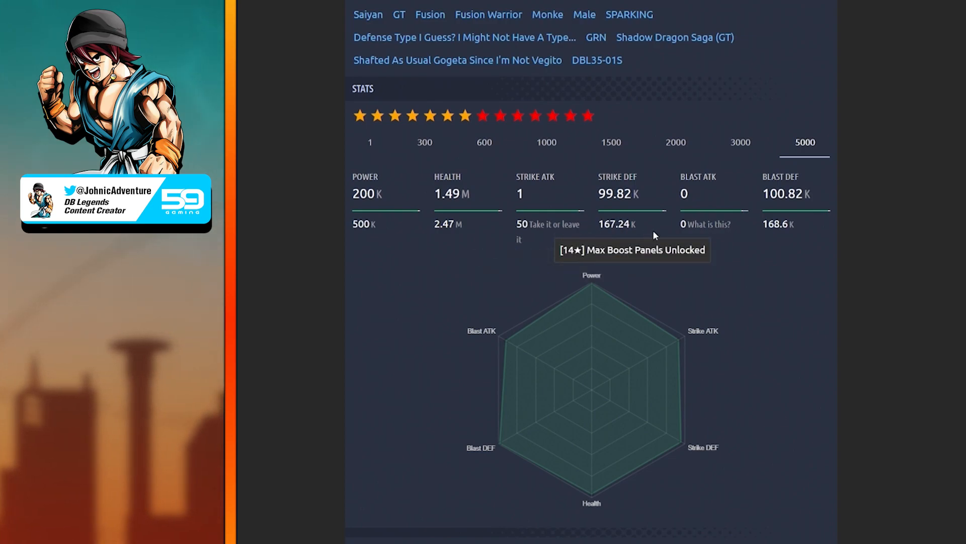
pyautogui.moveTo(708, 234)
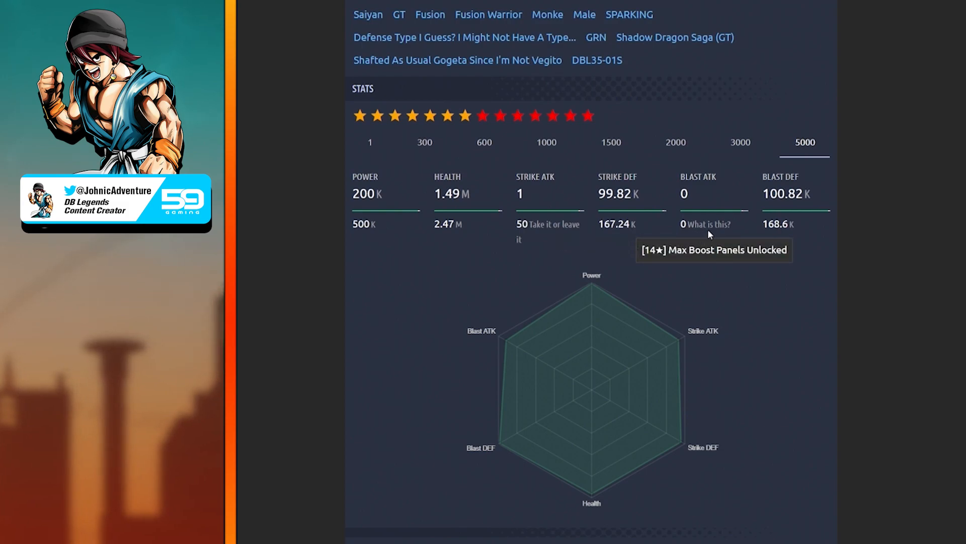
pyautogui.moveTo(801, 238)
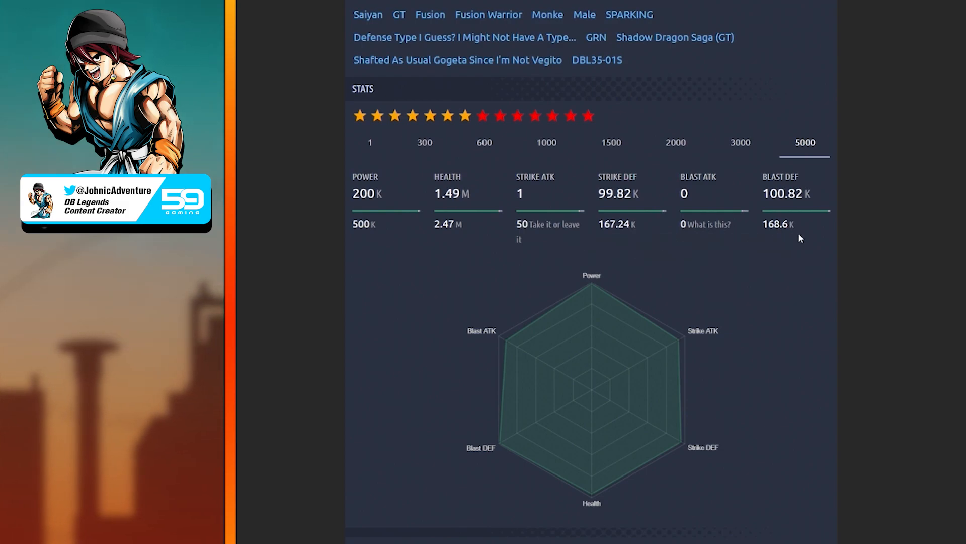
pyautogui.moveTo(820, 242)
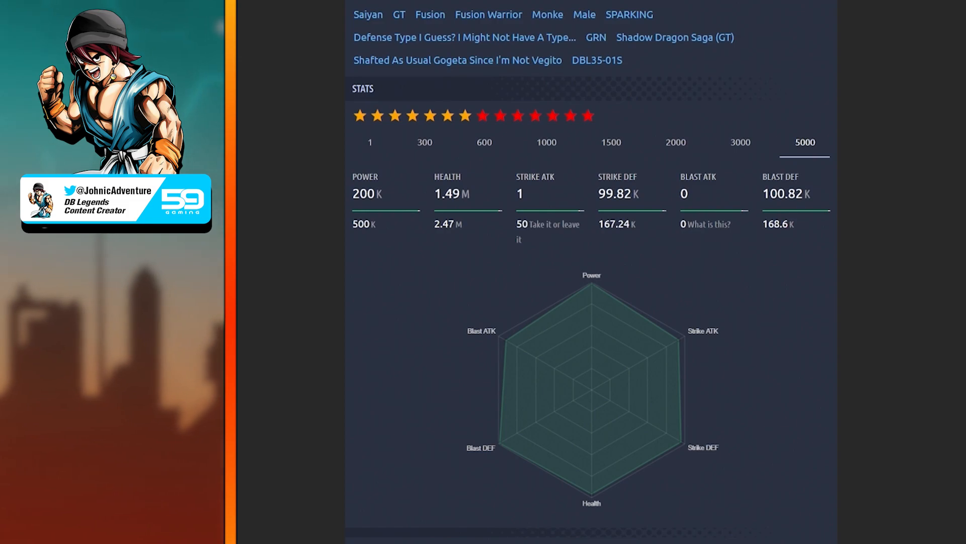
# Step: Scroll past the stat chart to Gogeta's combat stats, Main Ability and Unique Ability text
pyautogui.scroll(-3)
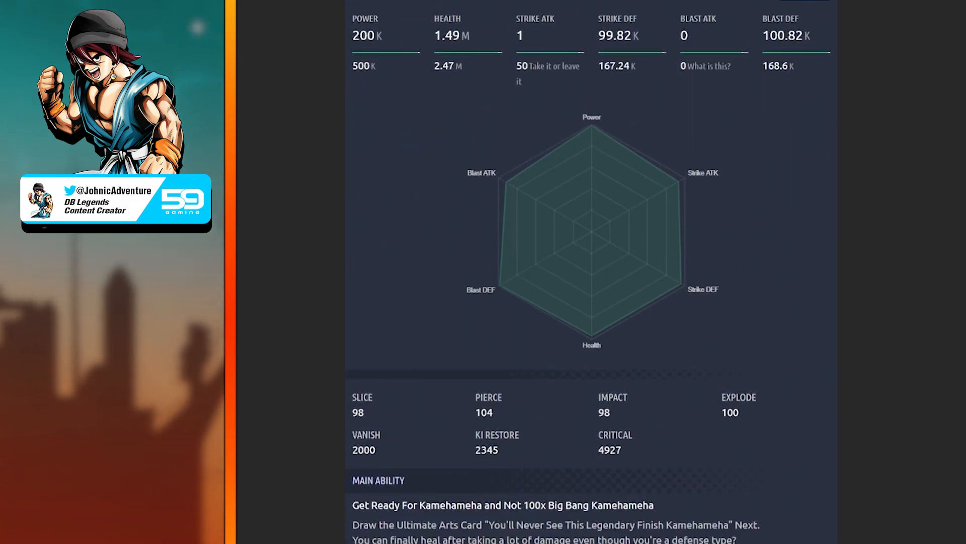
pyautogui.scroll(-3)
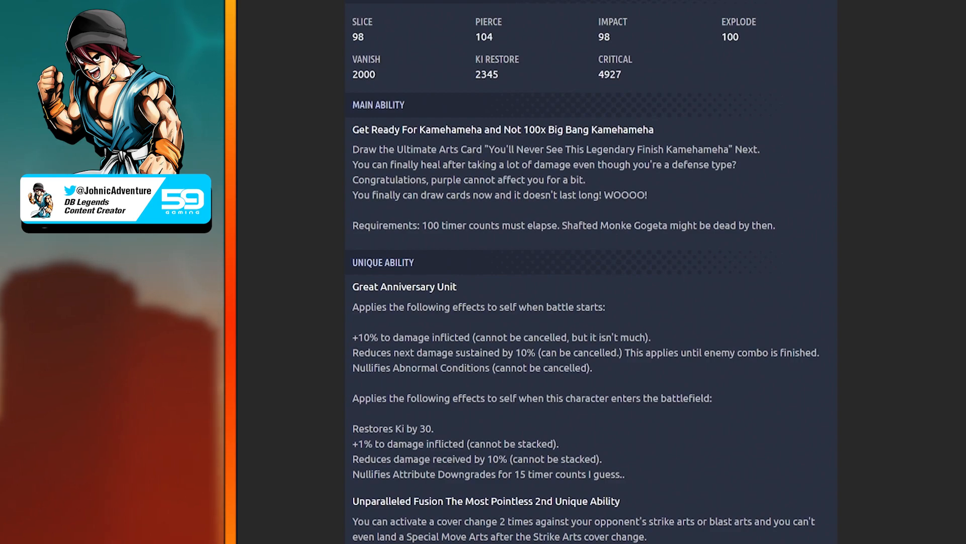
# Step: Scroll to Gogeta's second unique ability and Strike arts card, clearing the text selection
pyautogui.scroll(-3)
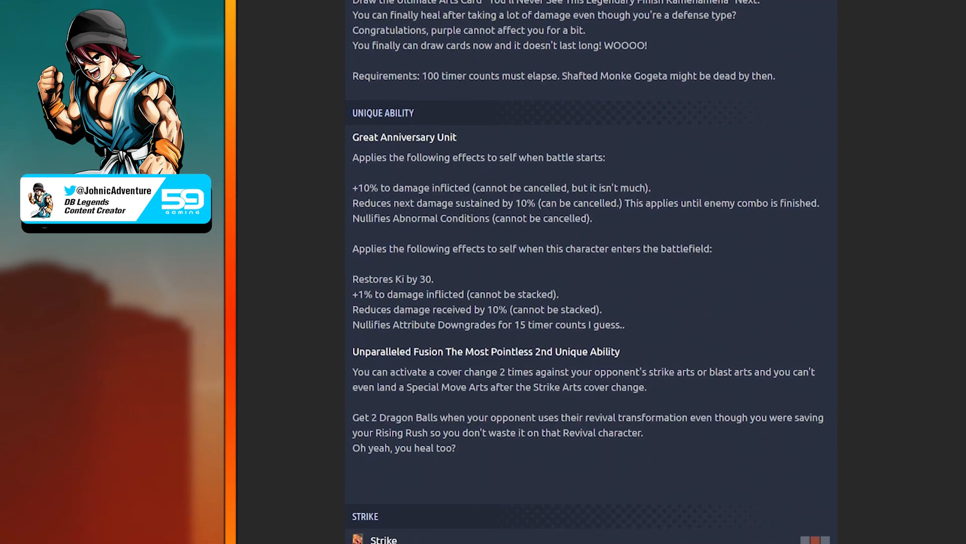
pyautogui.scroll(-3)
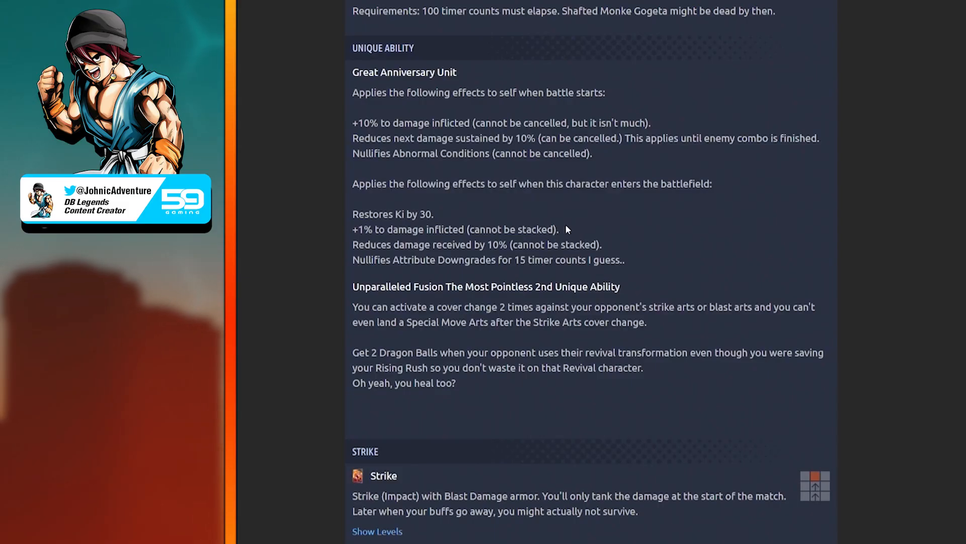
pyautogui.moveTo(609, 246)
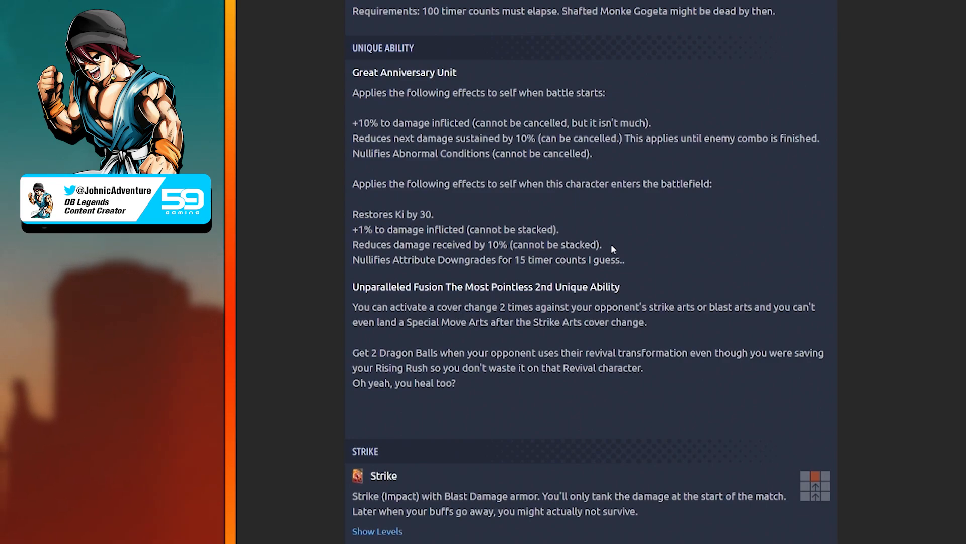
pyautogui.moveTo(634, 261)
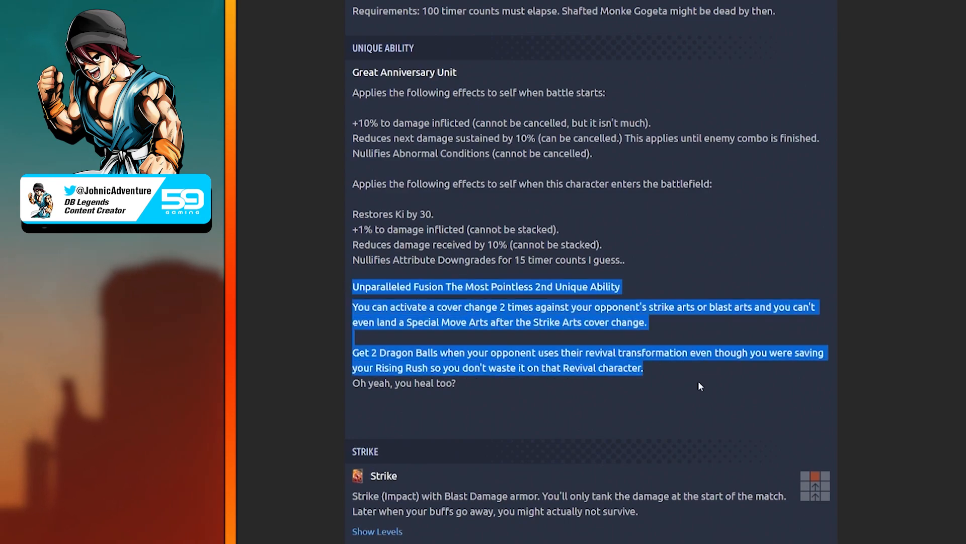
pyautogui.click(703, 397)
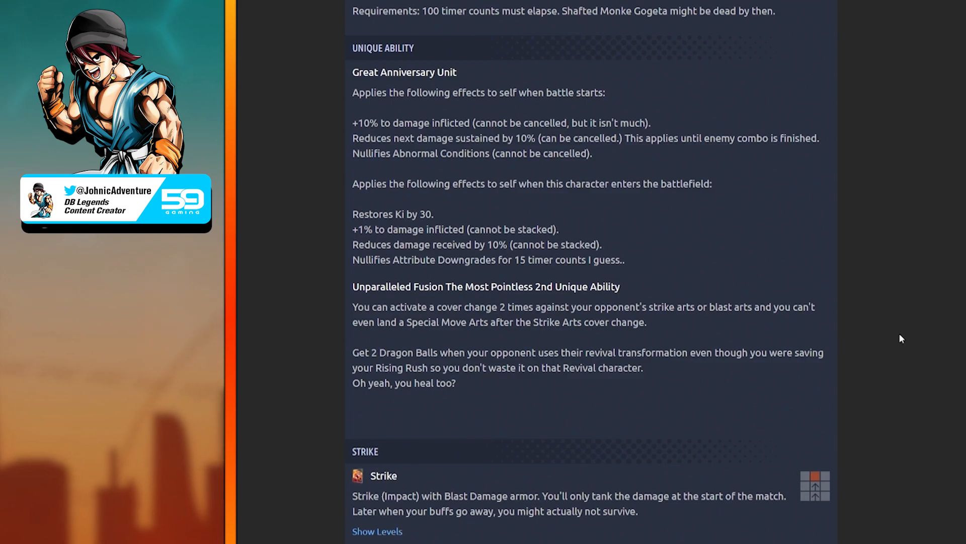
# Step: Scroll to Gogeta's Shot arts card and the 'Big Bang Kamehameha' Special Move
pyautogui.scroll(-3)
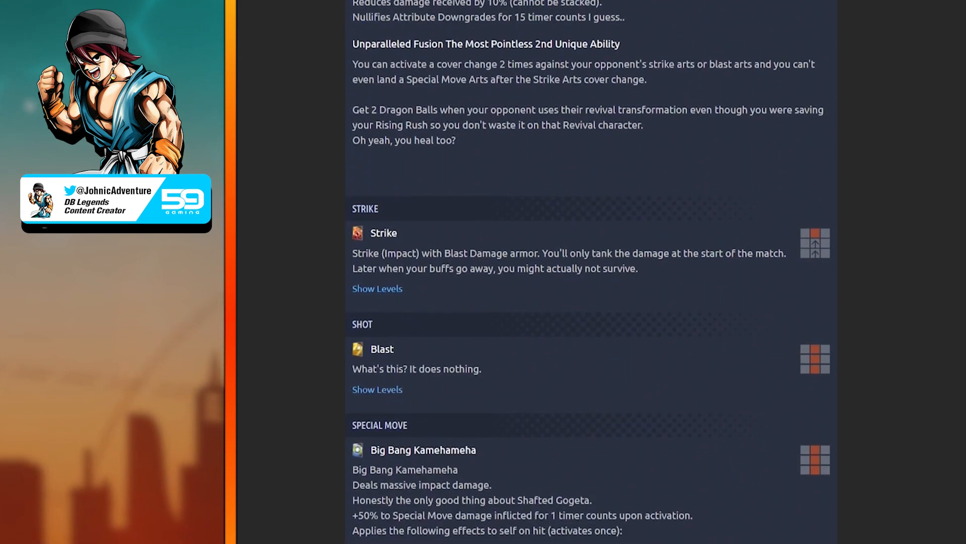
pyautogui.scroll(-3)
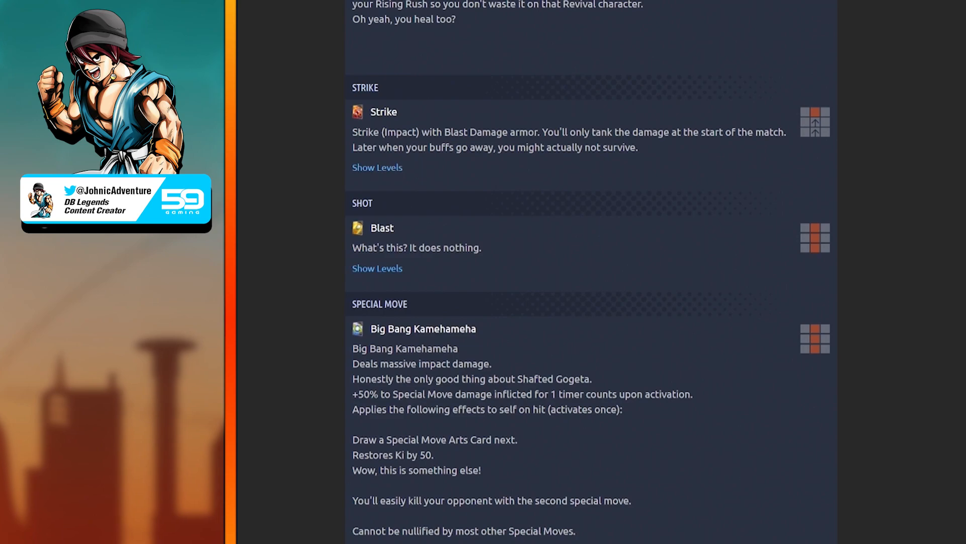
pyautogui.scroll(-3)
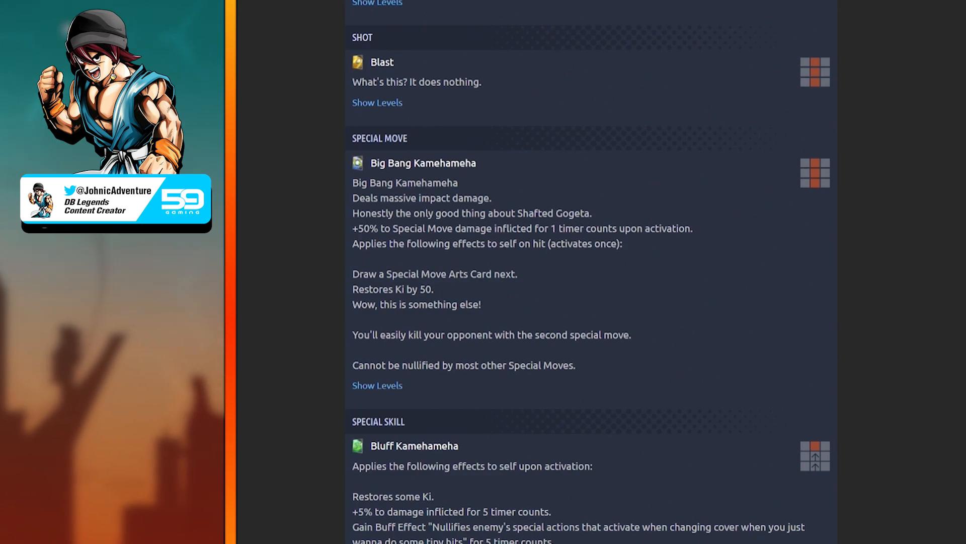
# Step: Scroll to the full 'Bluff Kamehameha' Special Skill and the 'Kamehameha' Ultimate Skill
pyautogui.scroll(-3)
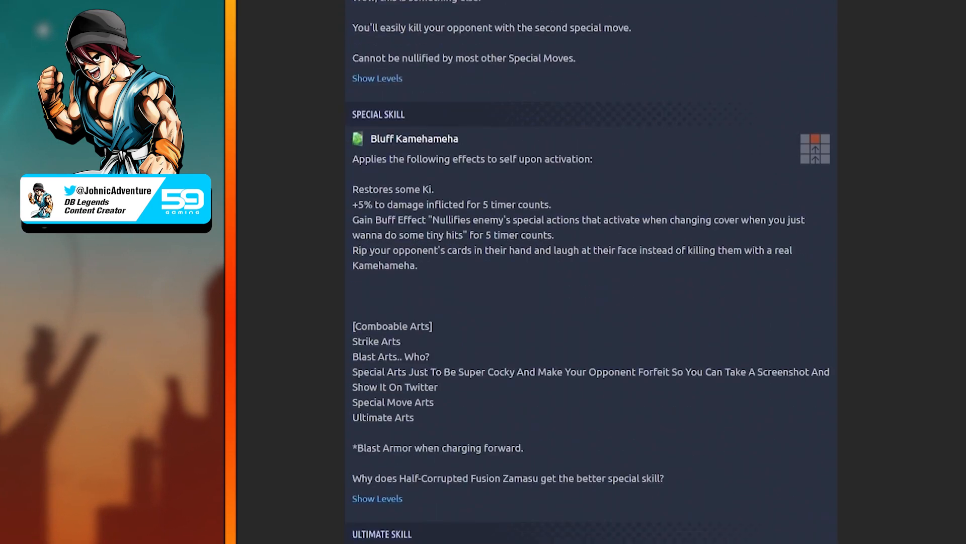
pyautogui.scroll(-3)
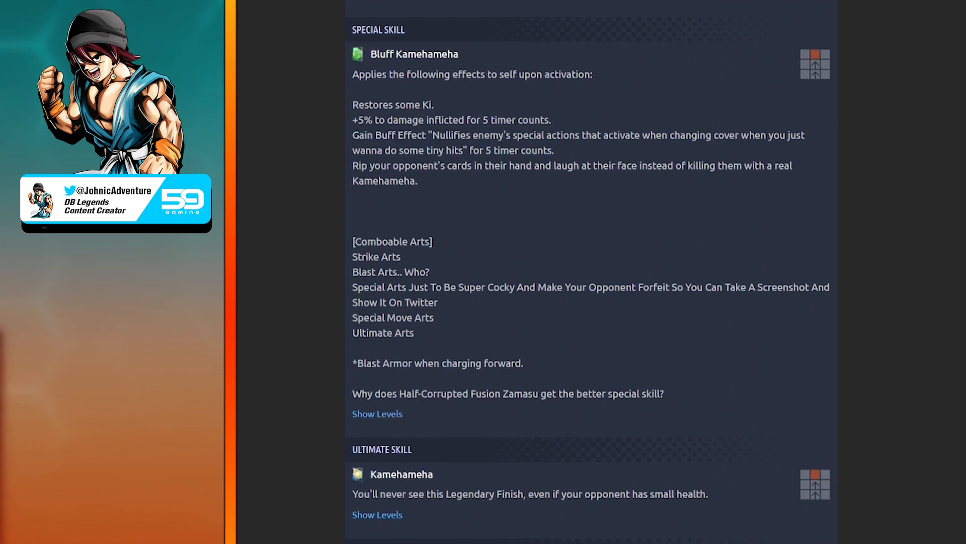
# Step: Scroll to Art Cards Held, 'Pinnacle of Power' and 'Unparalleled Fusion' abilities and the Z Ability
pyautogui.scroll(-3)
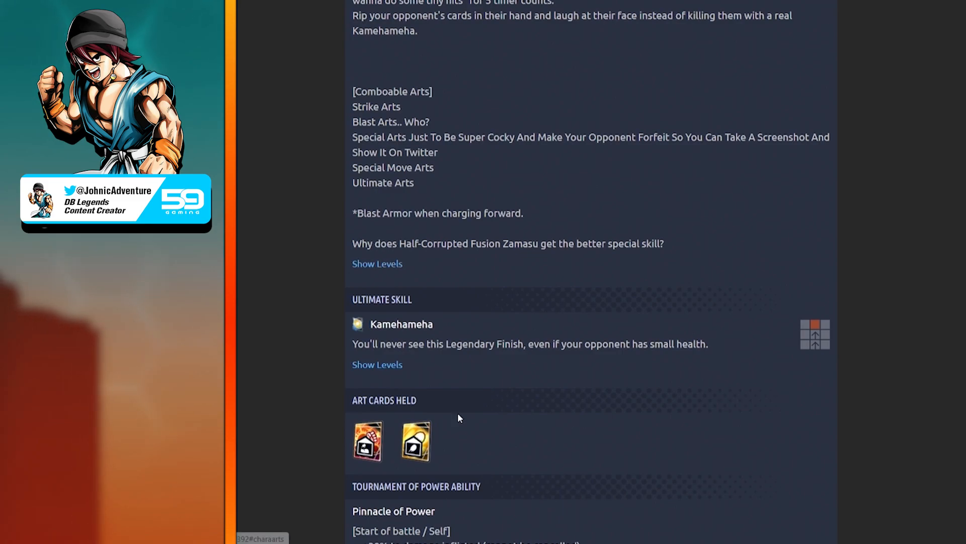
pyautogui.moveTo(368, 441)
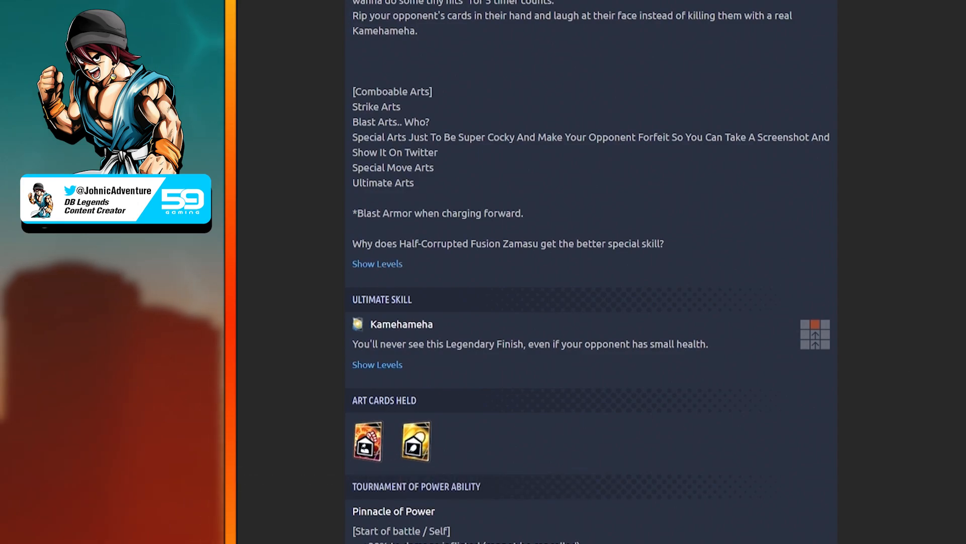
pyautogui.scroll(-3)
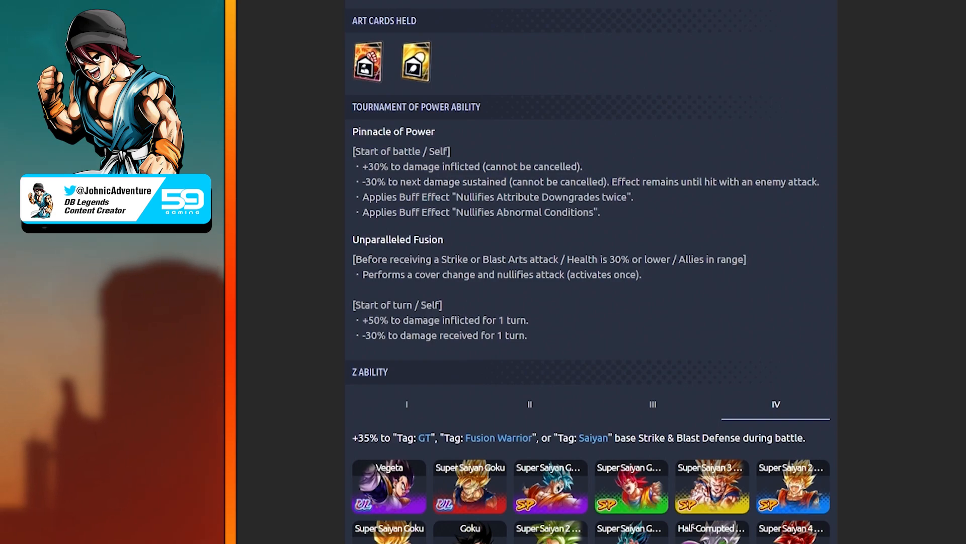
pyautogui.scroll(3)
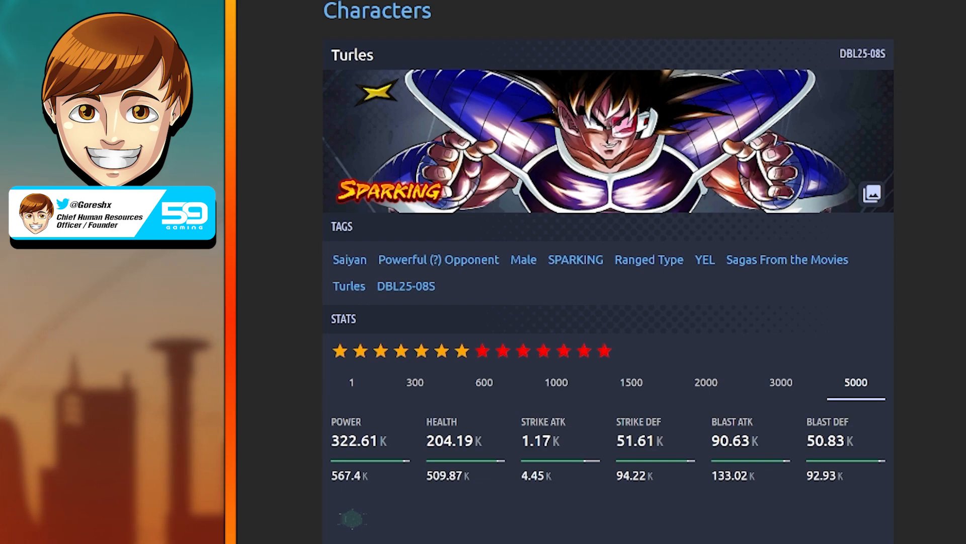
pyautogui.moveTo(400, 259)
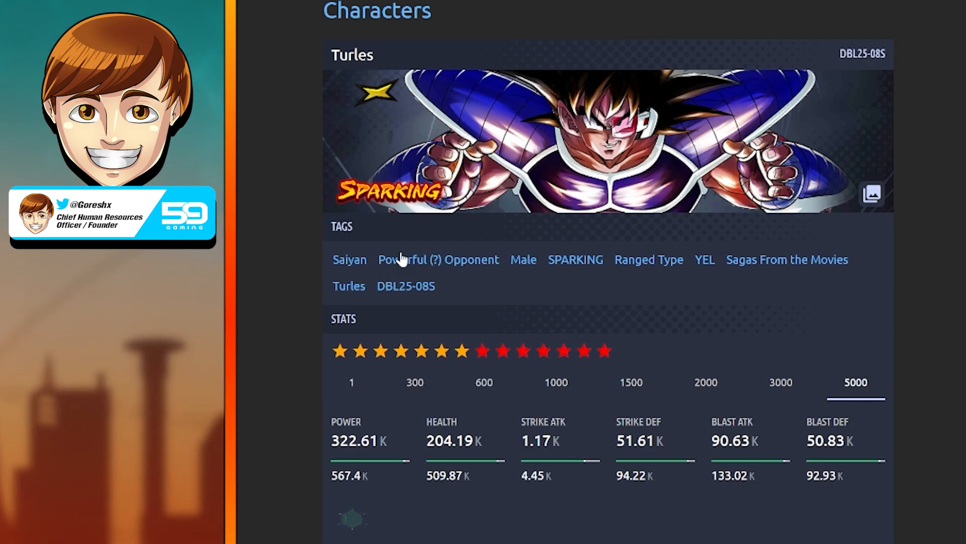
pyautogui.moveTo(649, 236)
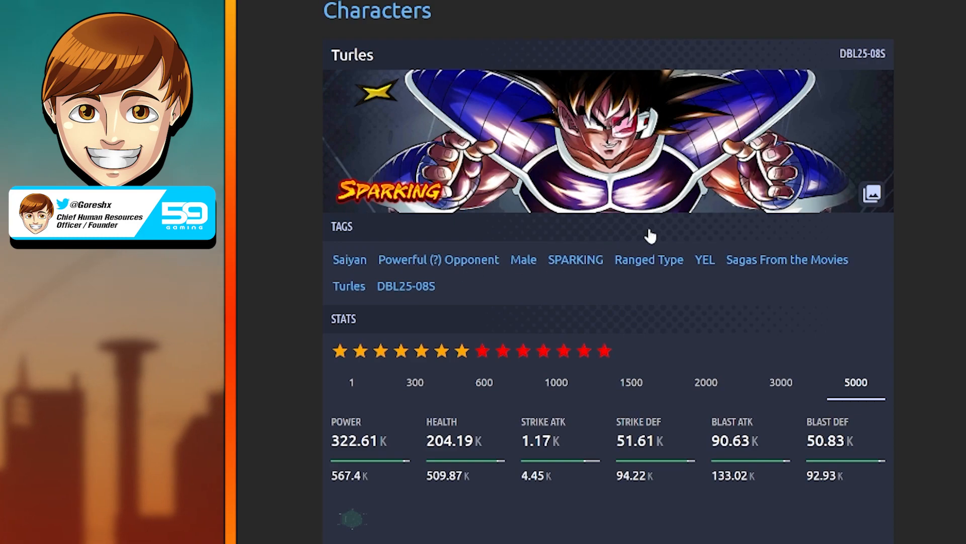
pyautogui.moveTo(764, 268)
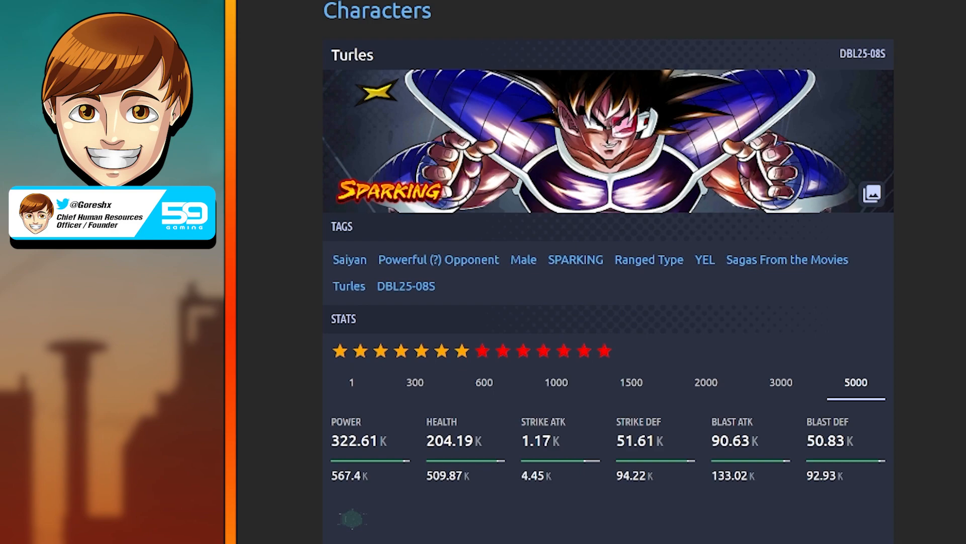
# Step: Scroll the Turles page to its Slice, Pierce, Impact, Explode, Vanish, Ki Restore and Critical stats
pyautogui.scroll(-3)
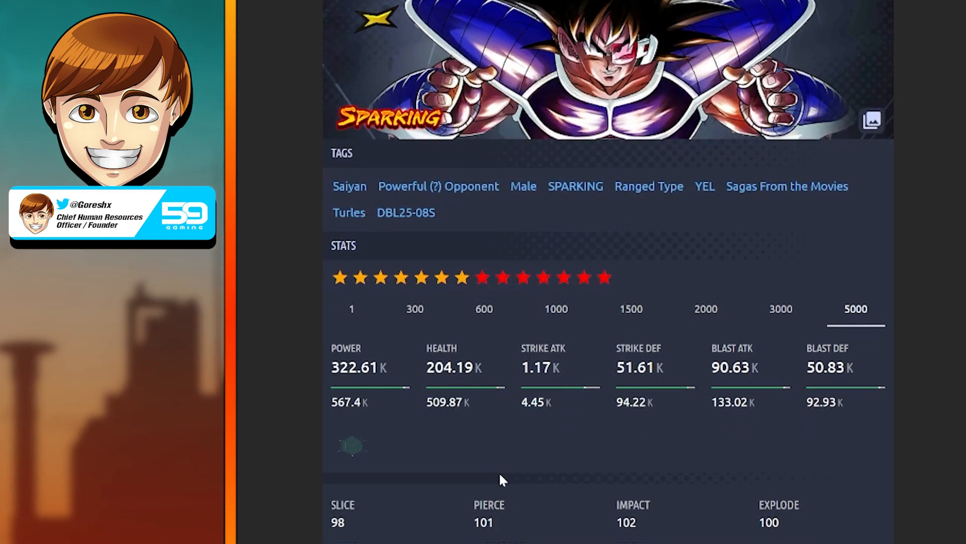
pyautogui.moveTo(536, 435)
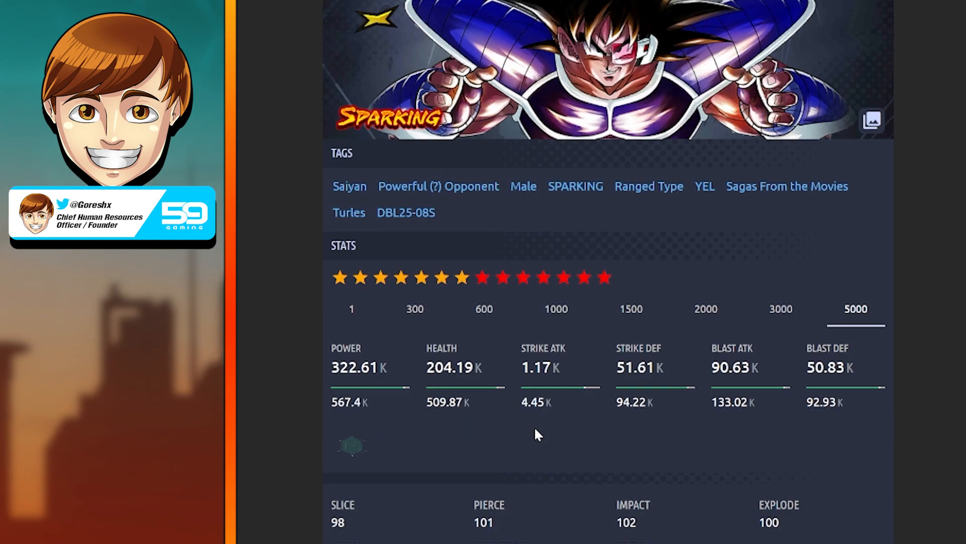
pyautogui.moveTo(524, 401)
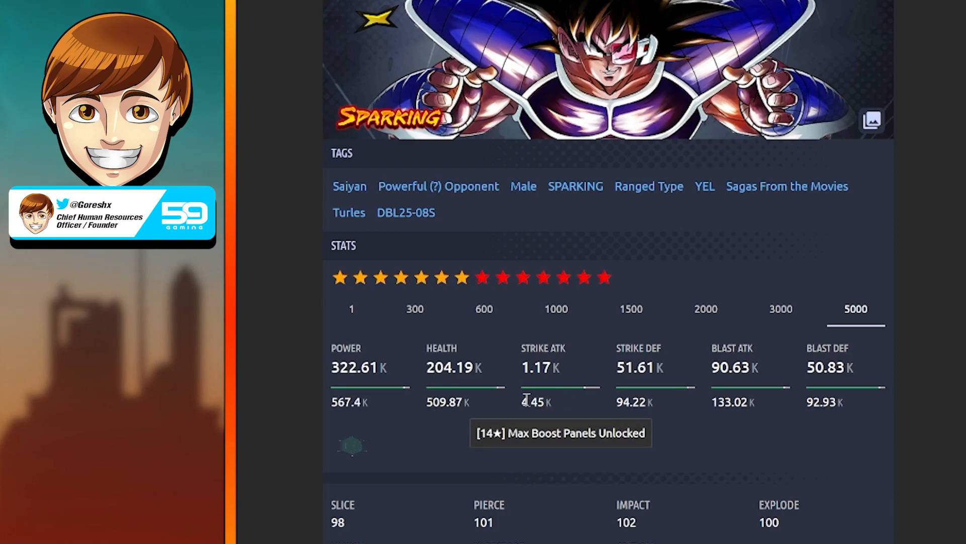
pyautogui.moveTo(555, 480)
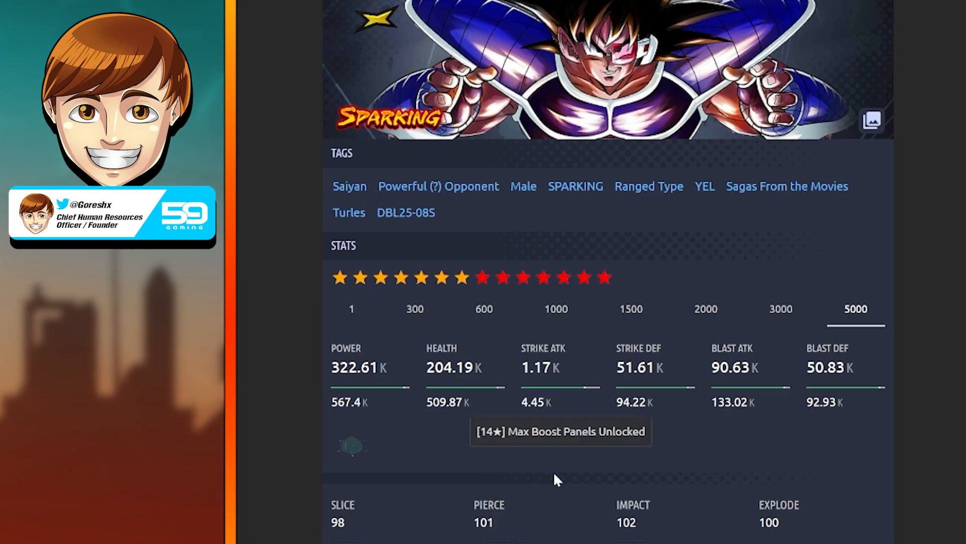
pyautogui.moveTo(727, 406)
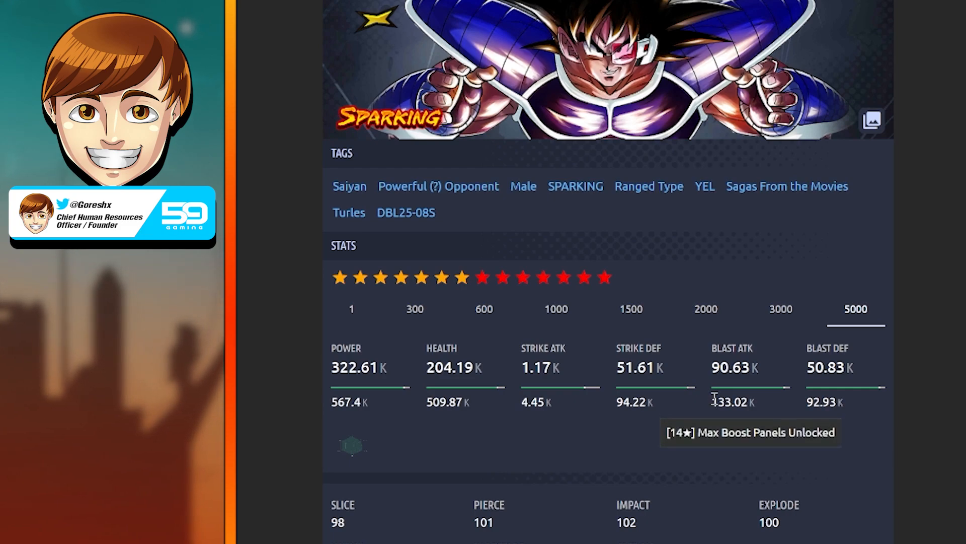
pyautogui.moveTo(635, 421)
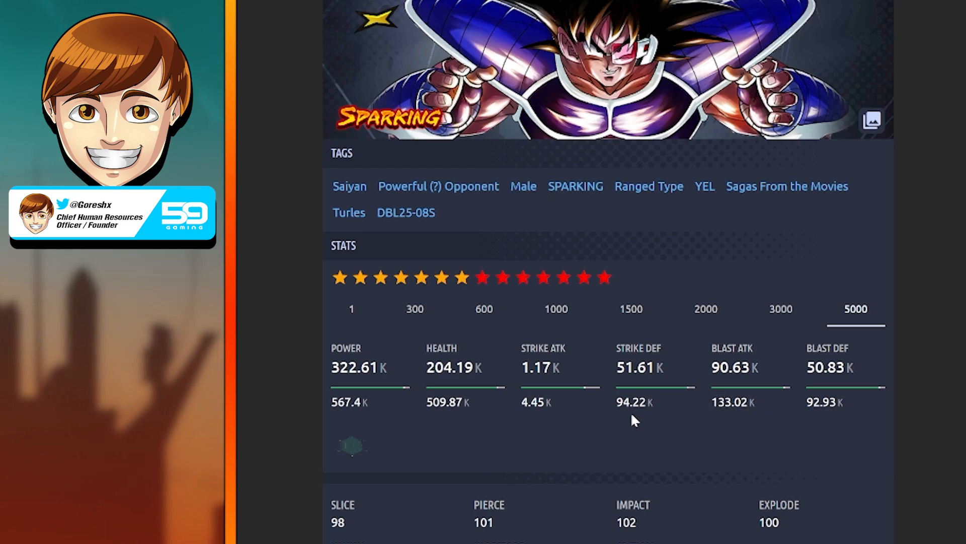
pyautogui.moveTo(638, 436)
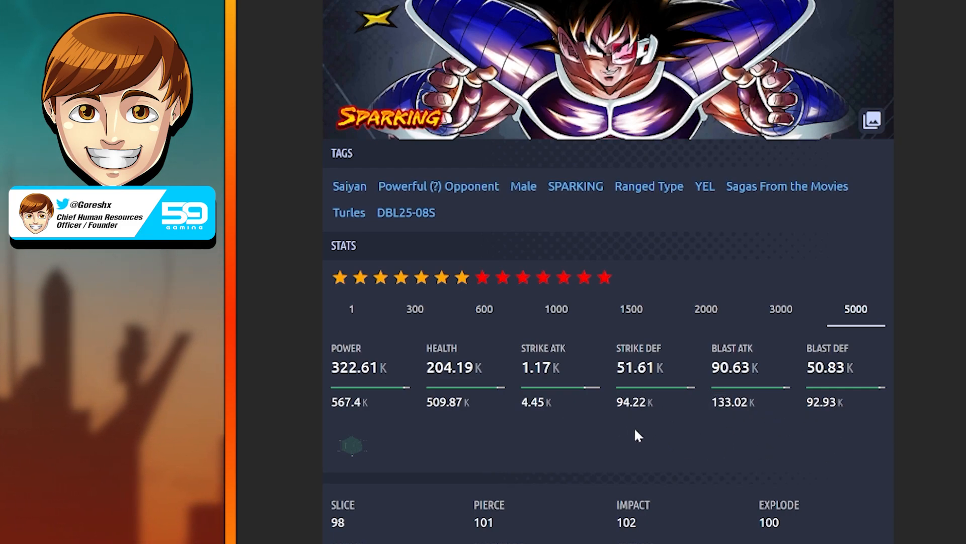
pyautogui.moveTo(690, 444)
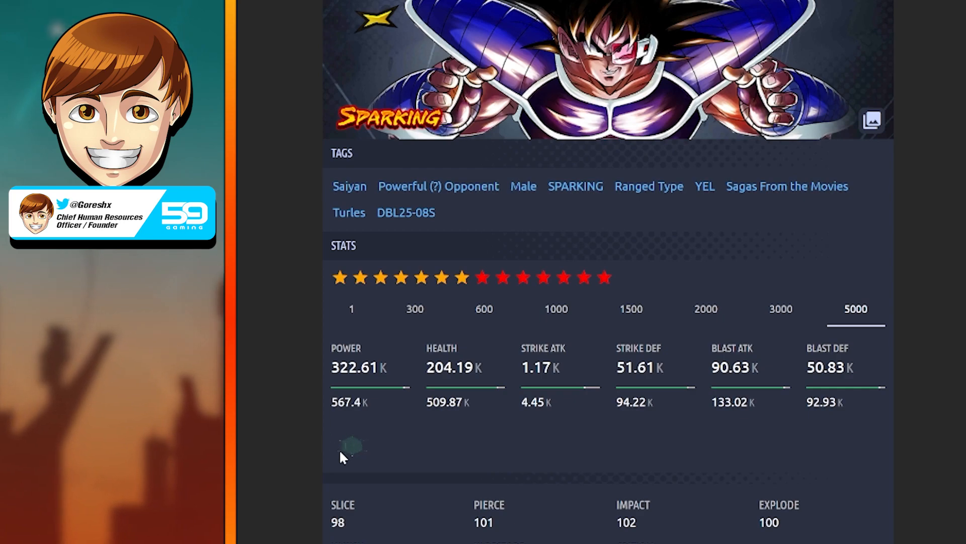
pyautogui.moveTo(360, 435)
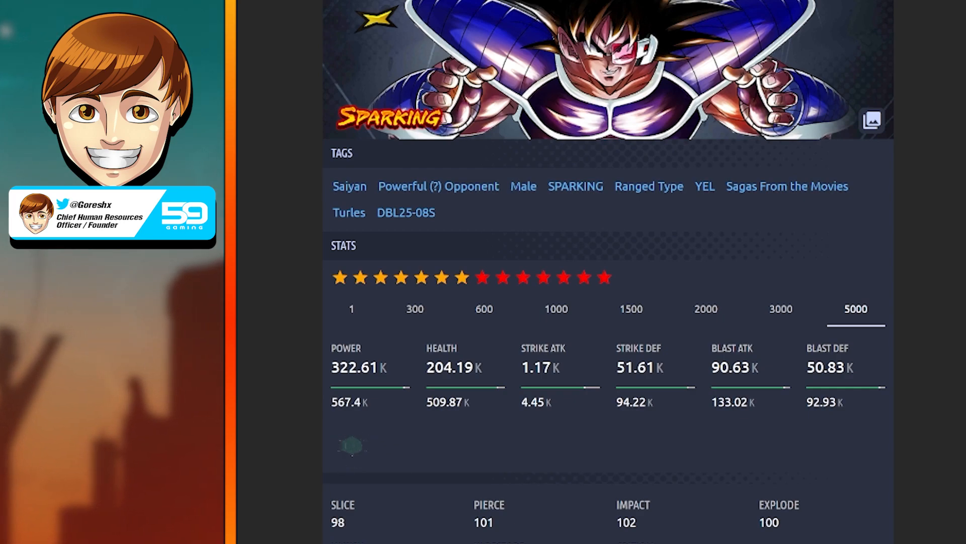
pyautogui.moveTo(363, 439)
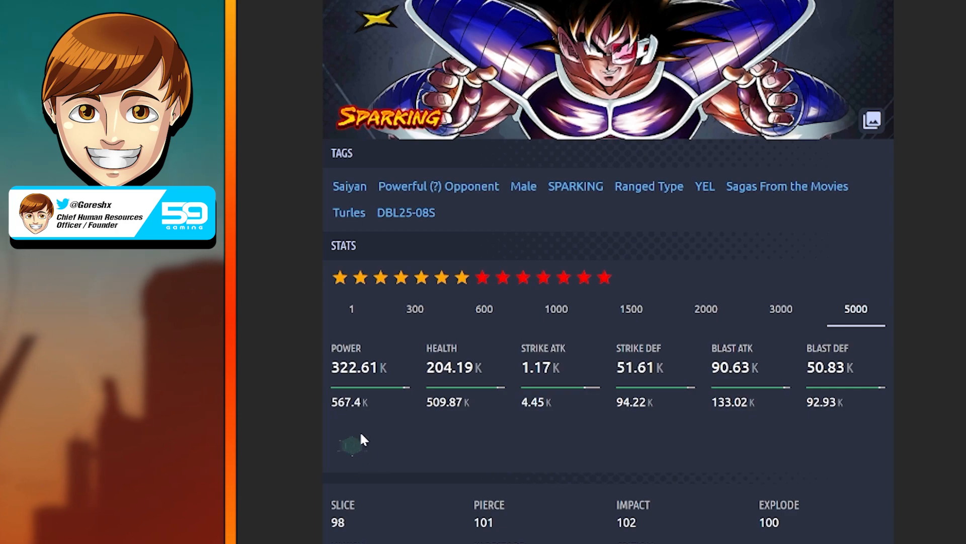
pyautogui.moveTo(598, 417)
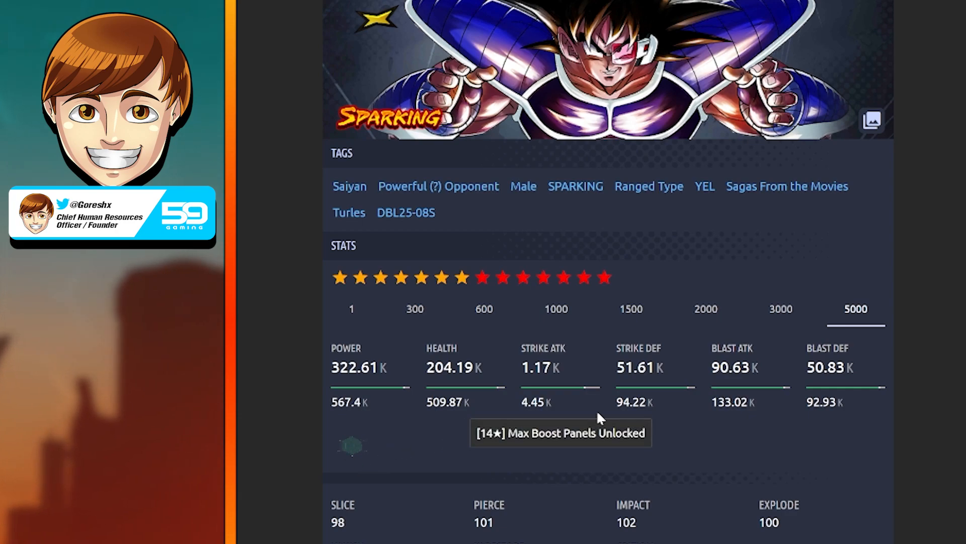
pyautogui.scroll(-3)
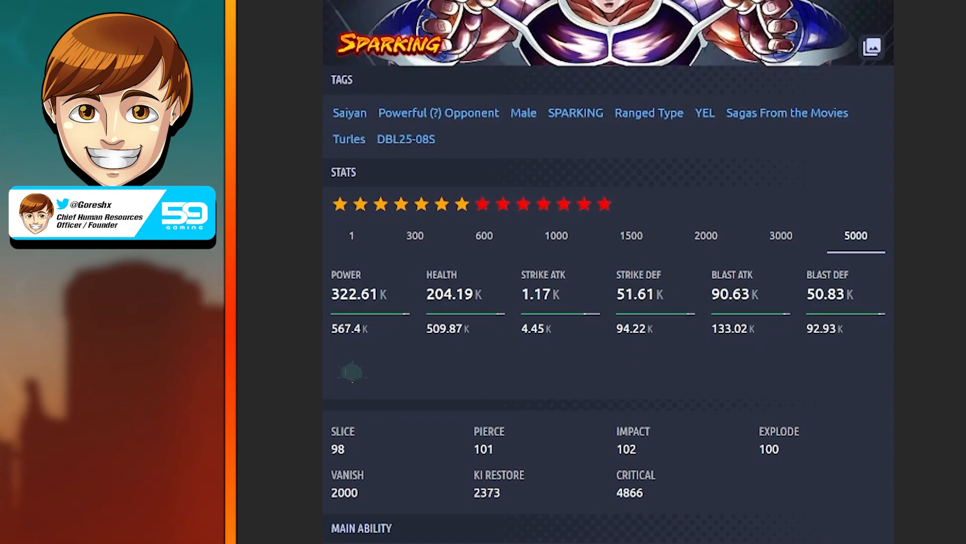
# Step: Scroll to Turles' Main Ability and the 'Actually Useful' and 'World-Eating Saiyan' unique abilities
pyautogui.scroll(-3)
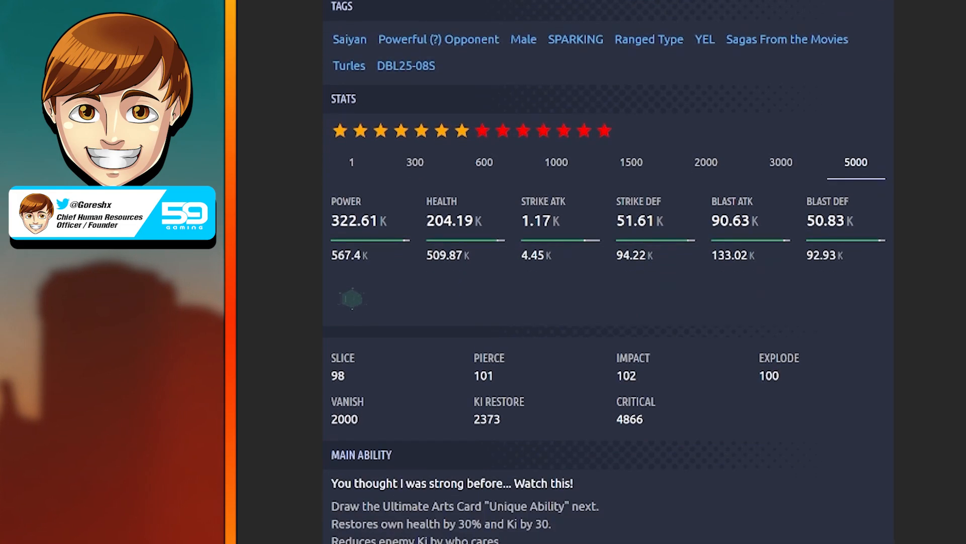
pyautogui.scroll(-3)
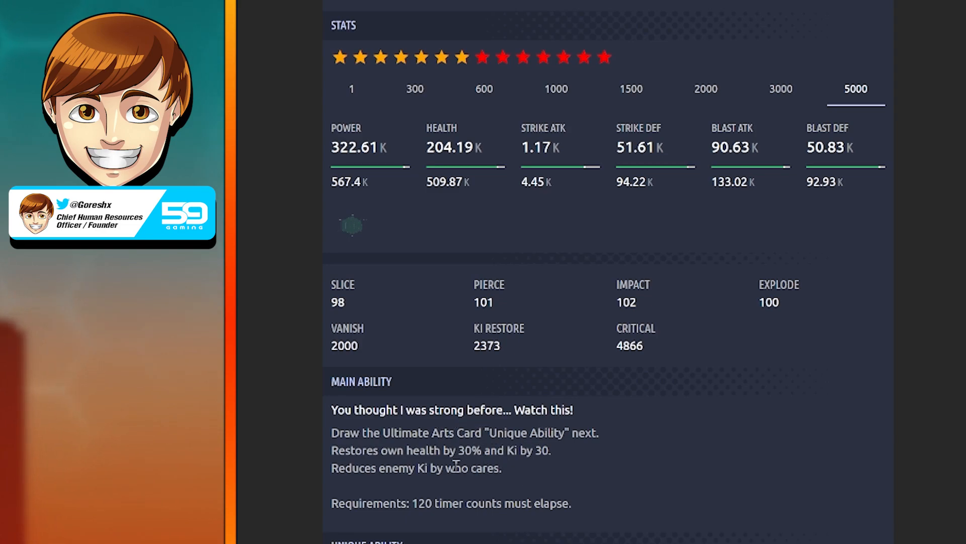
pyautogui.scroll(-3)
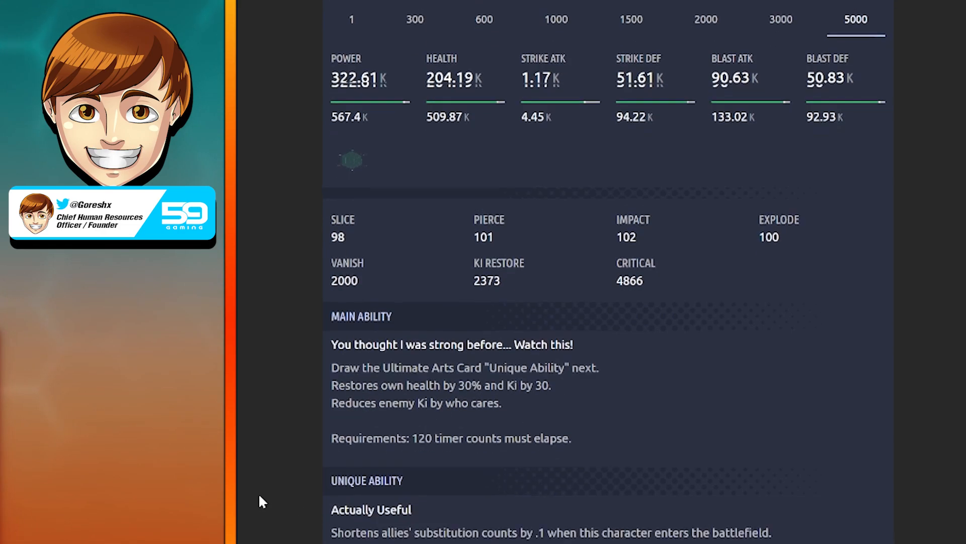
pyautogui.scroll(-3)
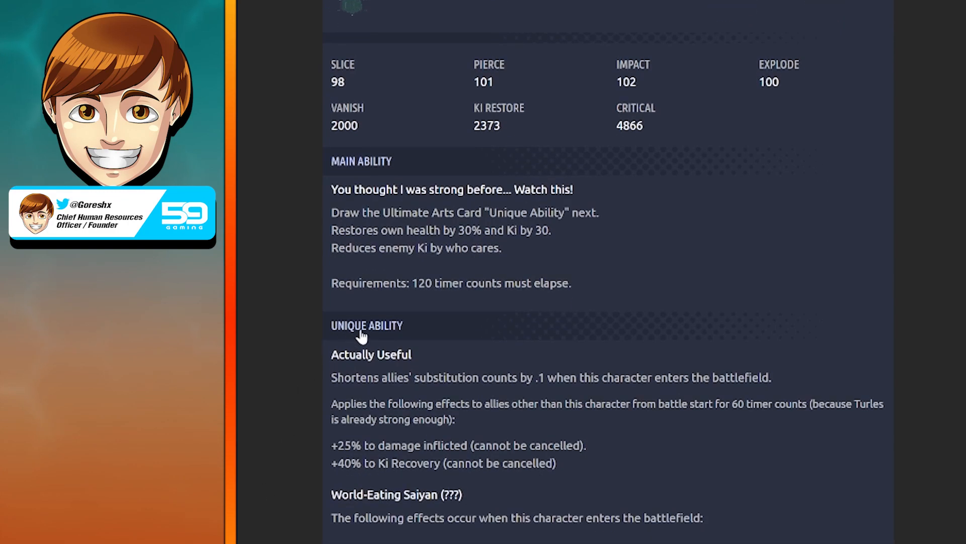
pyautogui.moveTo(470, 290)
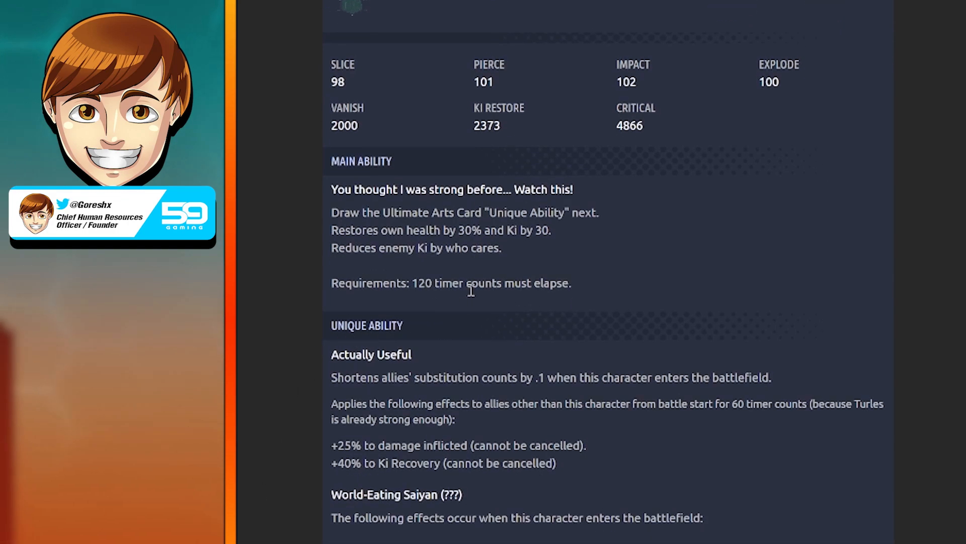
pyautogui.moveTo(566, 302)
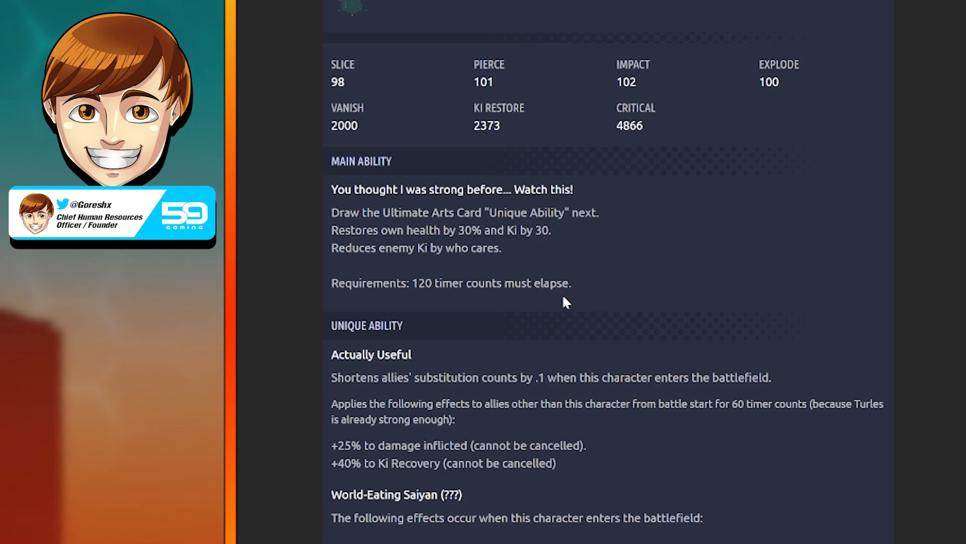
pyautogui.moveTo(515, 283)
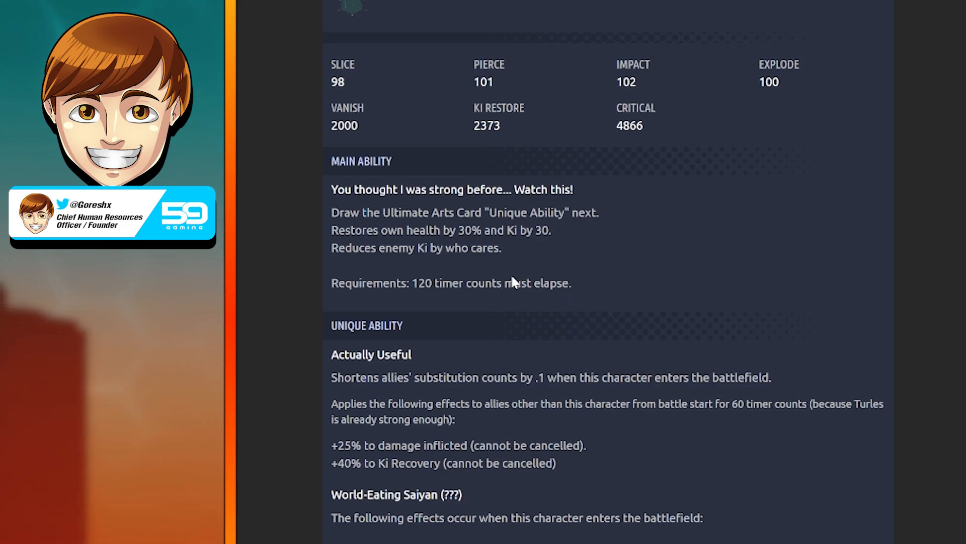
pyautogui.moveTo(560, 326)
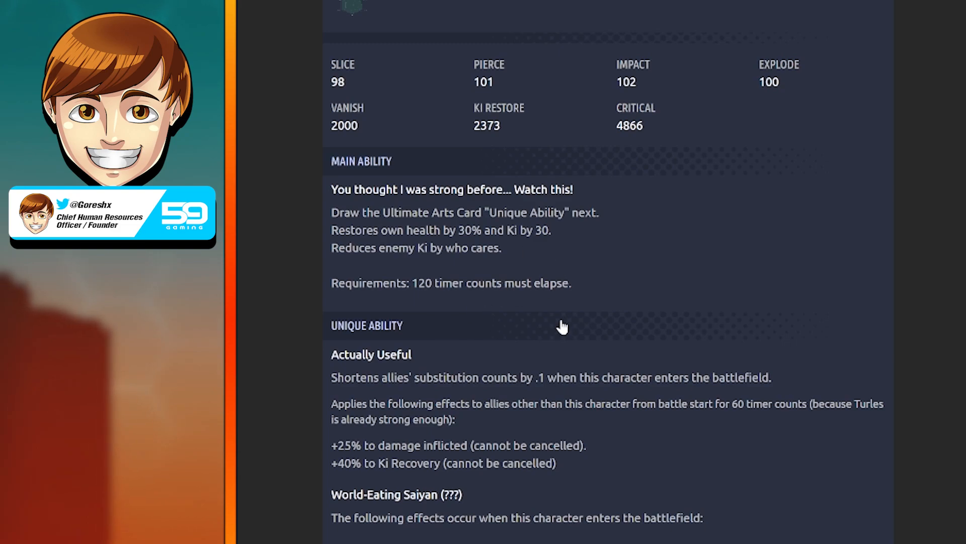
pyautogui.moveTo(452, 261)
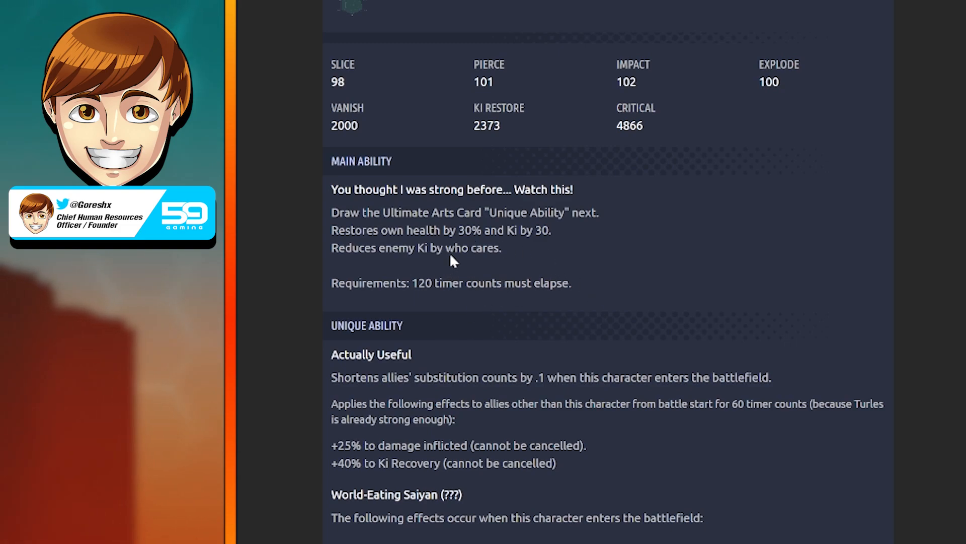
pyautogui.moveTo(553, 194)
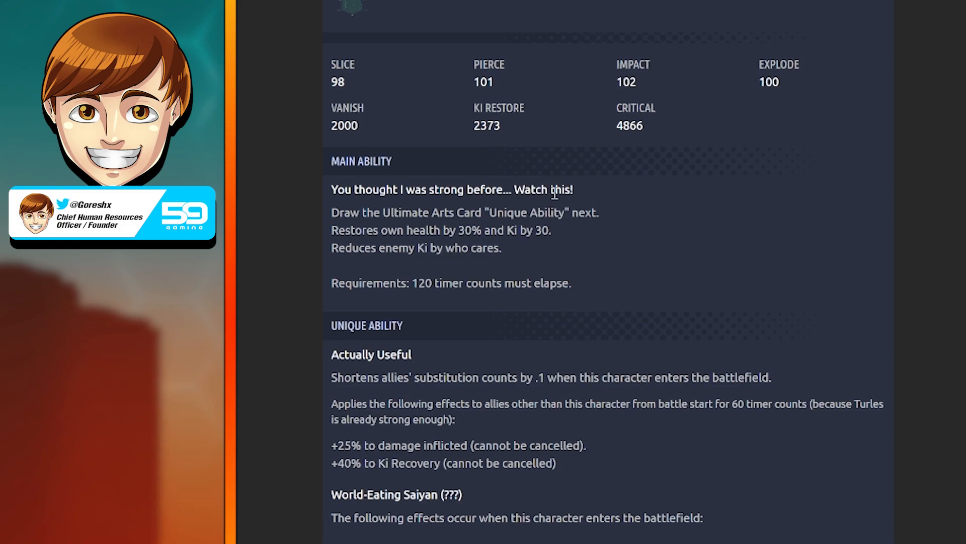
pyautogui.moveTo(438, 228)
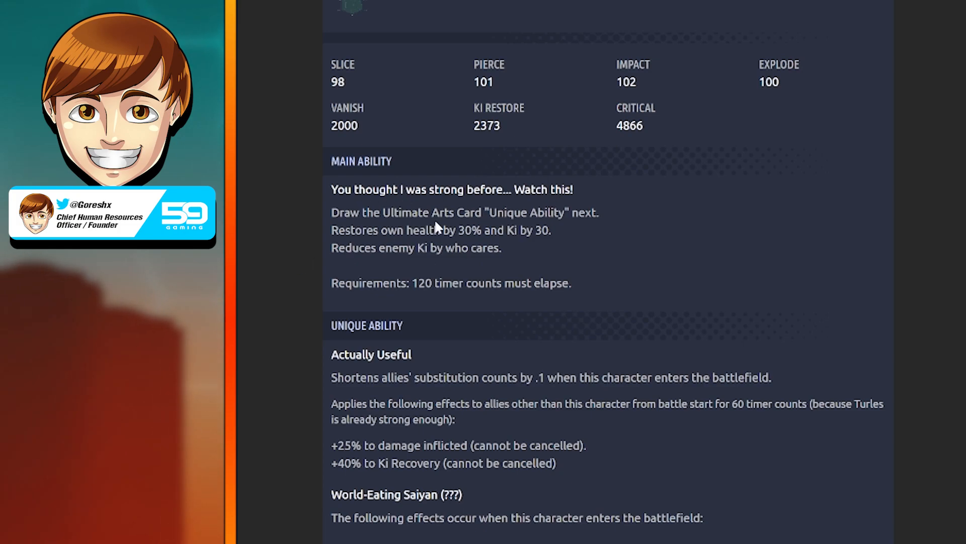
pyautogui.moveTo(438, 283)
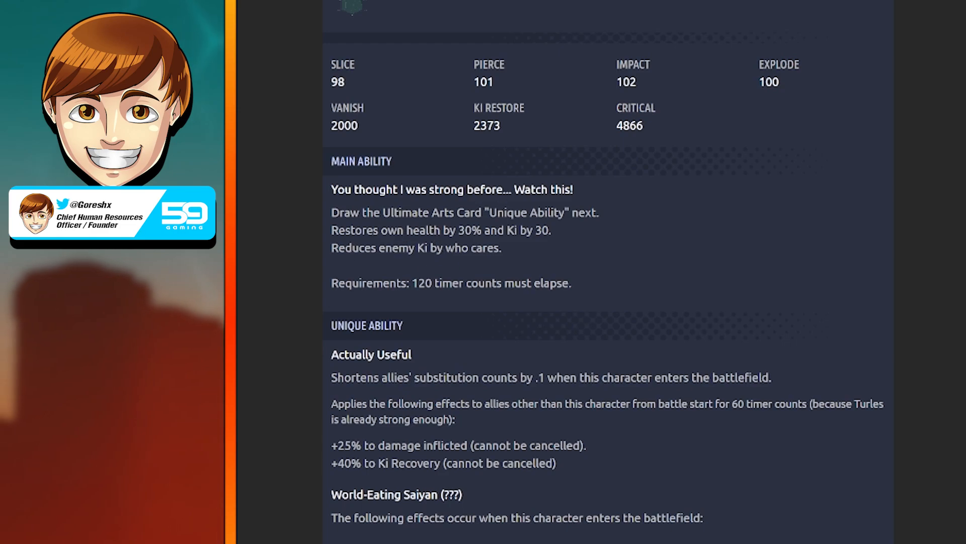
# Step: Scroll the Turles page to read the full World-Eating Saiyan ability text down to the Strike header
pyautogui.scroll(-3)
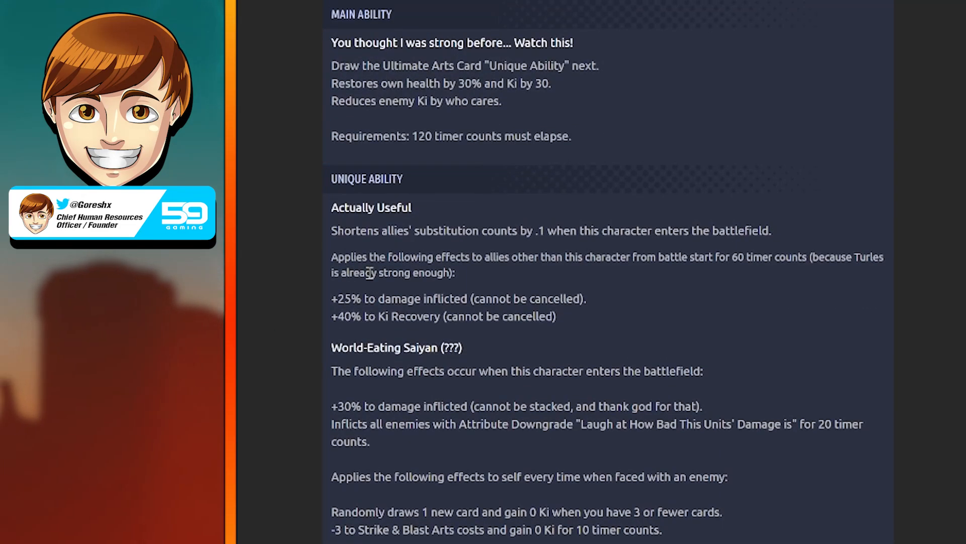
pyautogui.moveTo(533, 245)
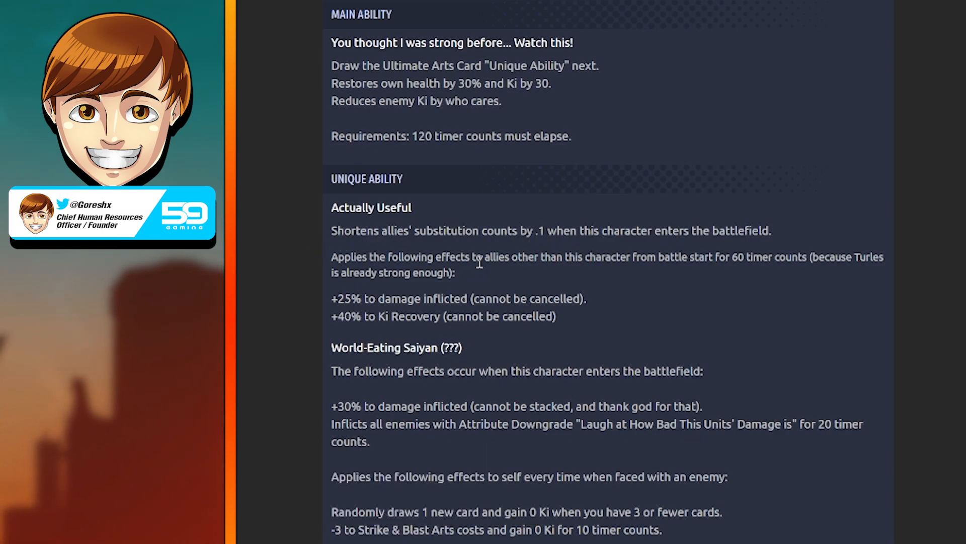
pyautogui.moveTo(722, 258)
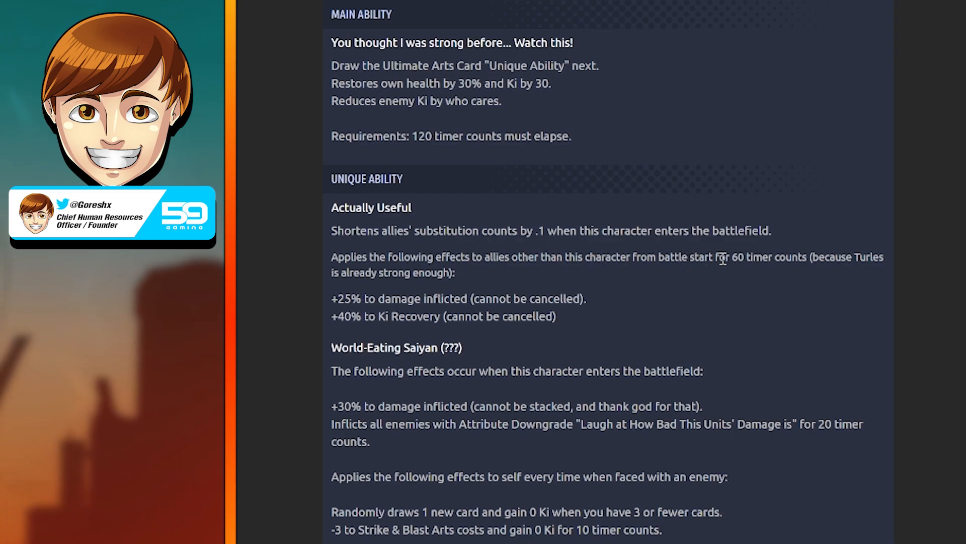
pyautogui.moveTo(832, 310)
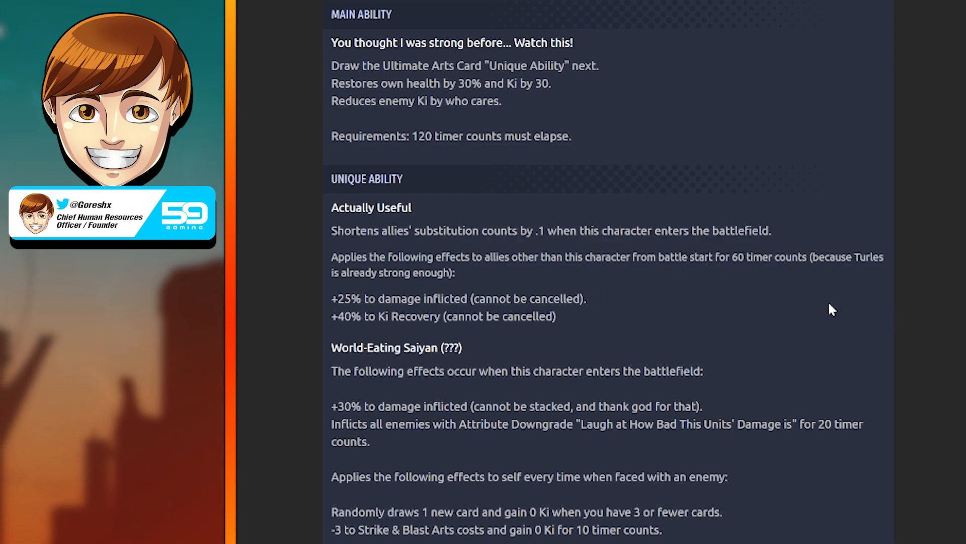
pyautogui.moveTo(388, 259)
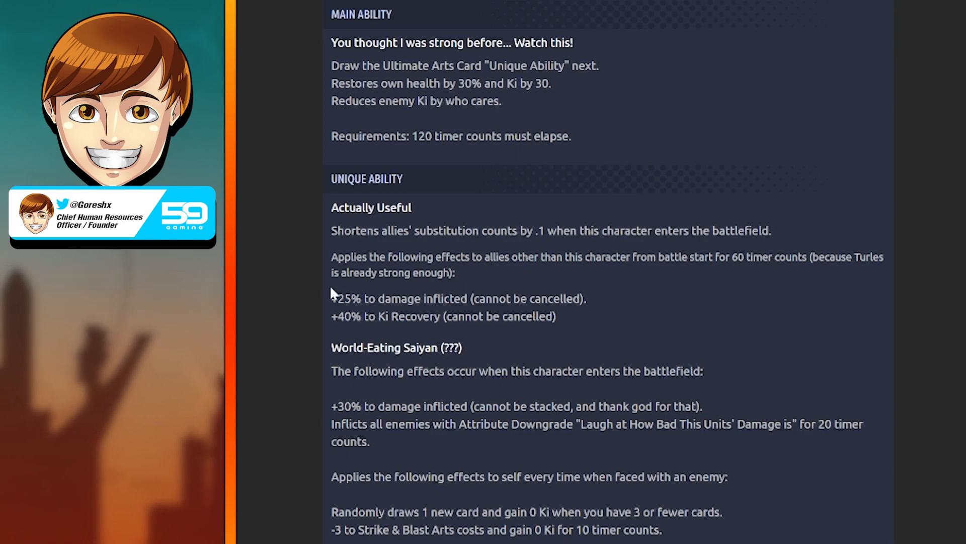
pyautogui.moveTo(387, 296)
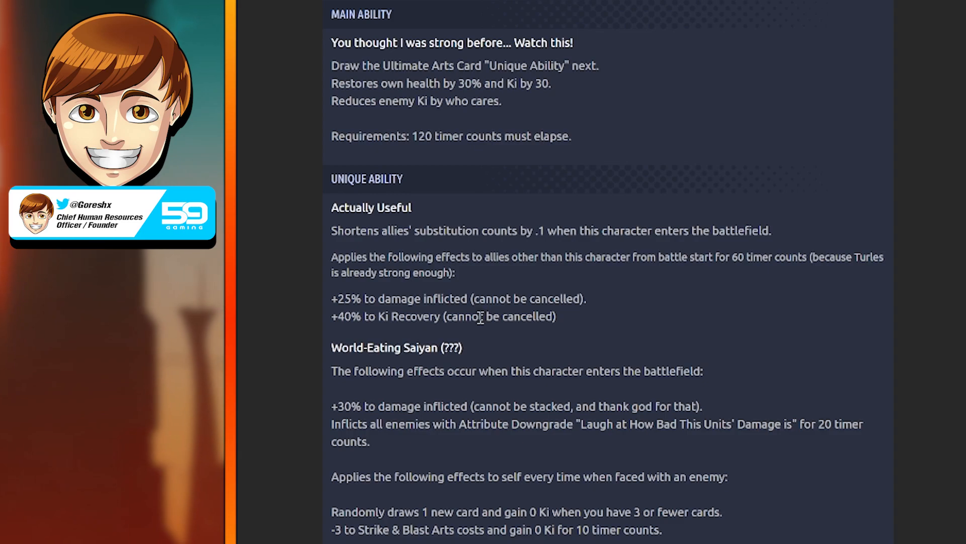
pyautogui.scroll(3)
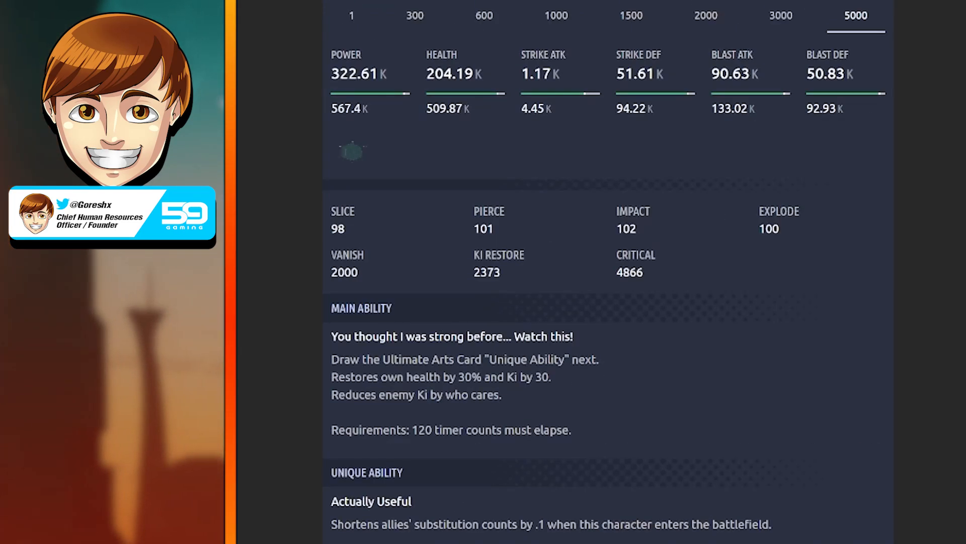
pyautogui.scroll(-3)
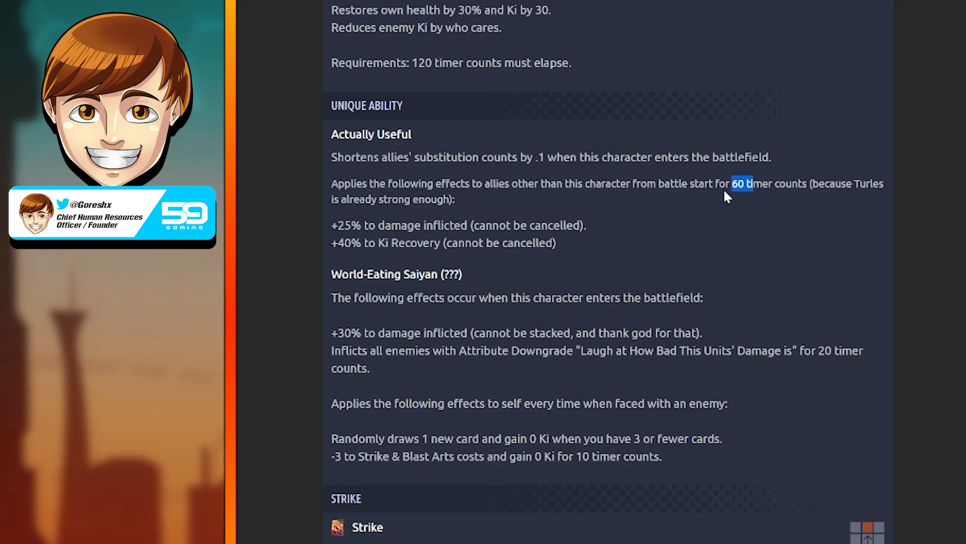
pyautogui.moveTo(242, 279)
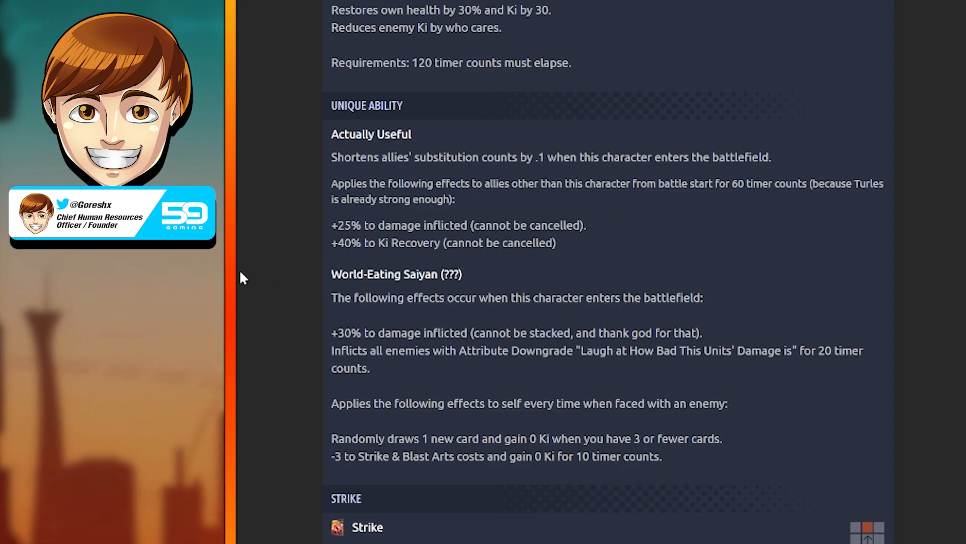
# Step: Scroll to the Strike (Feather) description and clear the selection in the ability text
pyautogui.scroll(-3)
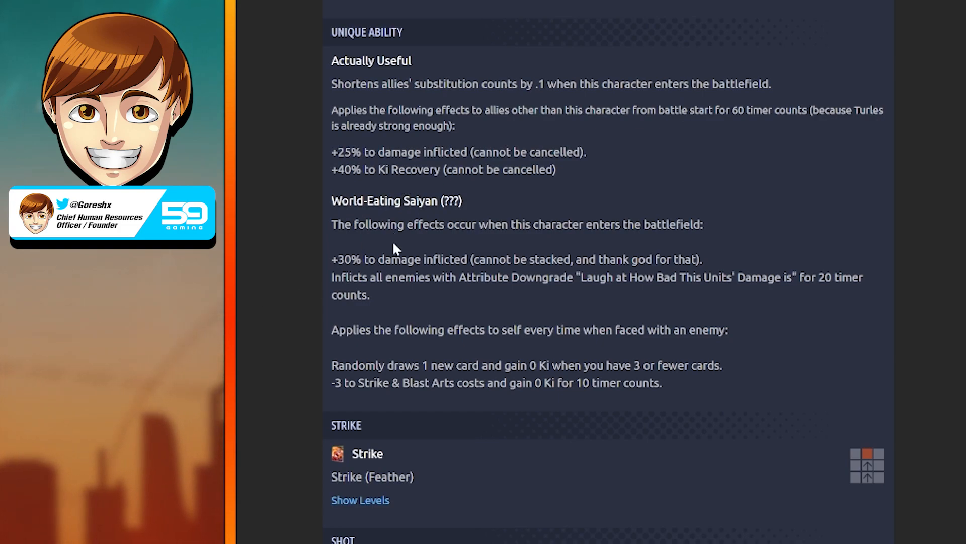
pyautogui.moveTo(565, 245)
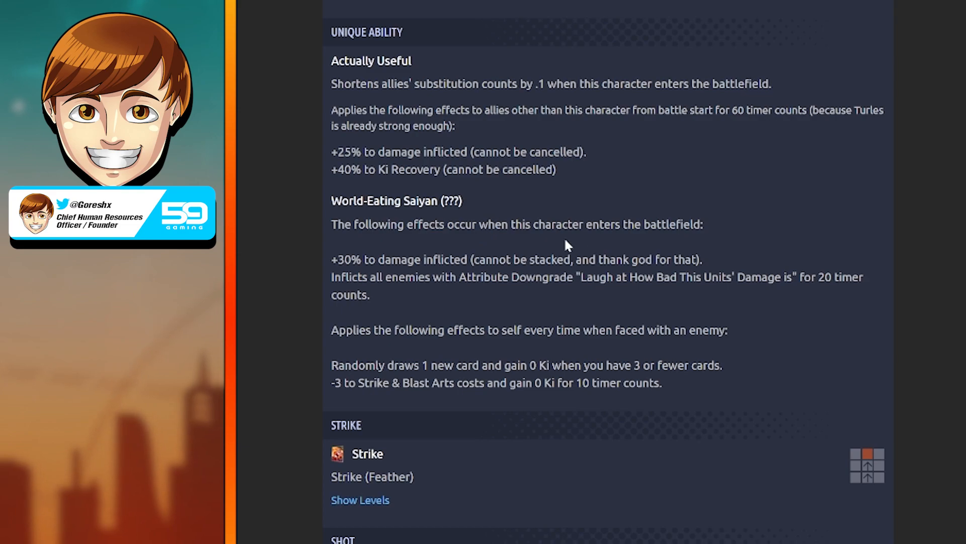
pyautogui.moveTo(332, 272)
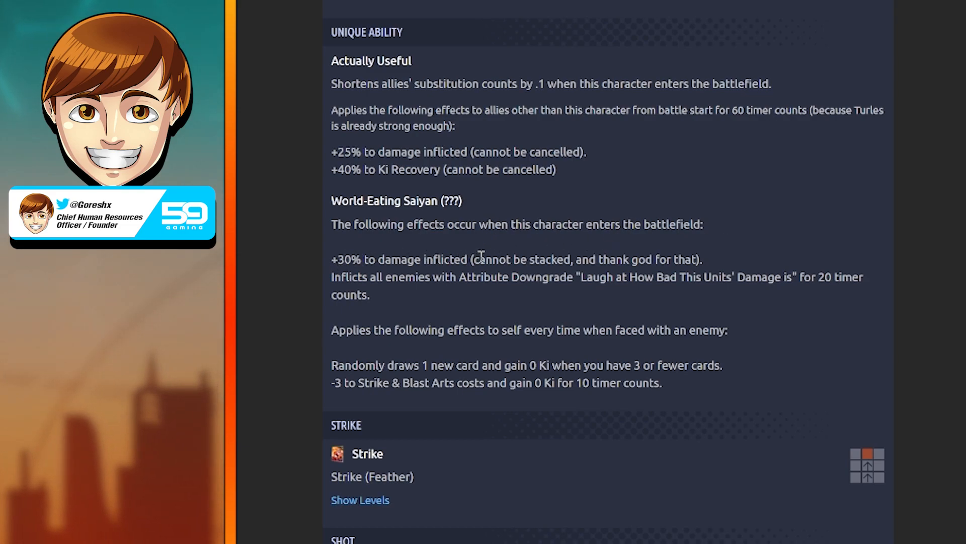
pyautogui.moveTo(724, 245)
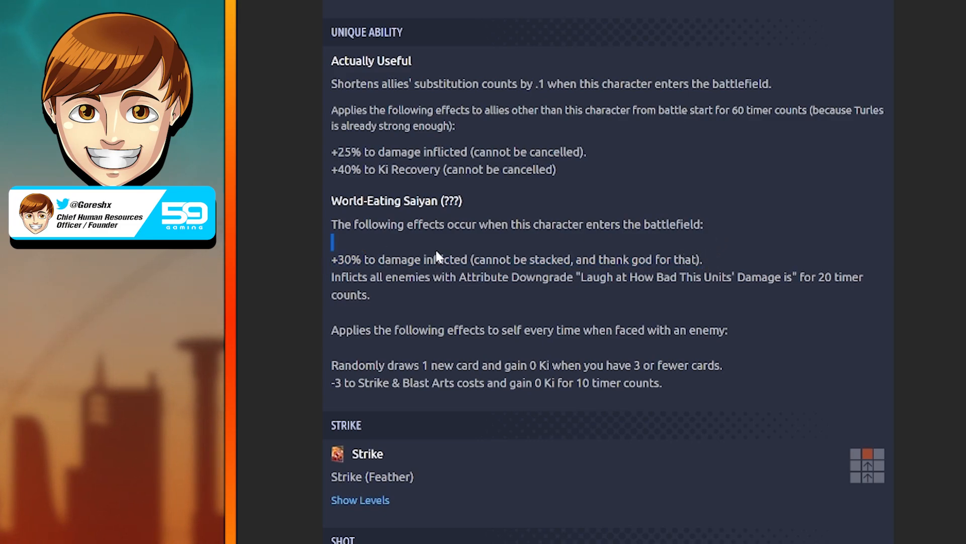
pyautogui.moveTo(721, 246)
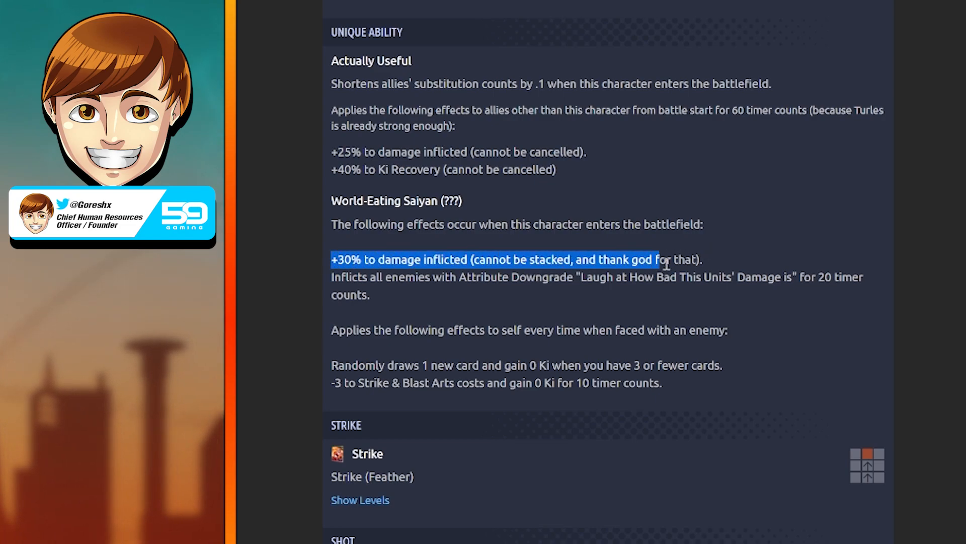
pyautogui.click(396, 296)
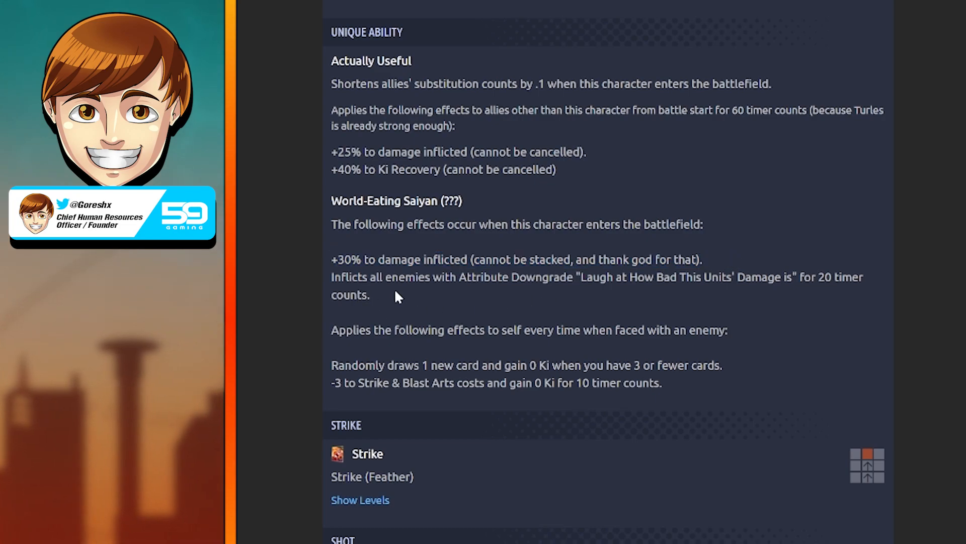
pyautogui.moveTo(683, 278)
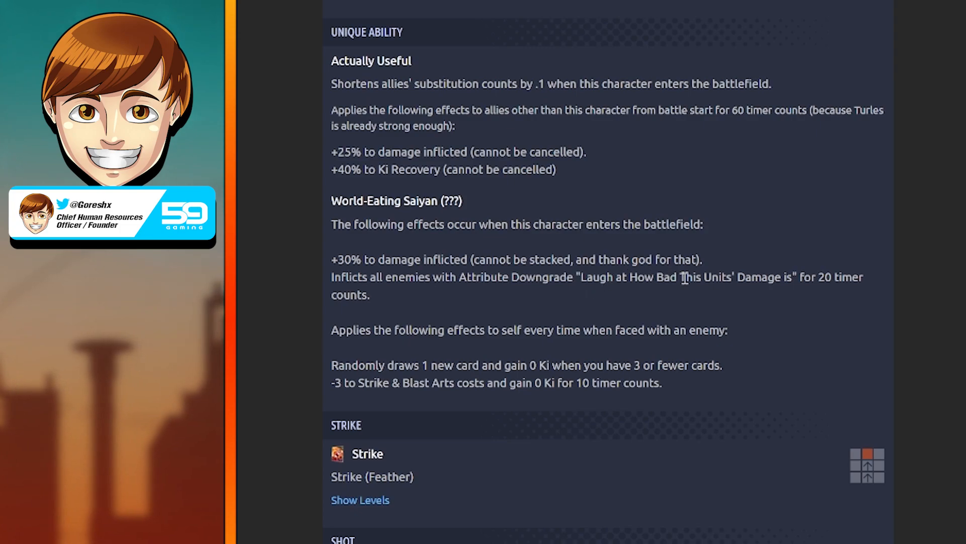
pyautogui.moveTo(291, 320)
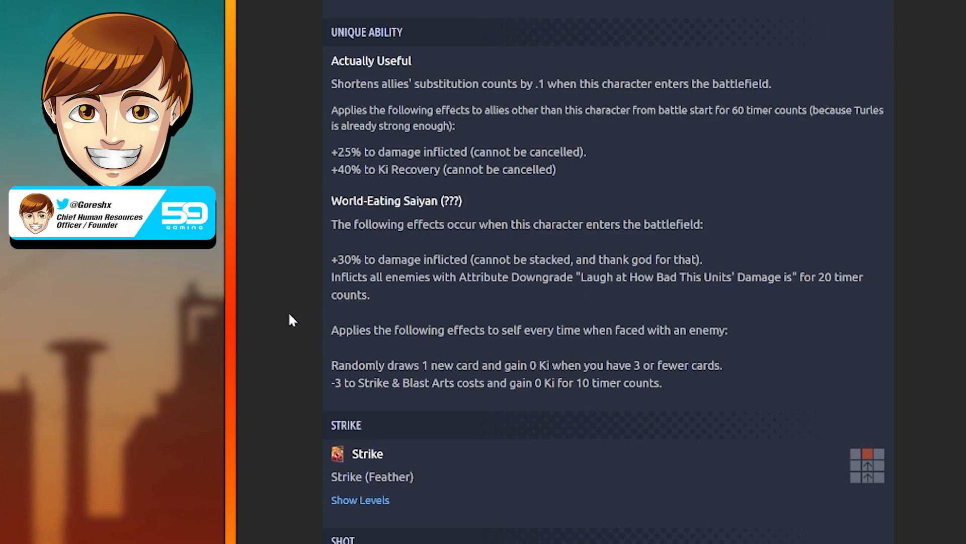
pyautogui.moveTo(585, 335)
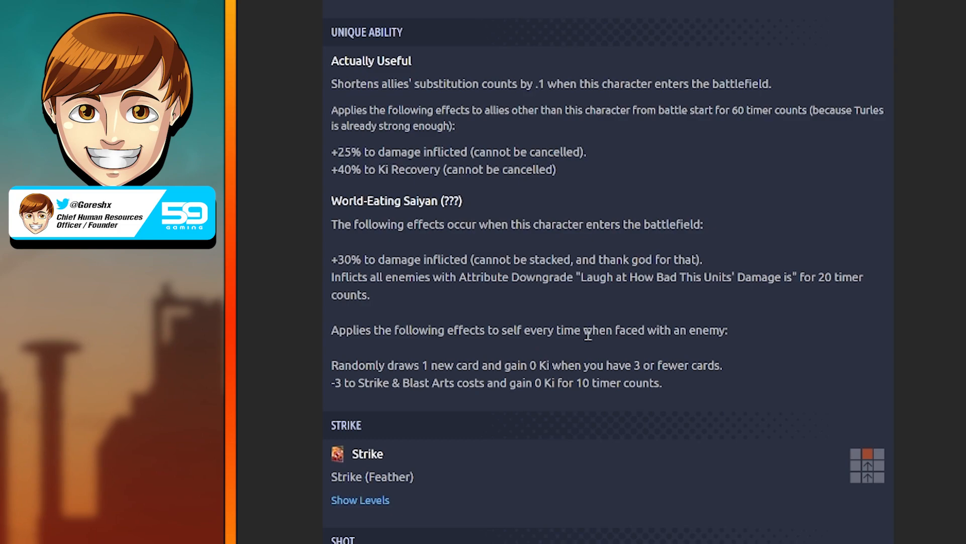
pyautogui.moveTo(536, 345)
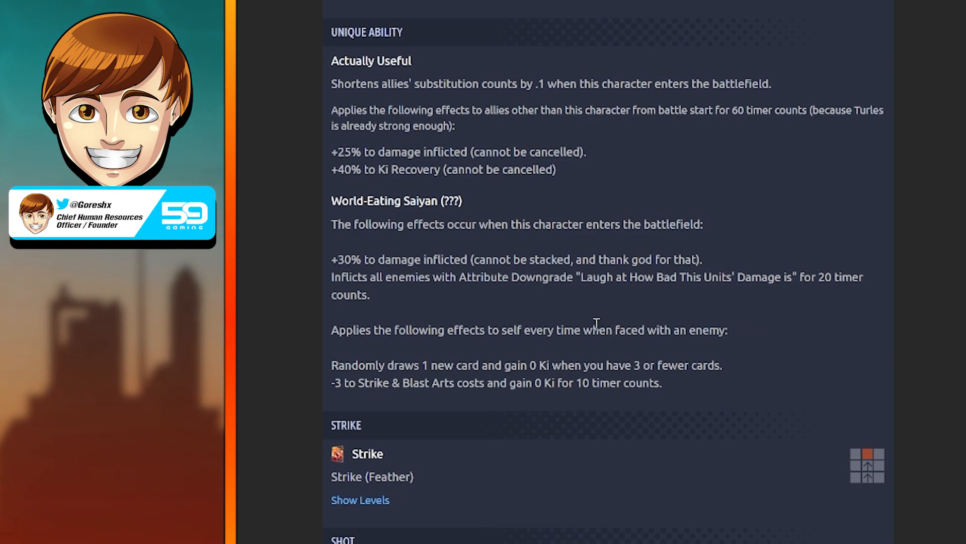
pyautogui.moveTo(560, 424)
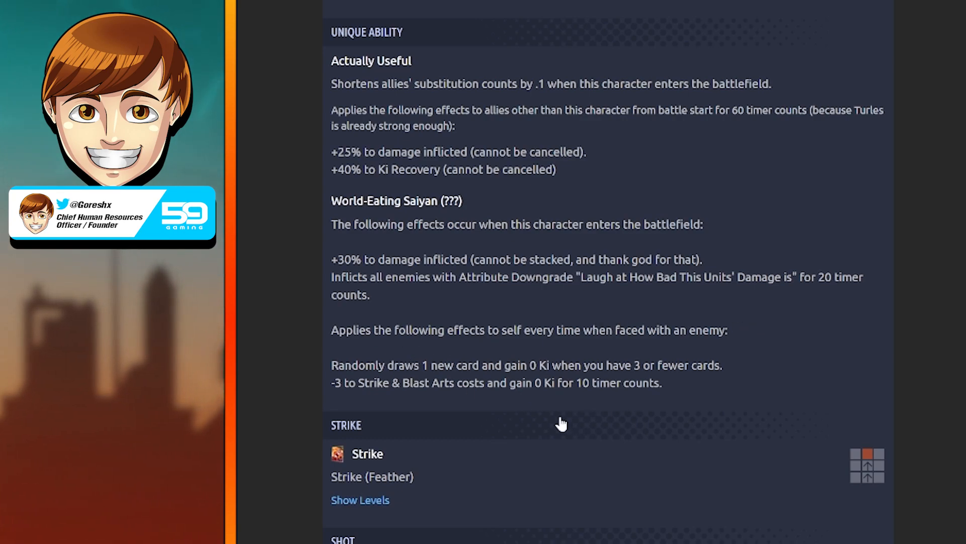
pyautogui.moveTo(481, 426)
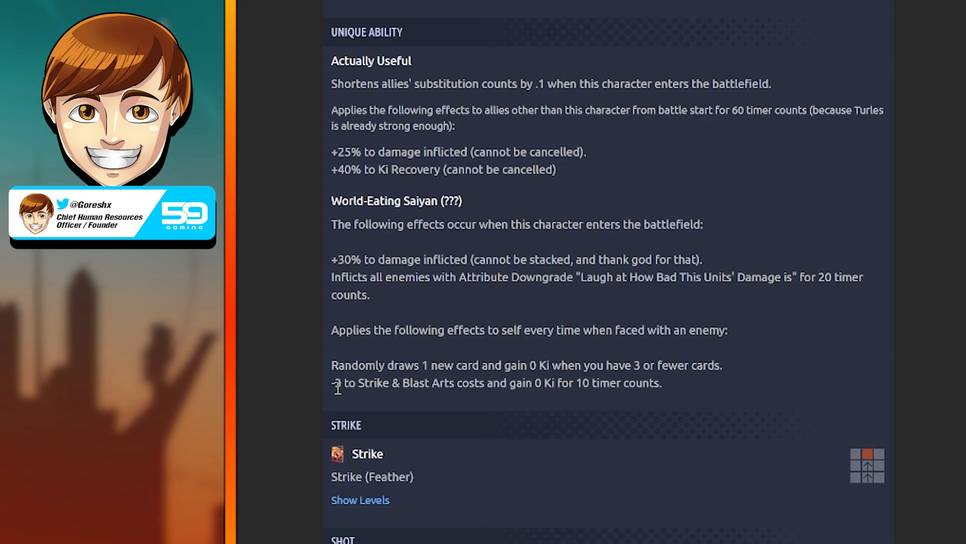
pyautogui.moveTo(494, 382)
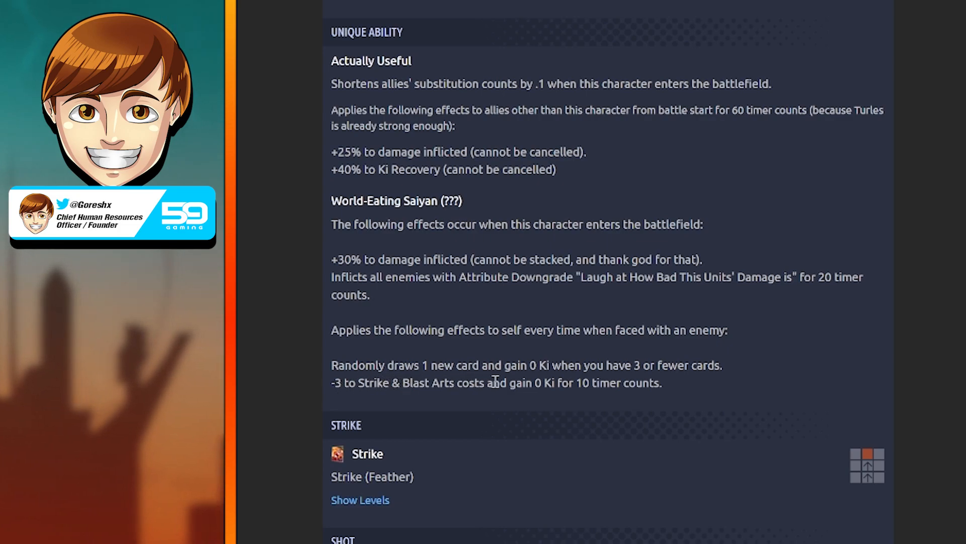
pyautogui.moveTo(641, 397)
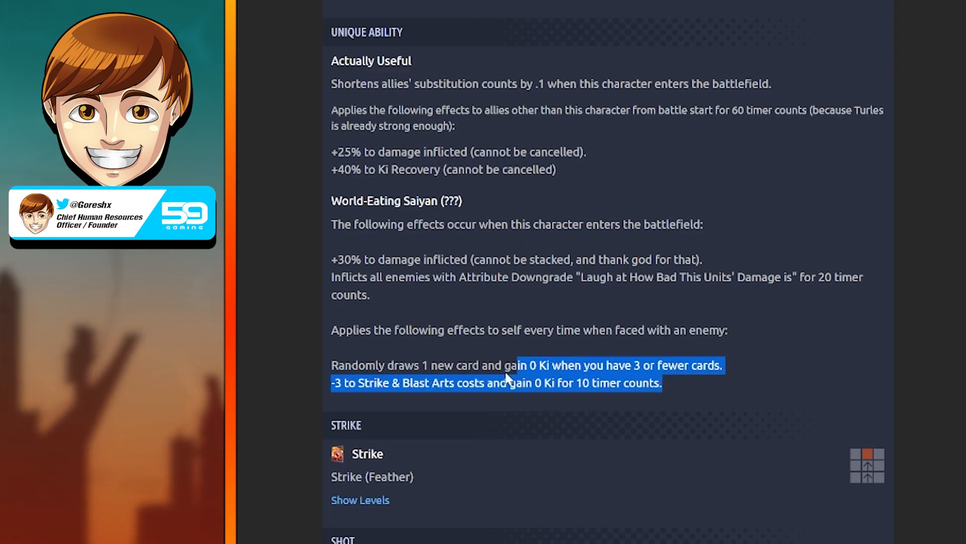
# Step: Scroll past Strike to the Blast shot, Calamity Blaster special move and special skill cards
pyautogui.scroll(-3)
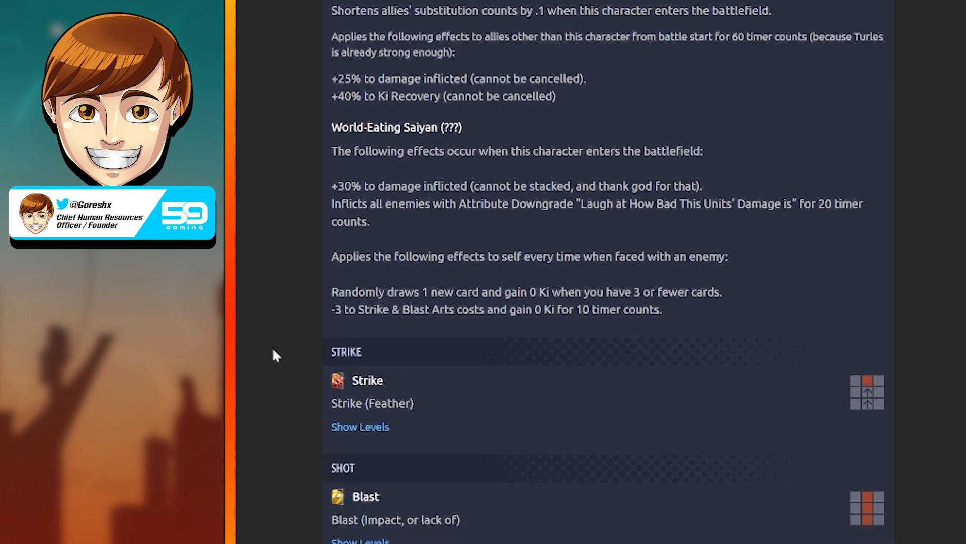
pyautogui.scroll(-3)
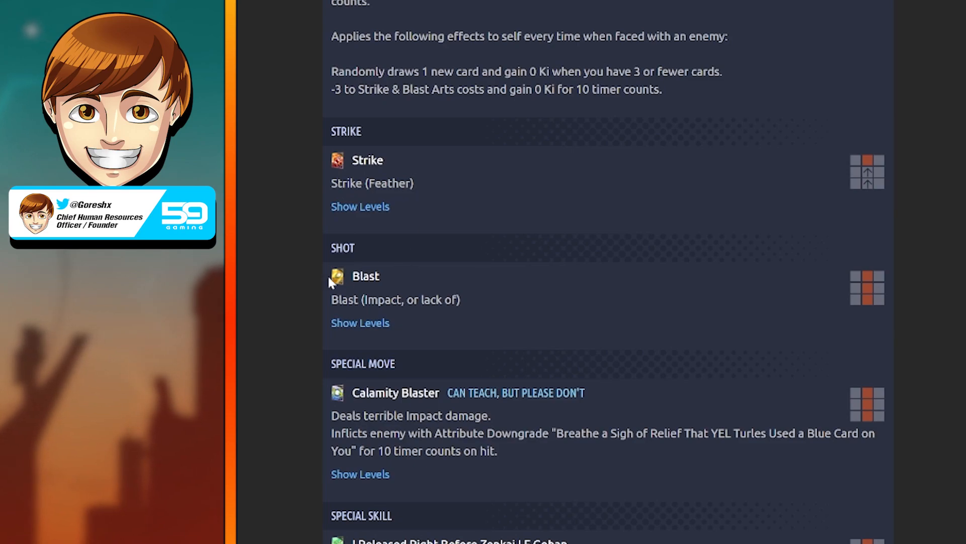
pyautogui.moveTo(405, 319)
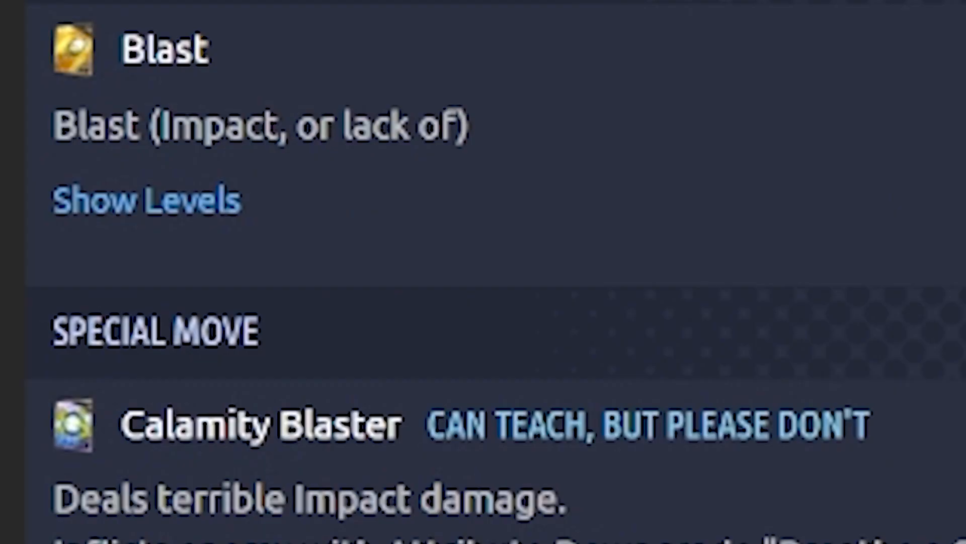
pyautogui.scroll(-3)
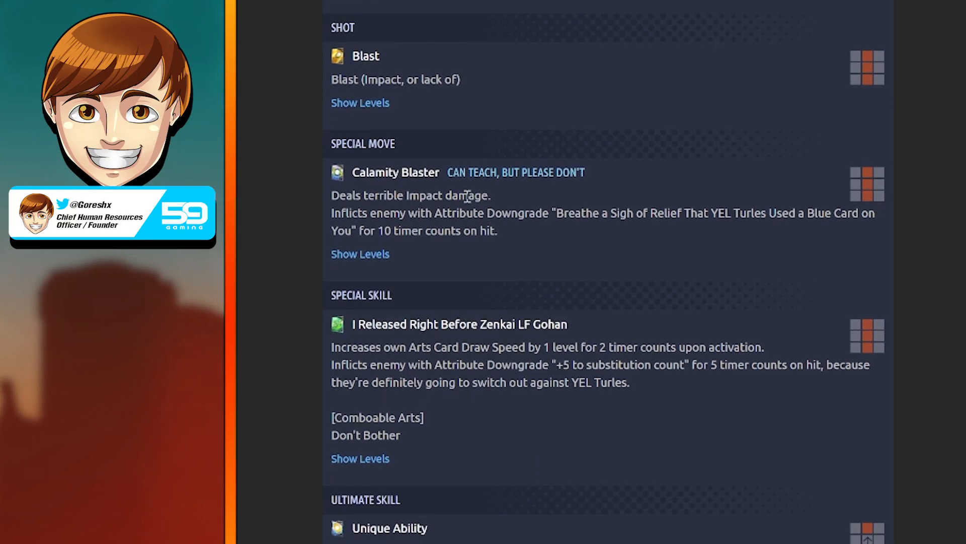
pyautogui.moveTo(562, 242)
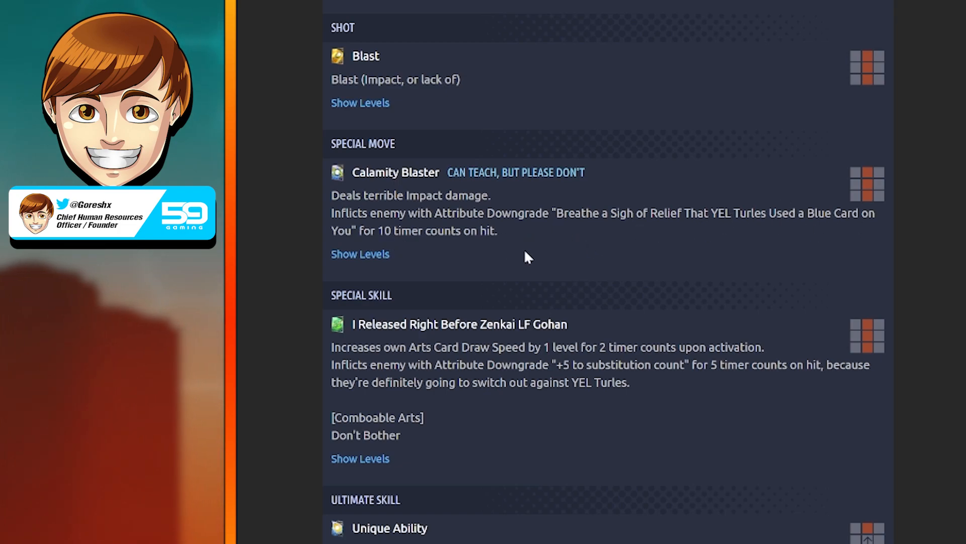
# Step: Scroll down to the full Unique Ability ultimate skill text above Art Cards Held
pyautogui.scroll(-3)
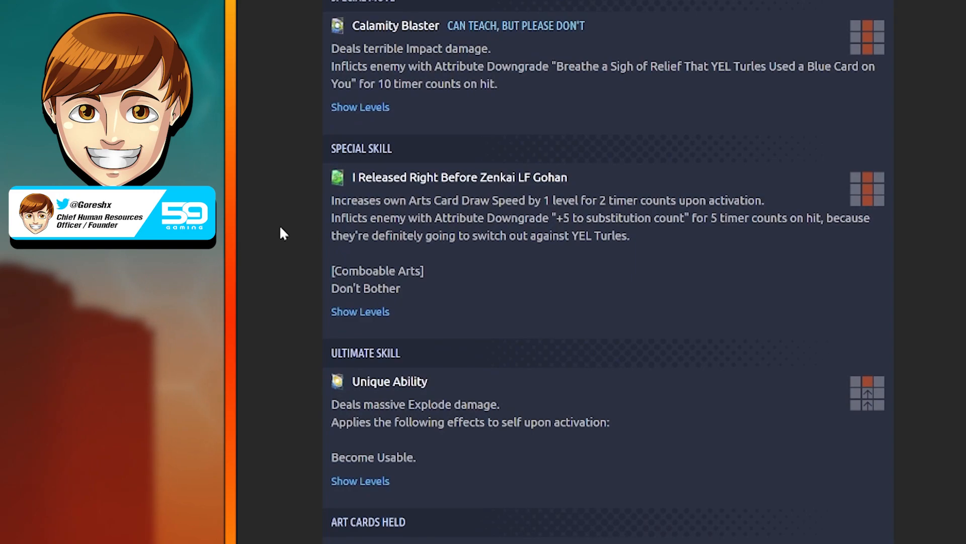
pyautogui.moveTo(570, 187)
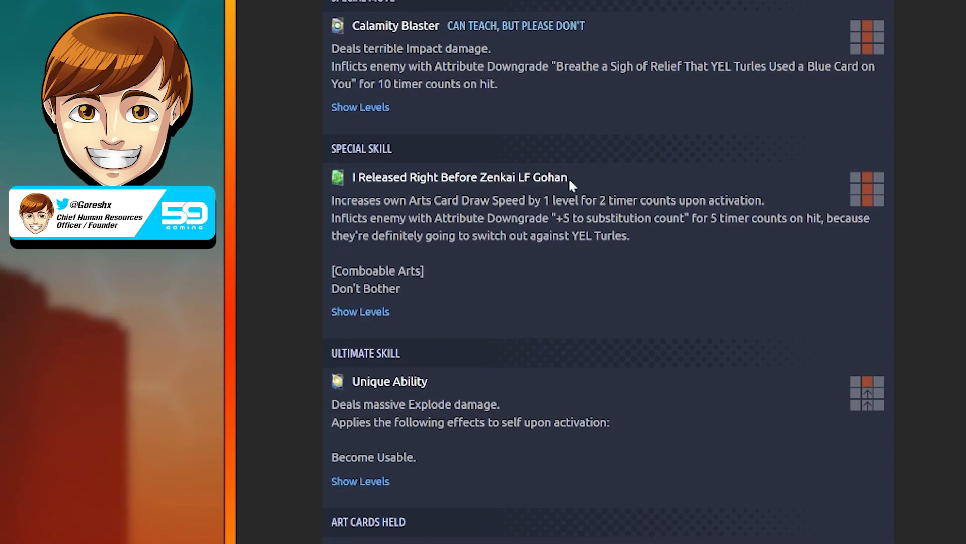
pyautogui.moveTo(420, 213)
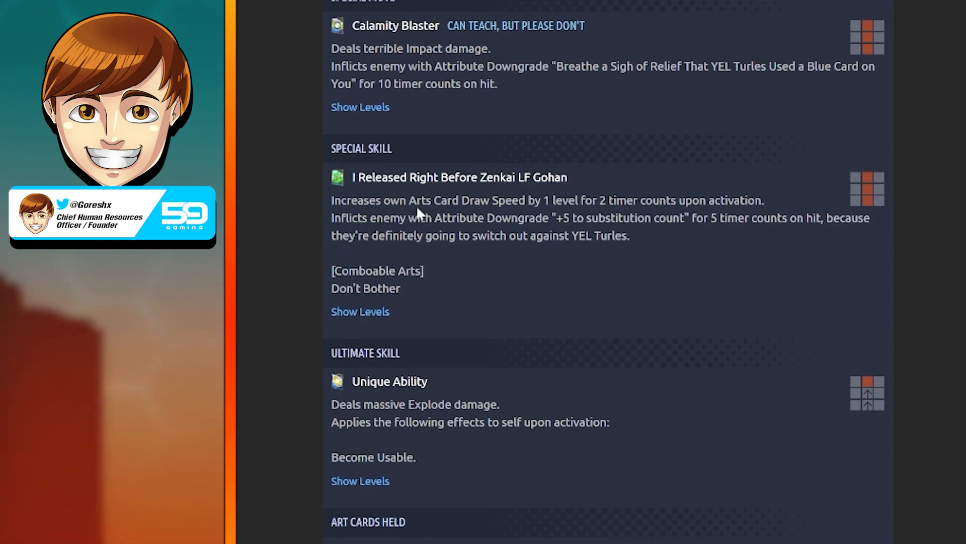
pyautogui.moveTo(742, 195)
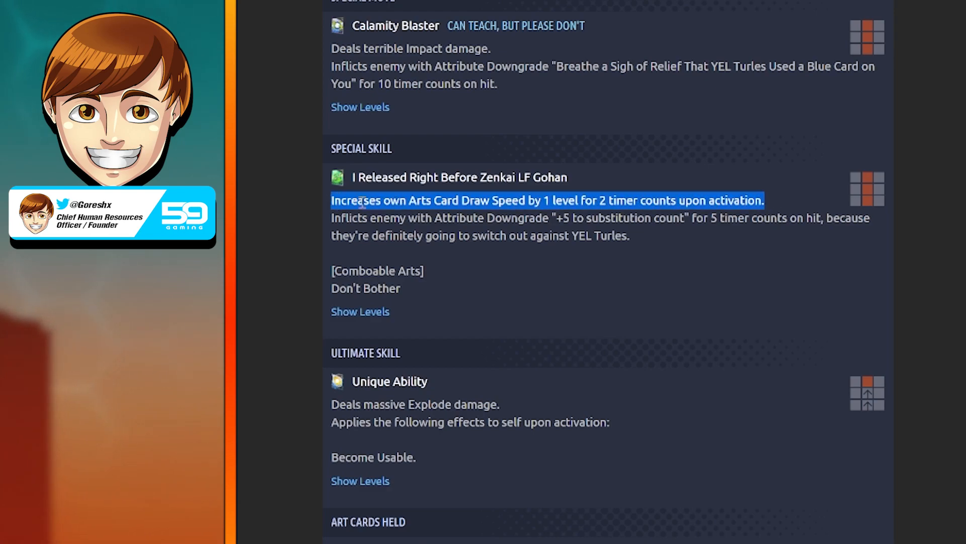
pyautogui.moveTo(368, 265)
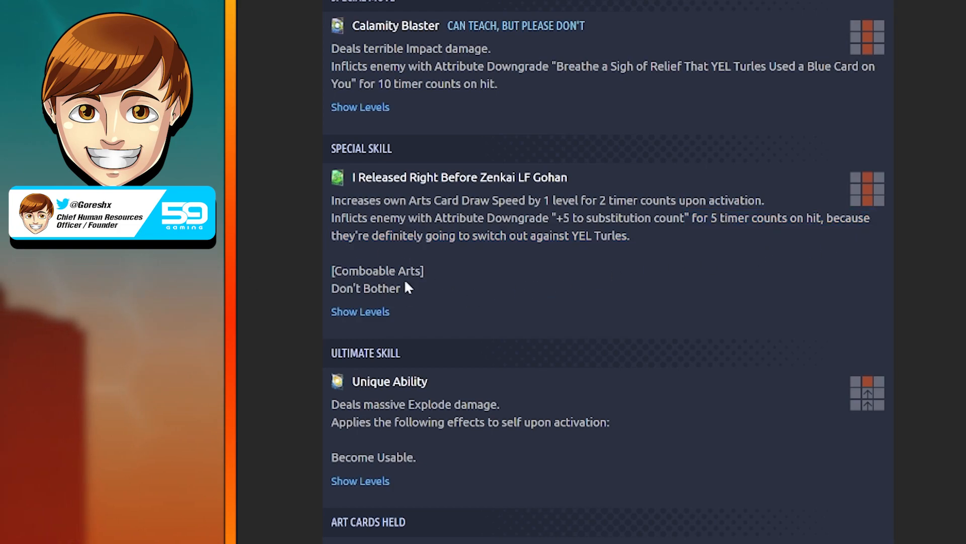
# Step: Scroll through Art Cards Held and the Omnipresent Watcher Tournament of Power ability, then back up
pyautogui.scroll(-3)
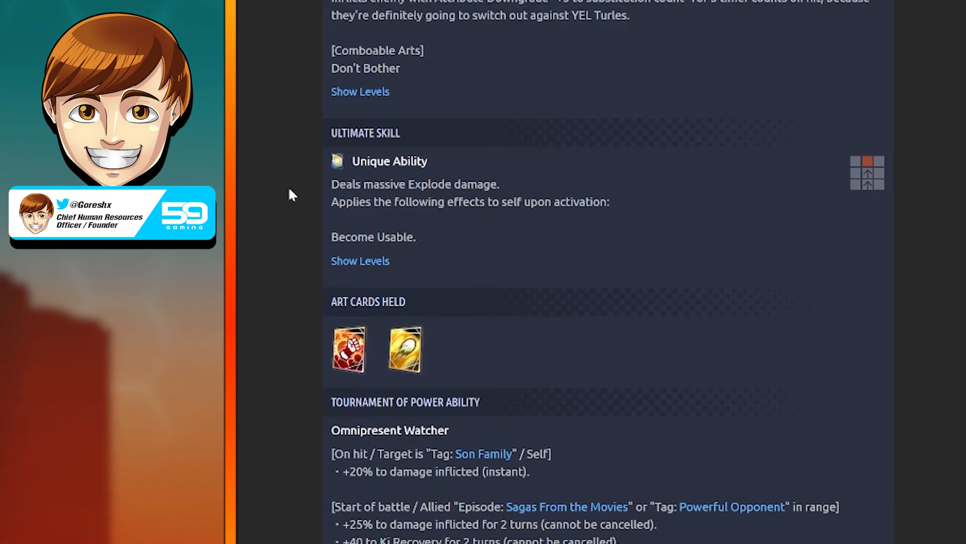
pyautogui.scroll(3)
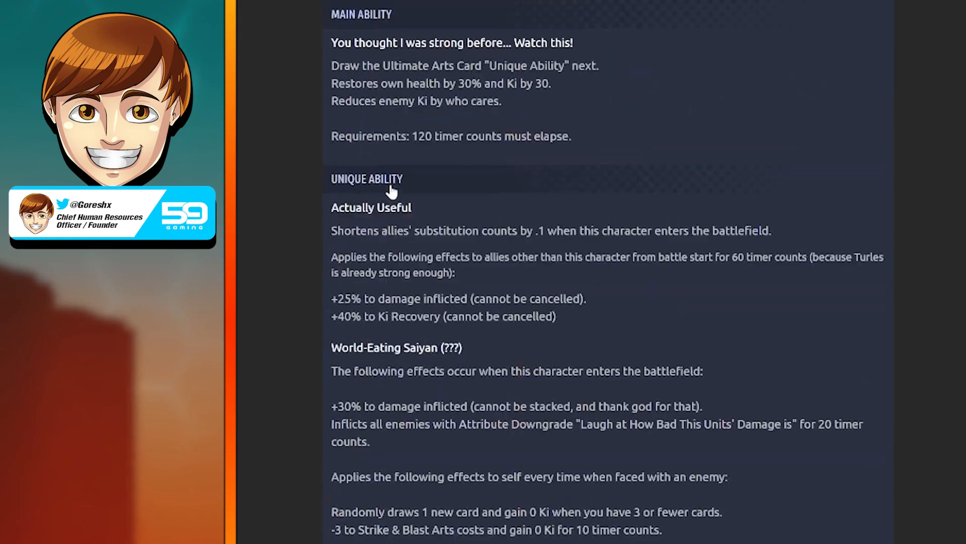
pyautogui.scroll(-3)
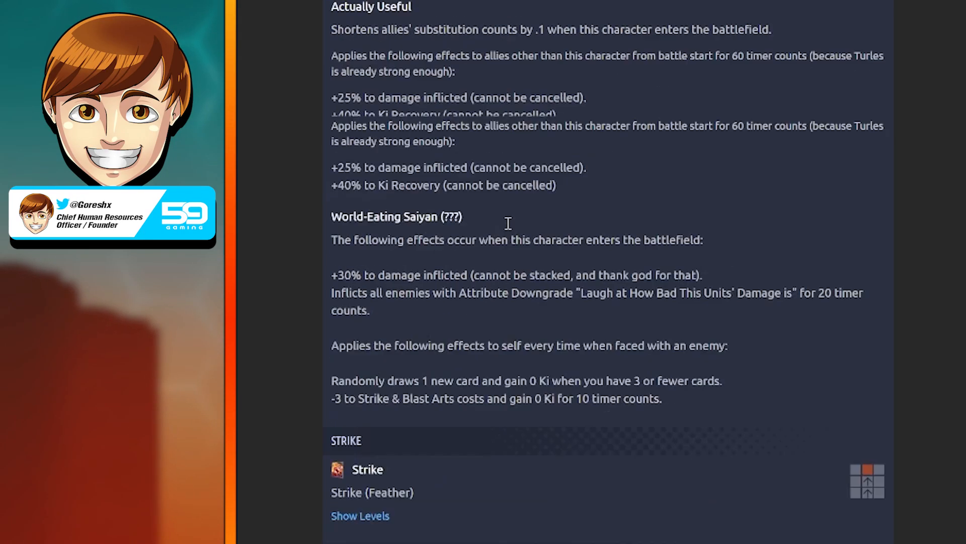
pyautogui.scroll(-3)
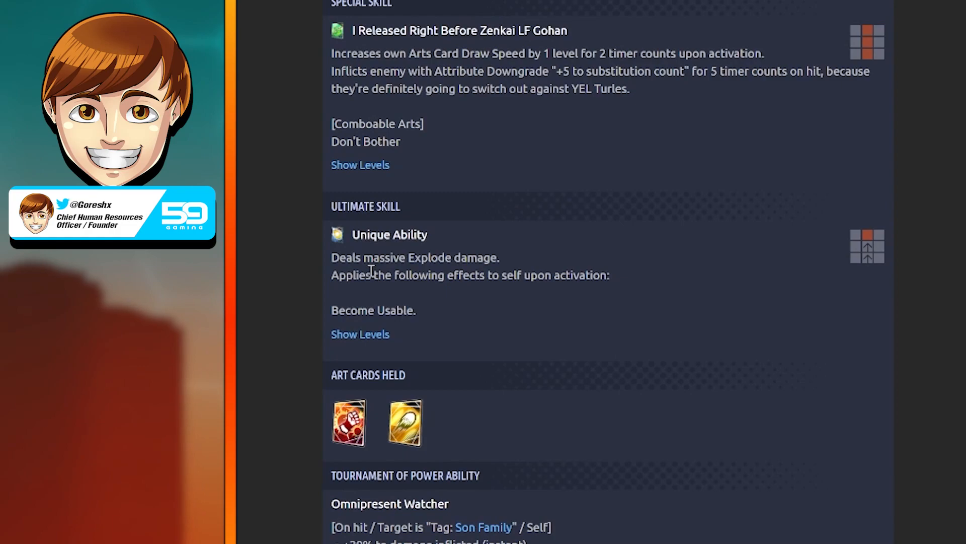
pyautogui.moveTo(352, 266)
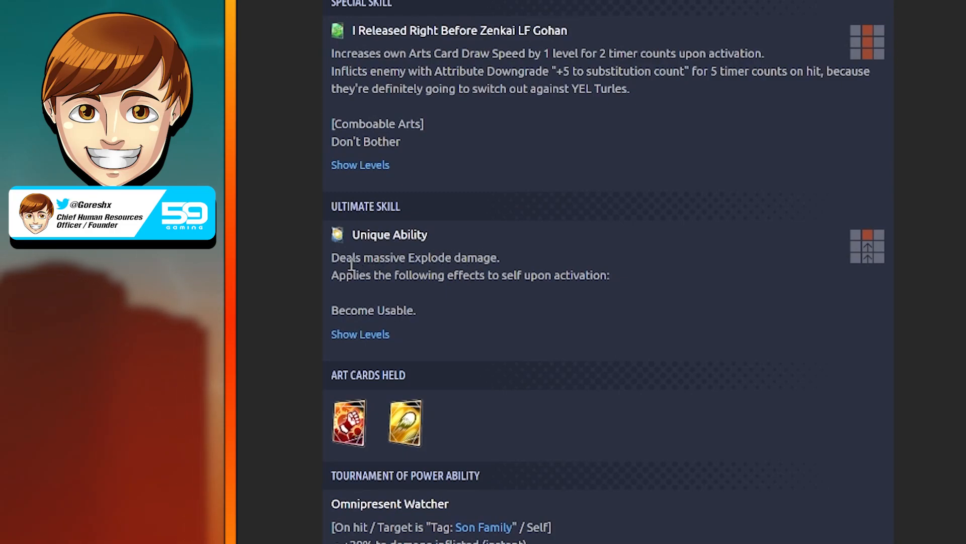
pyautogui.moveTo(592, 272)
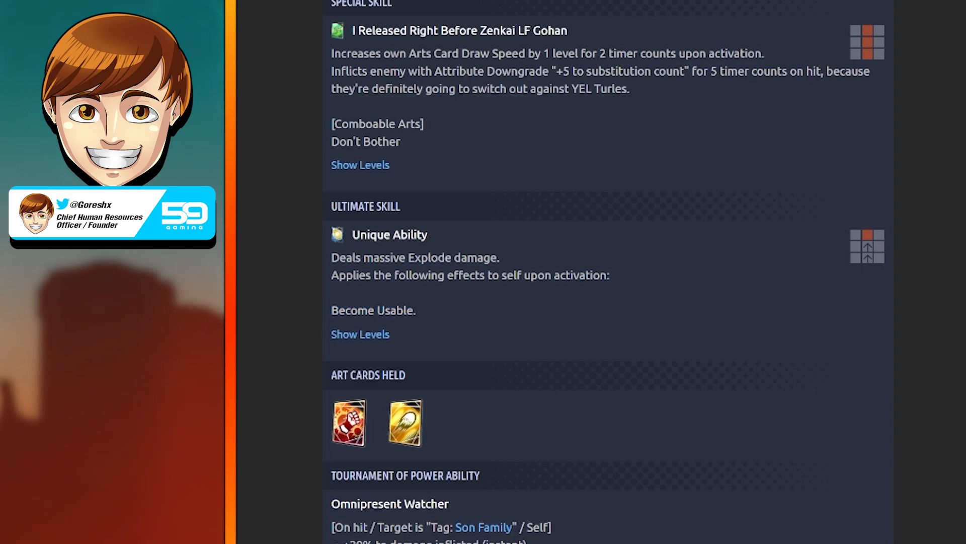
pyautogui.scroll(3)
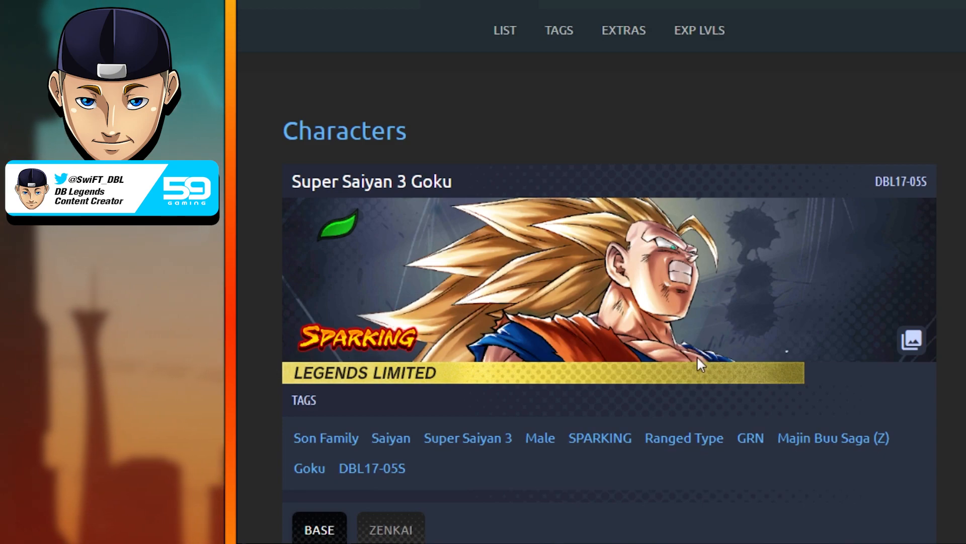
pyautogui.moveTo(669, 342)
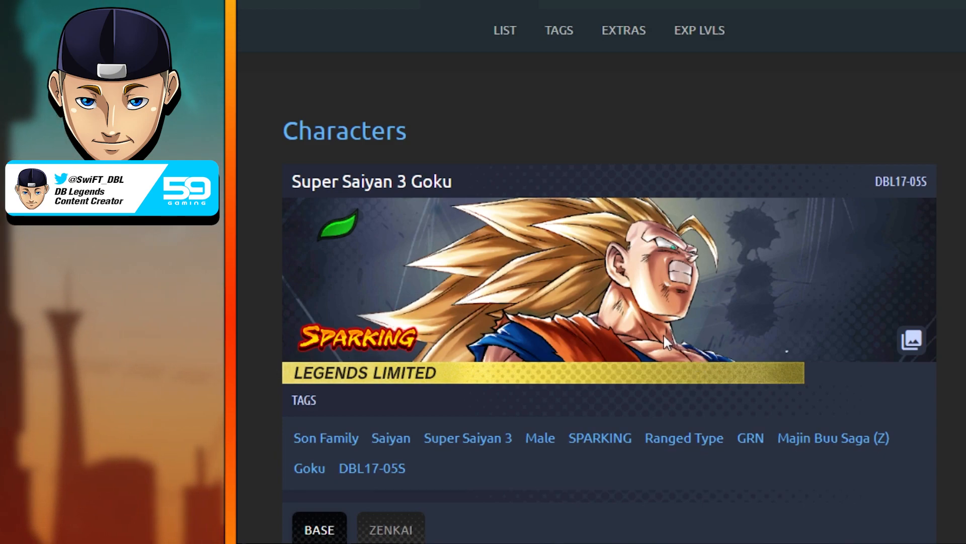
pyautogui.moveTo(690, 332)
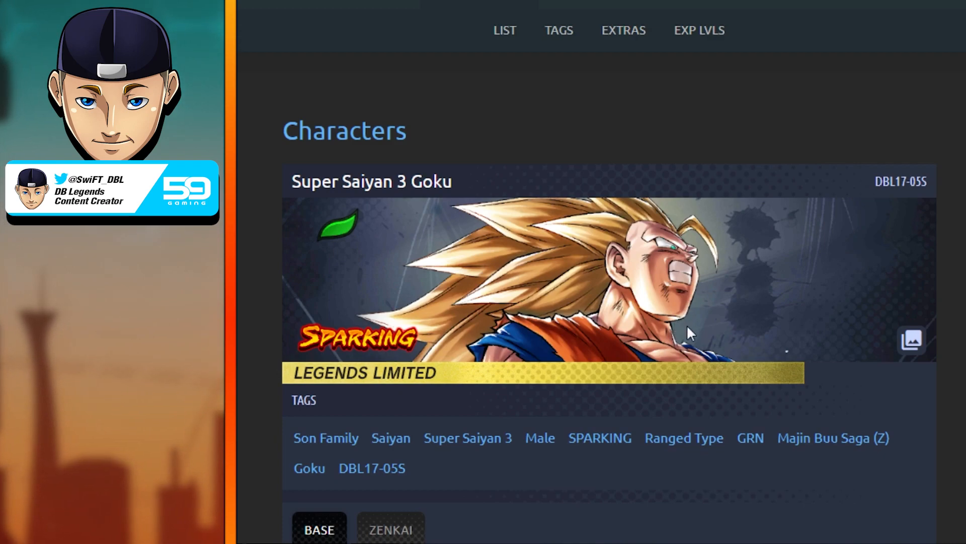
pyautogui.moveTo(681, 269)
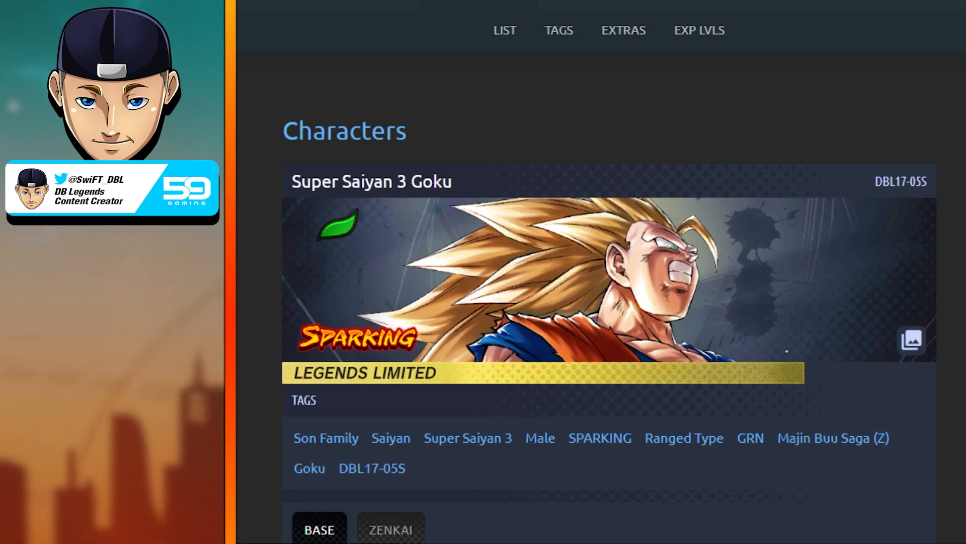
# Step: Scroll Super Saiyan 3 Goku's page to its level 5000 stats and hexagonal radar chart
pyautogui.scroll(-3)
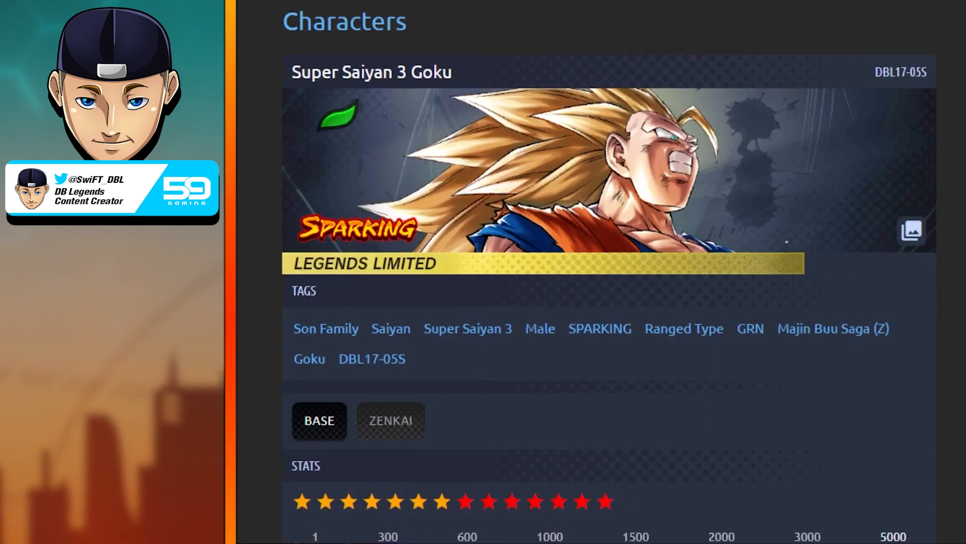
pyautogui.scroll(-3)
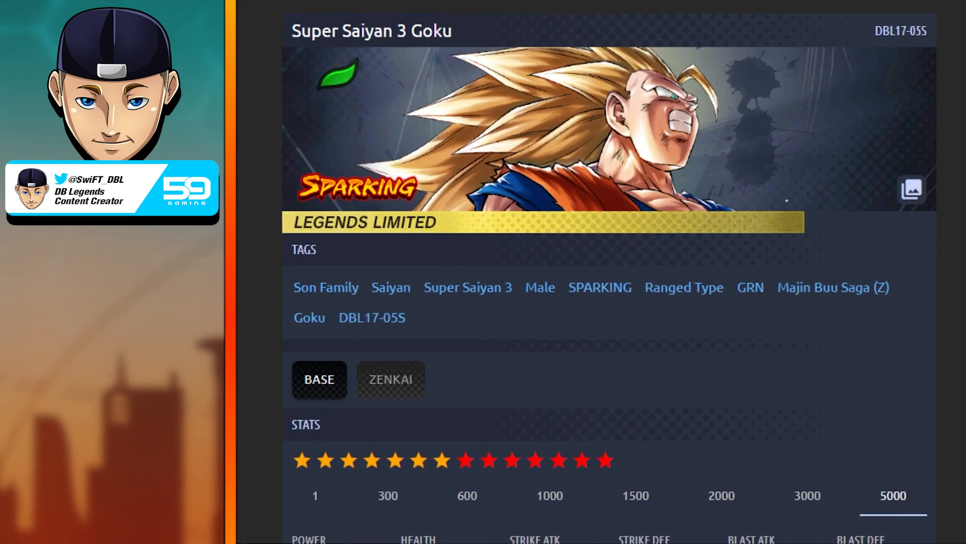
pyautogui.scroll(-3)
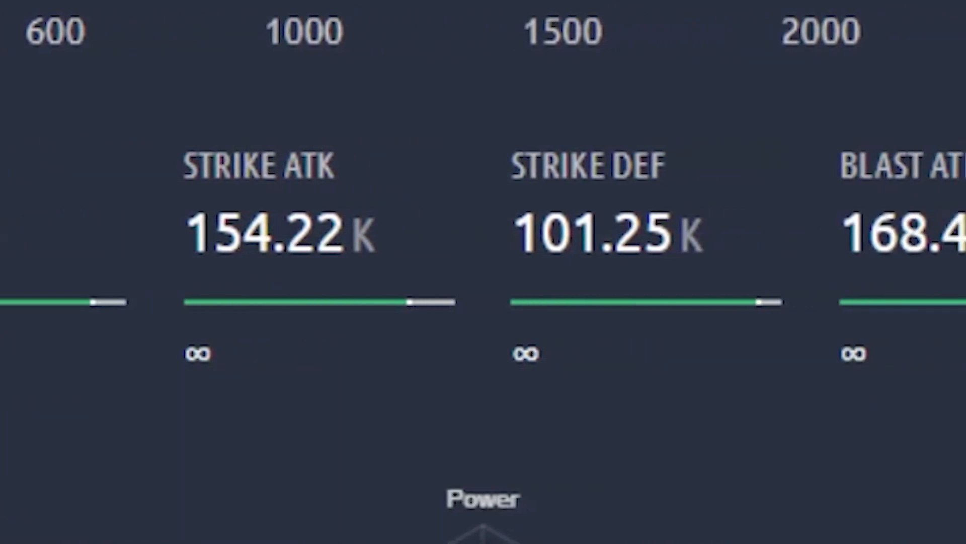
pyautogui.hscroll(3)
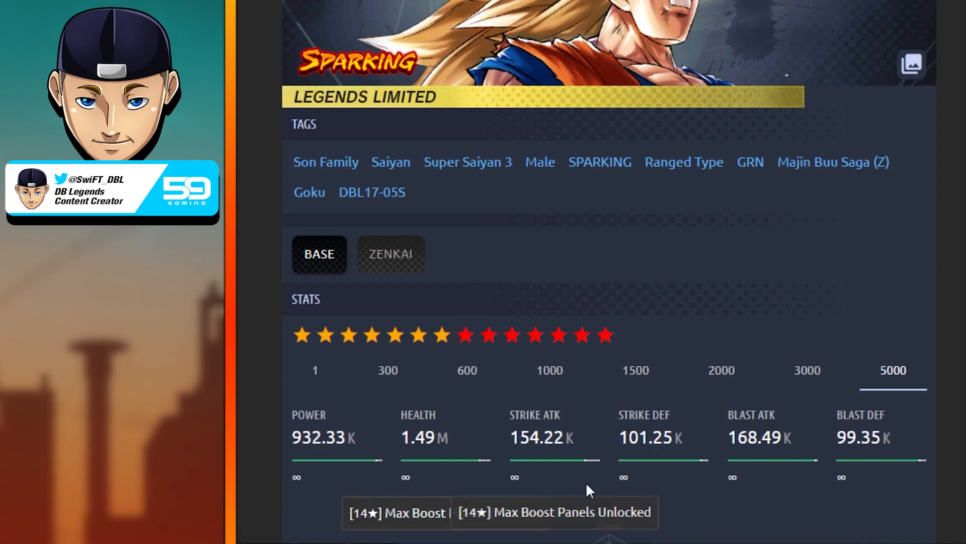
pyautogui.moveTo(737, 495)
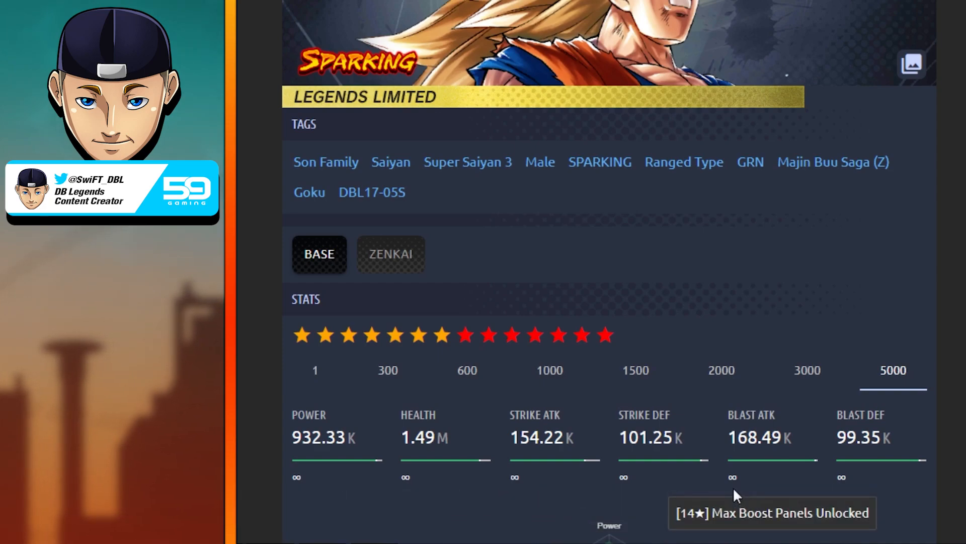
pyautogui.moveTo(421, 486)
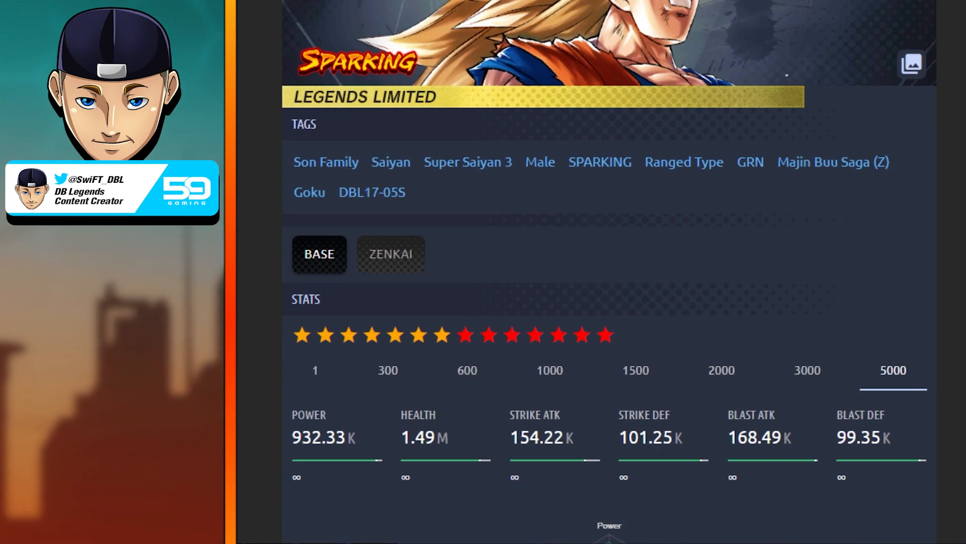
pyautogui.scroll(-3)
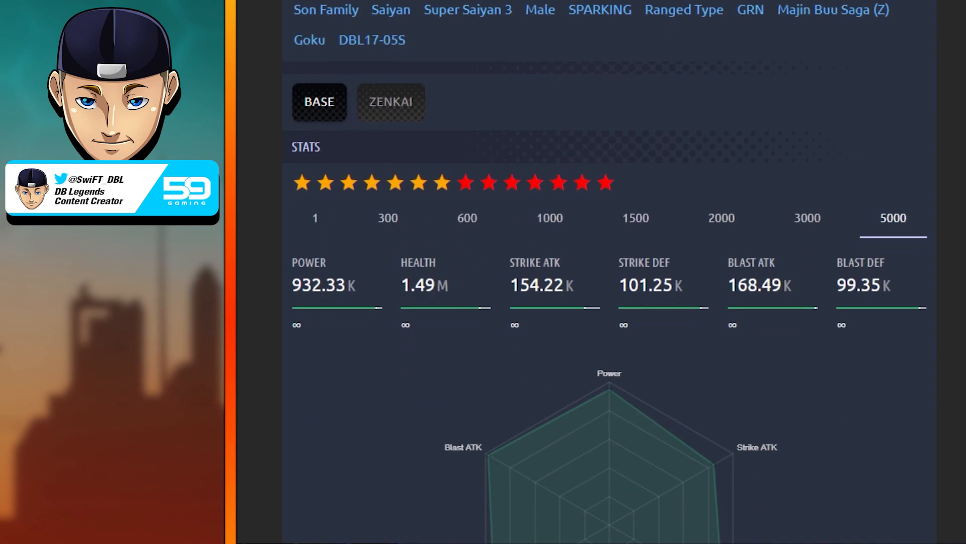
pyautogui.scroll(-3)
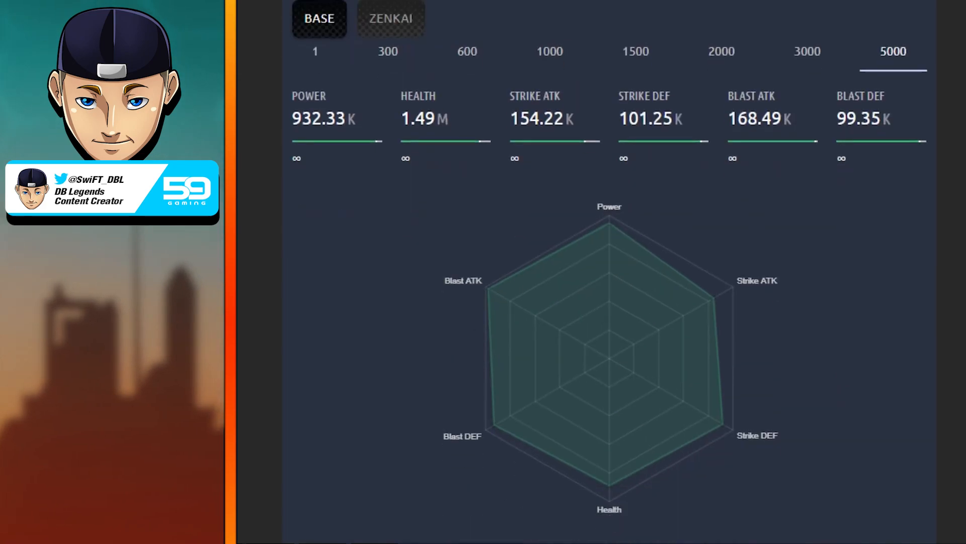
# Step: Scroll to the Main Ability 'Good luck, Kakarot...' and Unique Ability 'Fate Rests on this Battle'
pyautogui.scroll(-3)
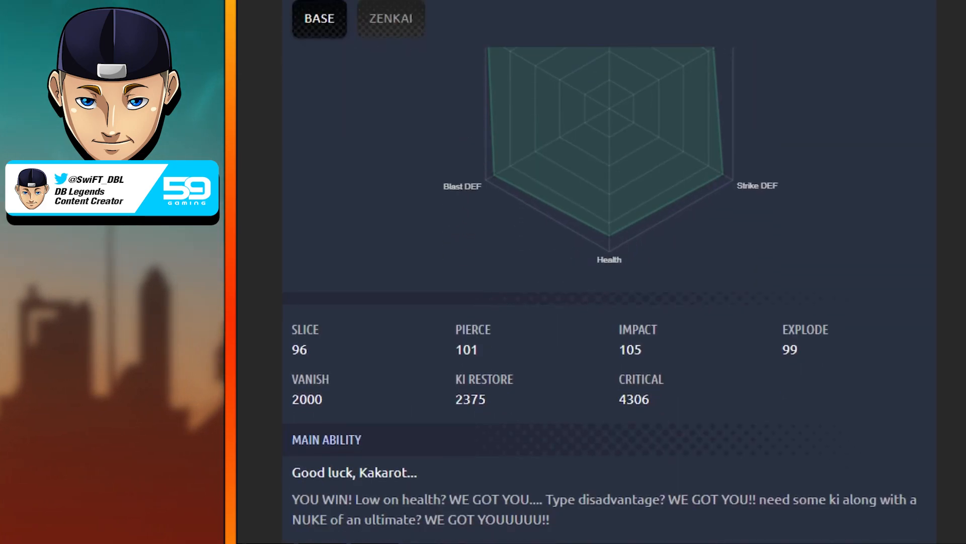
pyautogui.scroll(3)
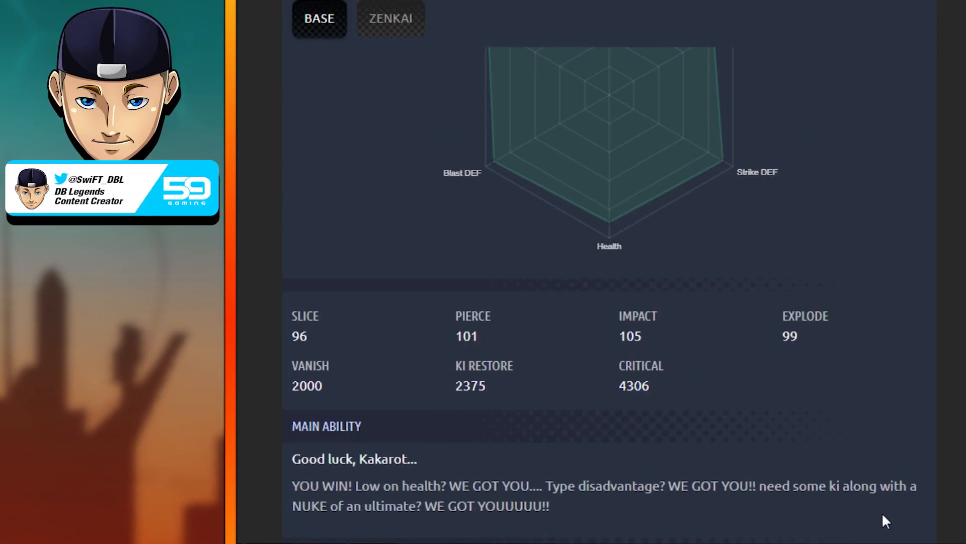
pyautogui.moveTo(618, 529)
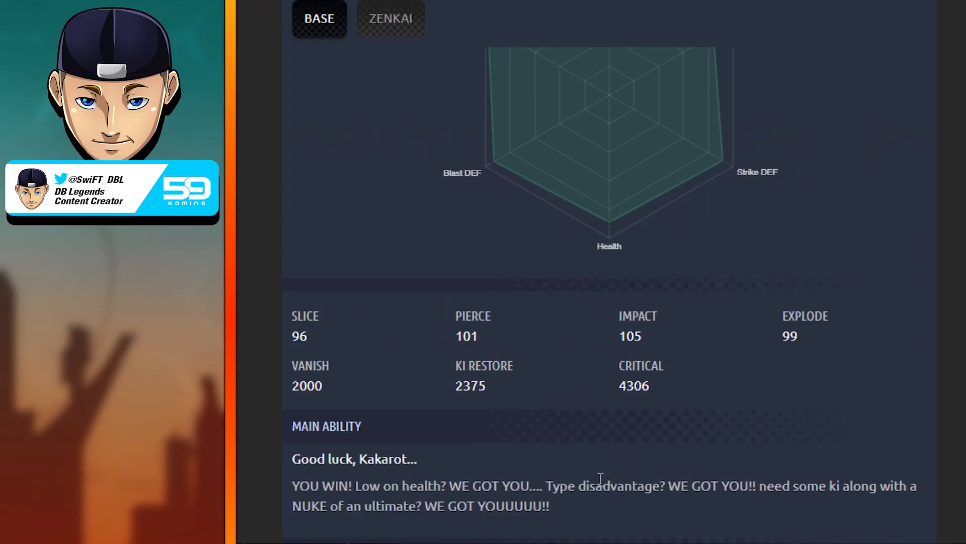
pyautogui.moveTo(621, 433)
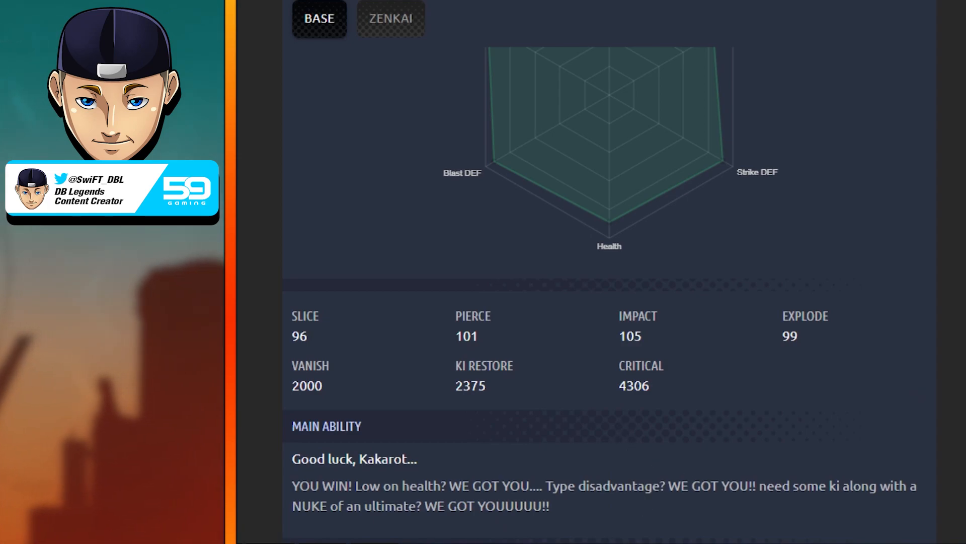
pyautogui.doubleClick(310, 485)
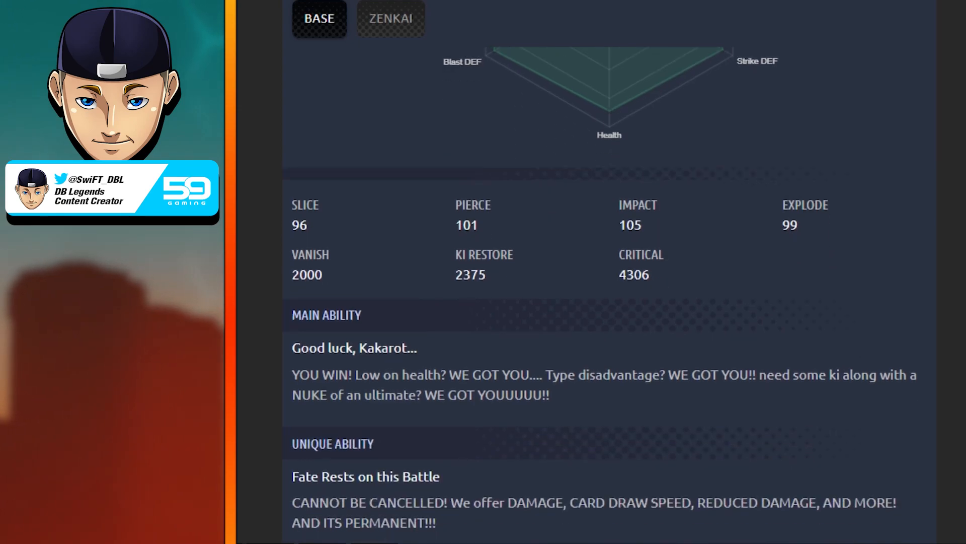
# Step: Scroll down to read the second unique ability 'Thank you, Dragon Balls!'
pyautogui.scroll(-3)
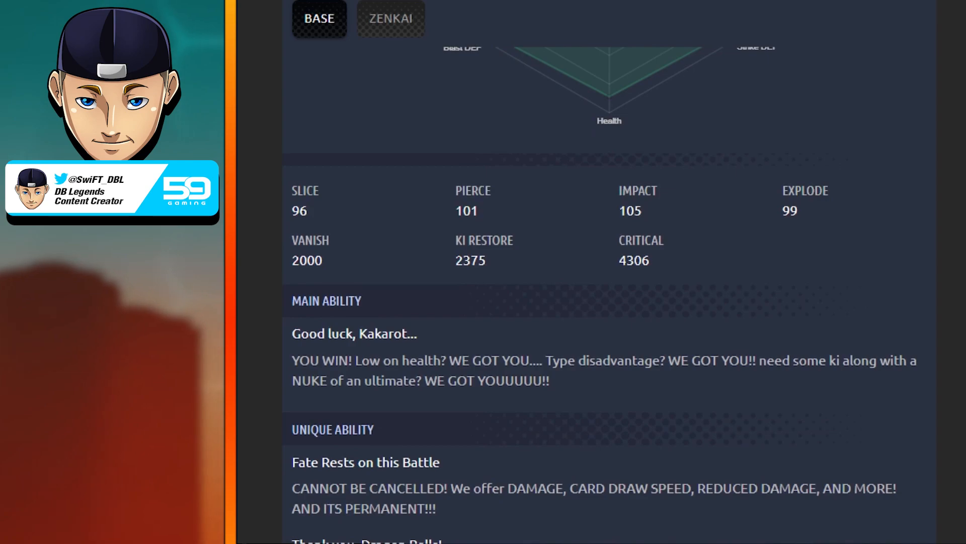
pyautogui.scroll(3)
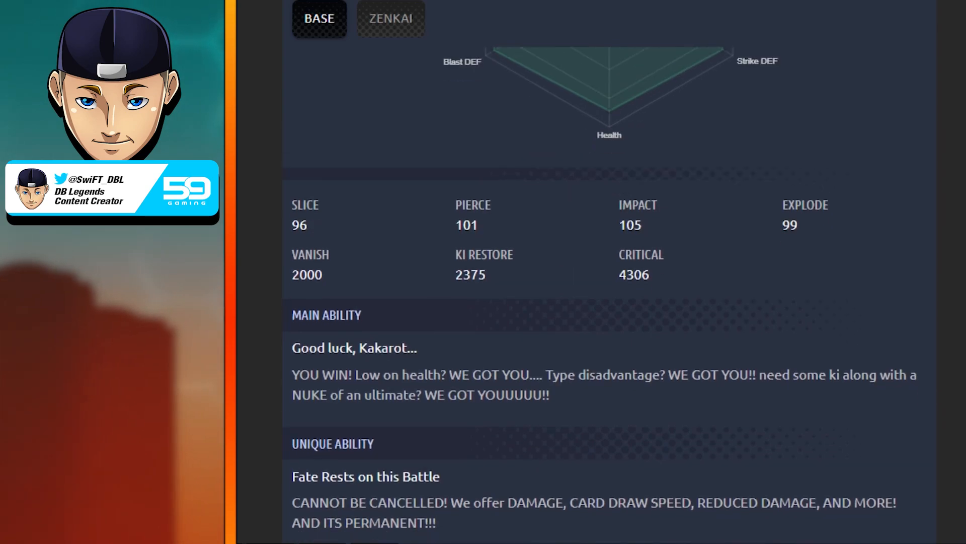
pyautogui.scroll(-3)
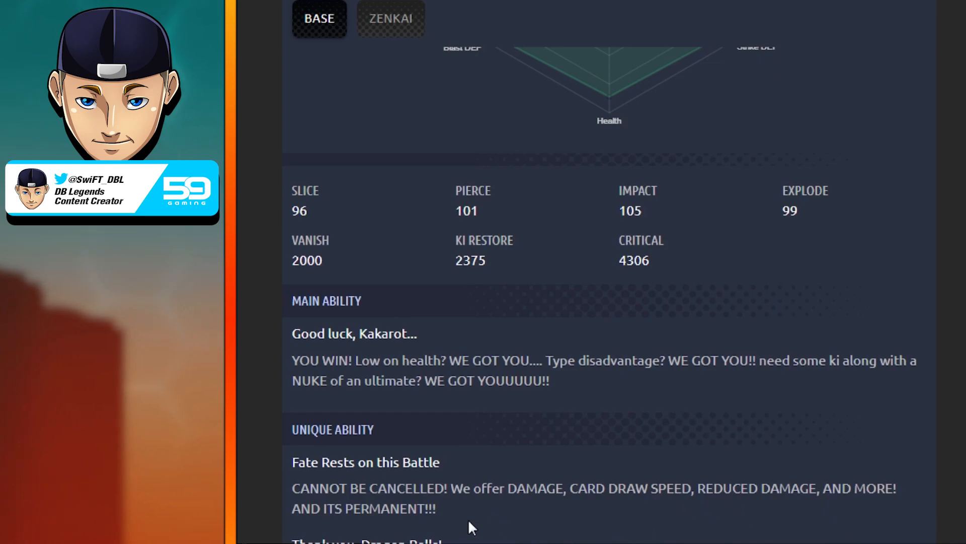
pyautogui.moveTo(447, 523)
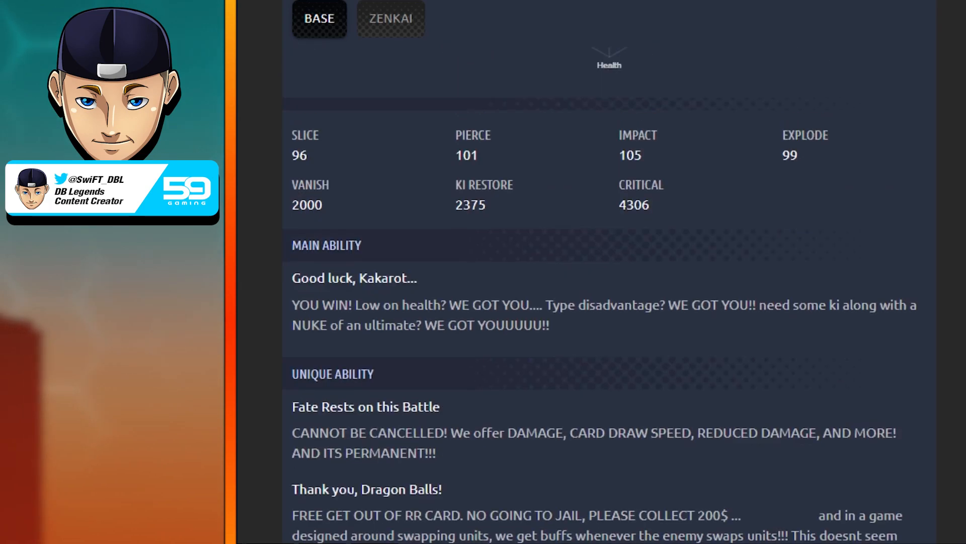
pyautogui.scroll(-3)
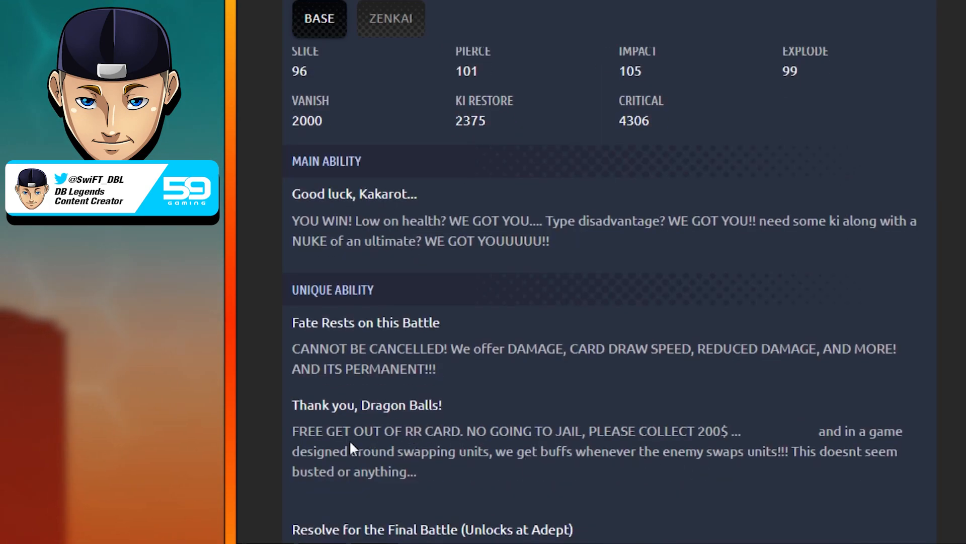
pyautogui.moveTo(401, 444)
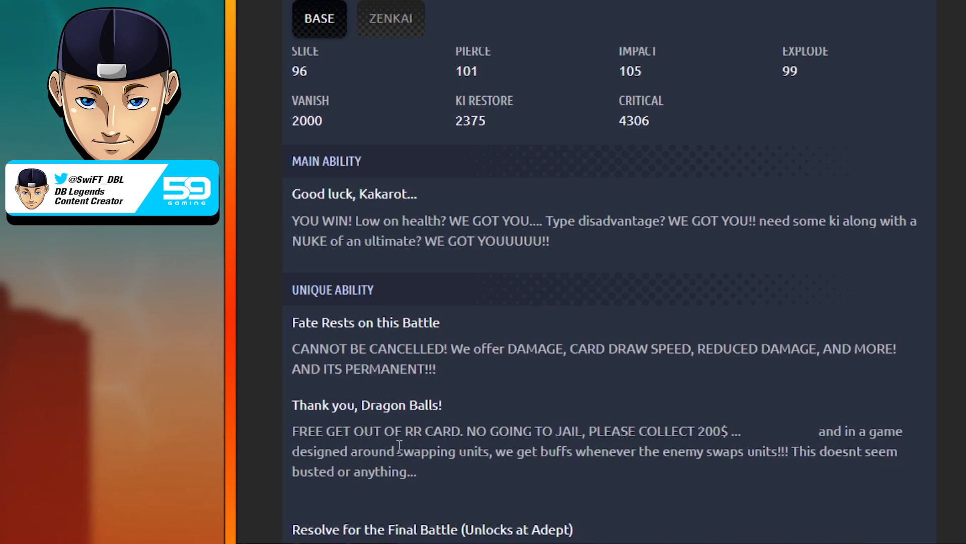
pyautogui.moveTo(595, 429)
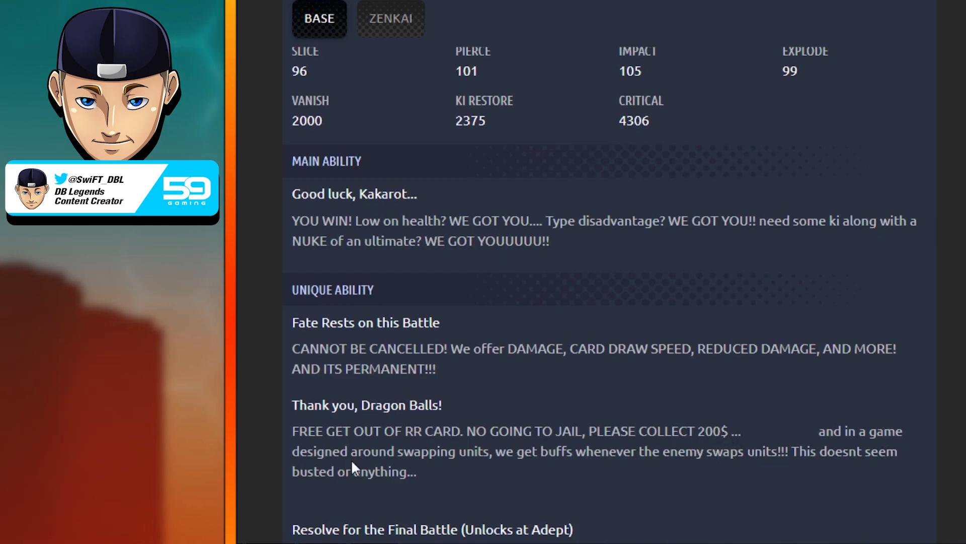
pyautogui.moveTo(526, 474)
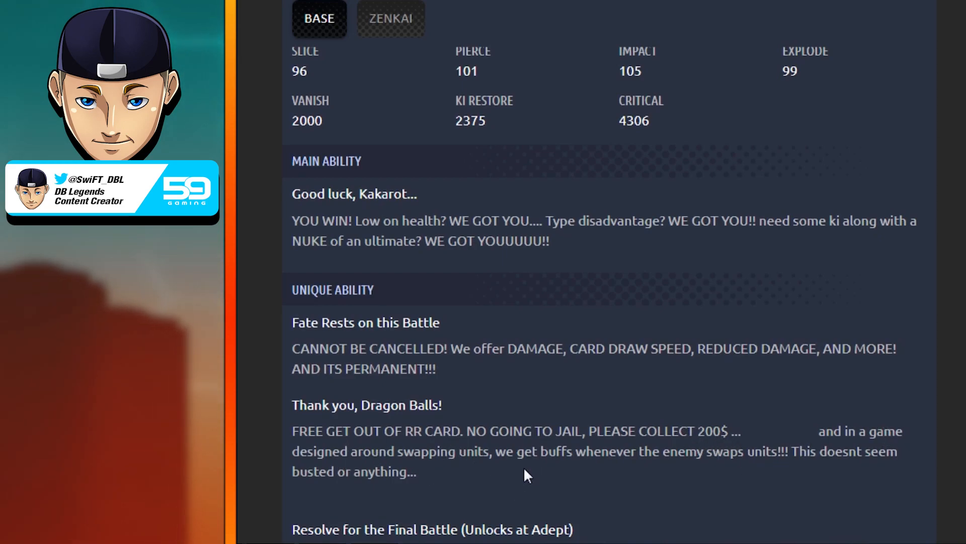
pyautogui.moveTo(734, 470)
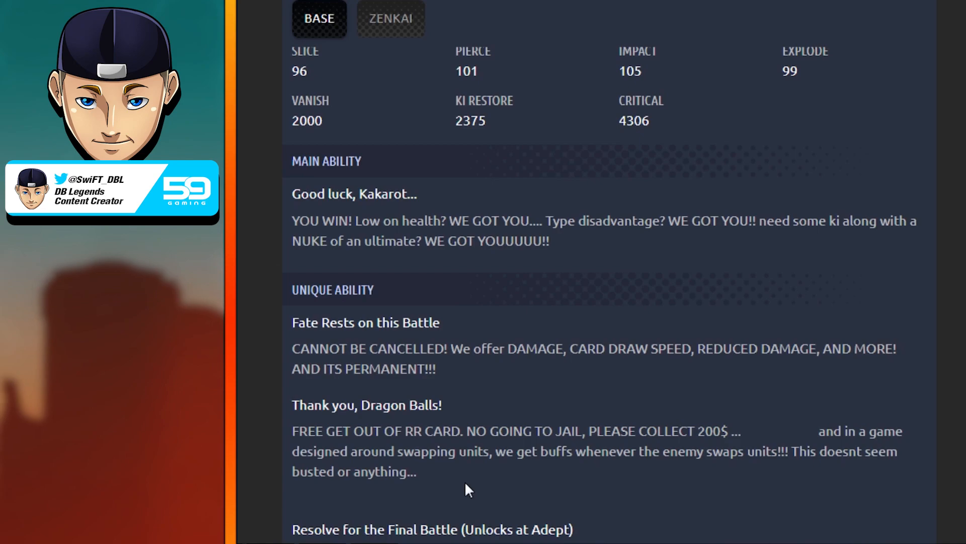
pyautogui.moveTo(351, 449)
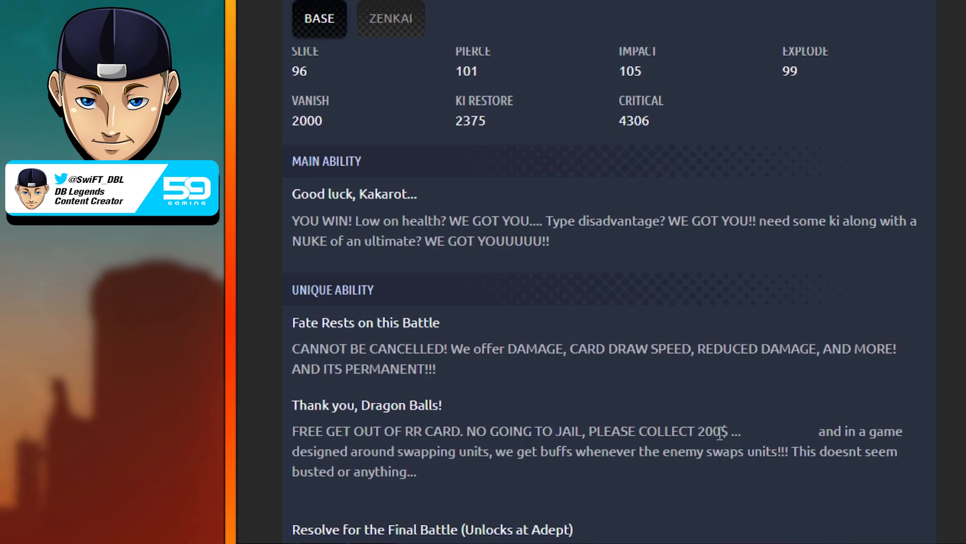
pyautogui.moveTo(539, 475)
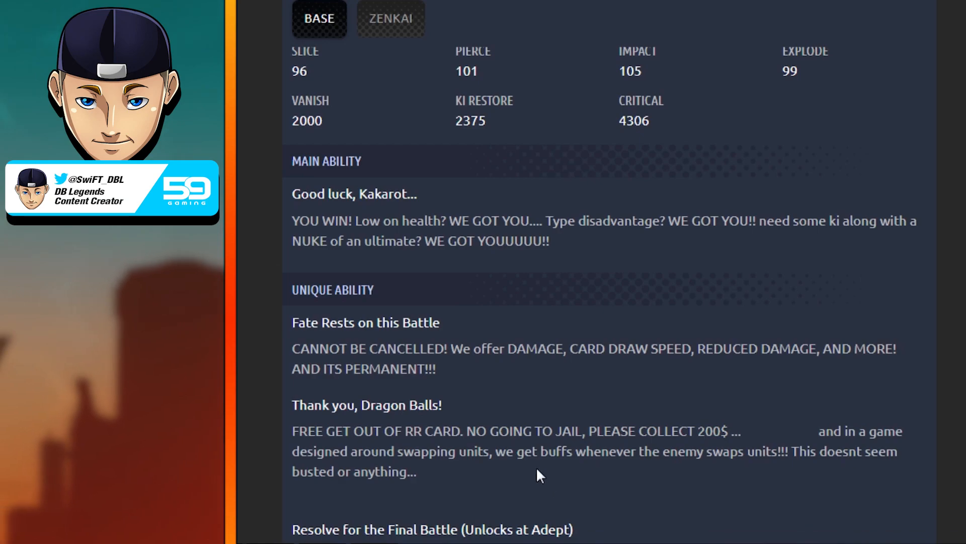
pyautogui.moveTo(381, 433)
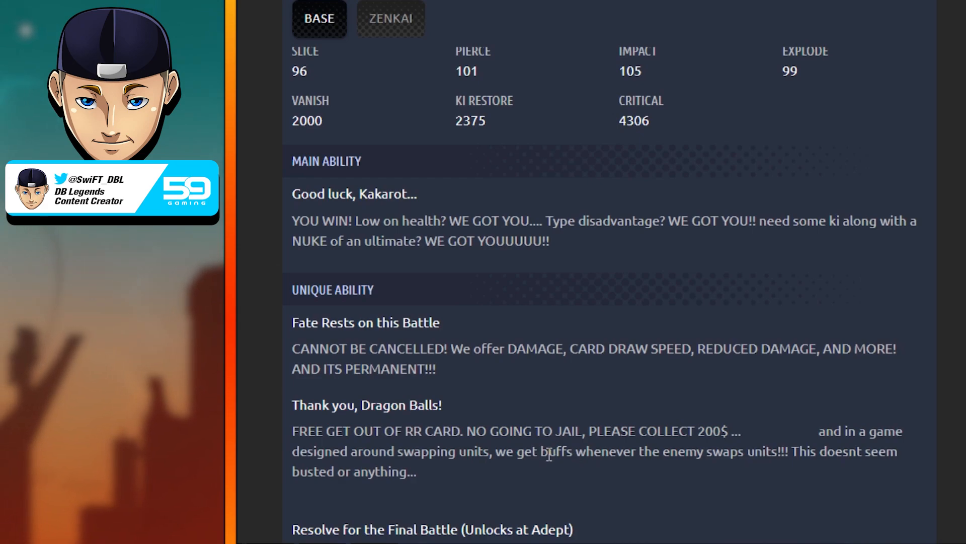
pyautogui.moveTo(464, 498)
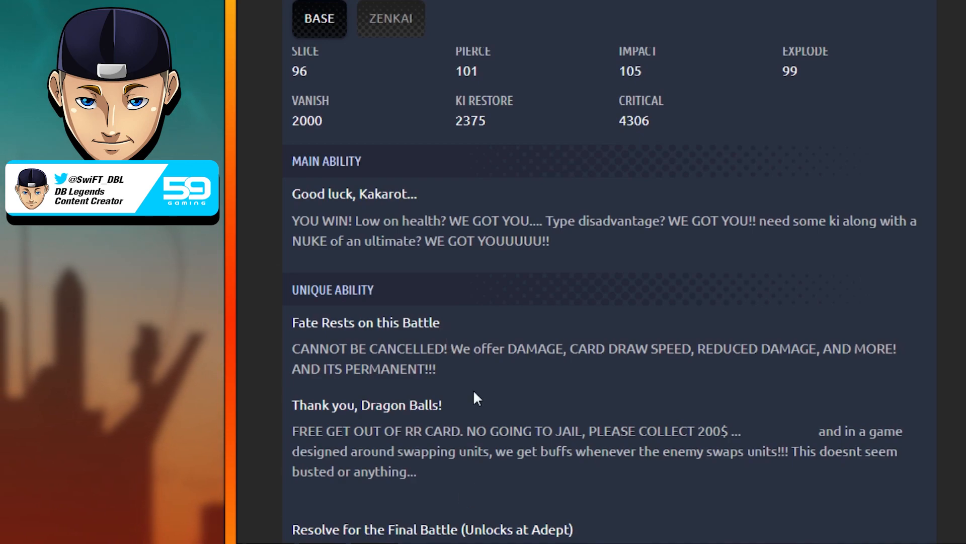
pyautogui.moveTo(456, 487)
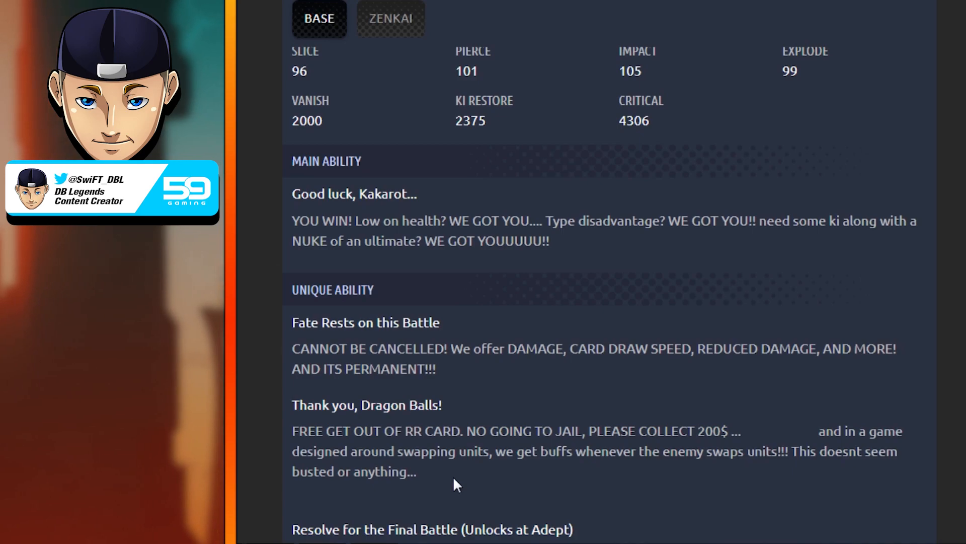
pyautogui.moveTo(798, 469)
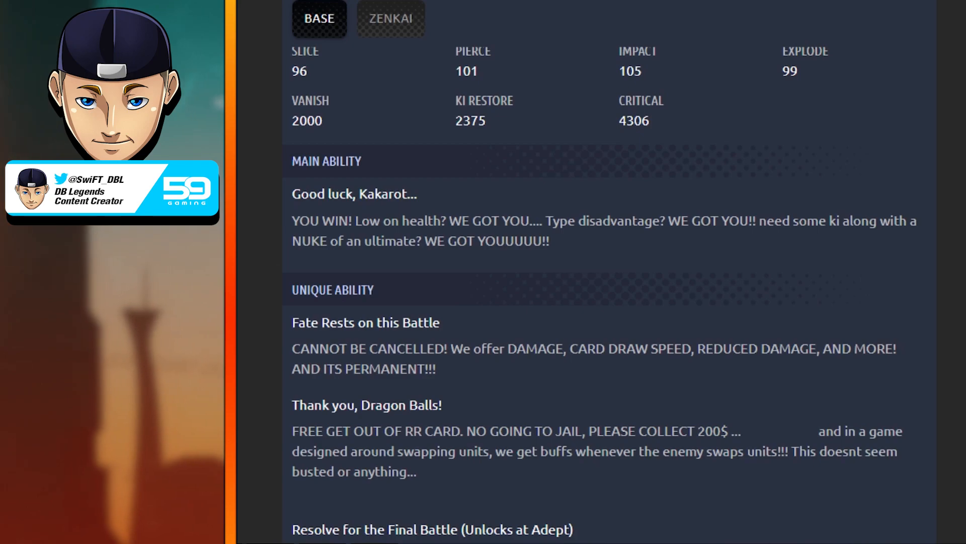
# Step: Scroll to Resolve for the Final Battle: 20% less damage, +50% Ki Recovery, nullified downgrades
pyautogui.scroll(-3)
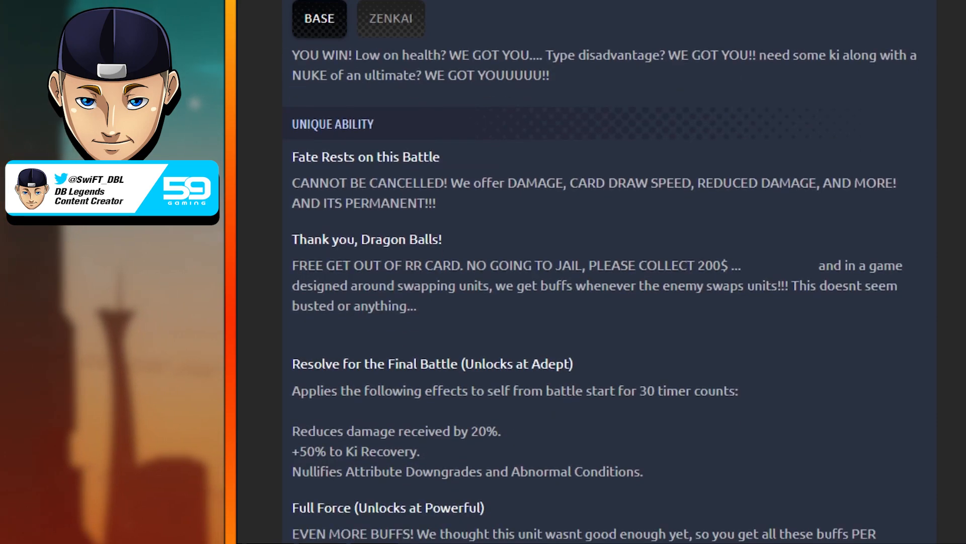
pyautogui.scroll(3)
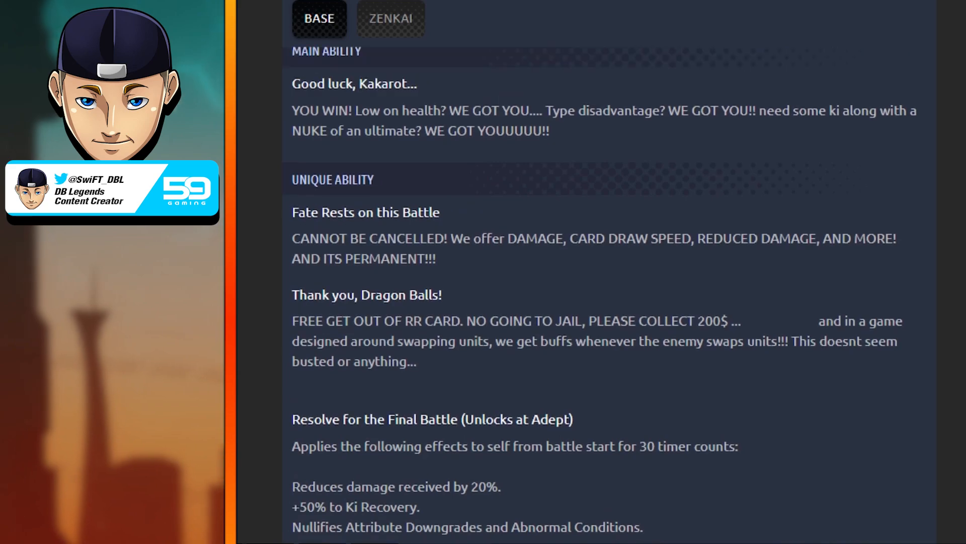
pyautogui.scroll(-3)
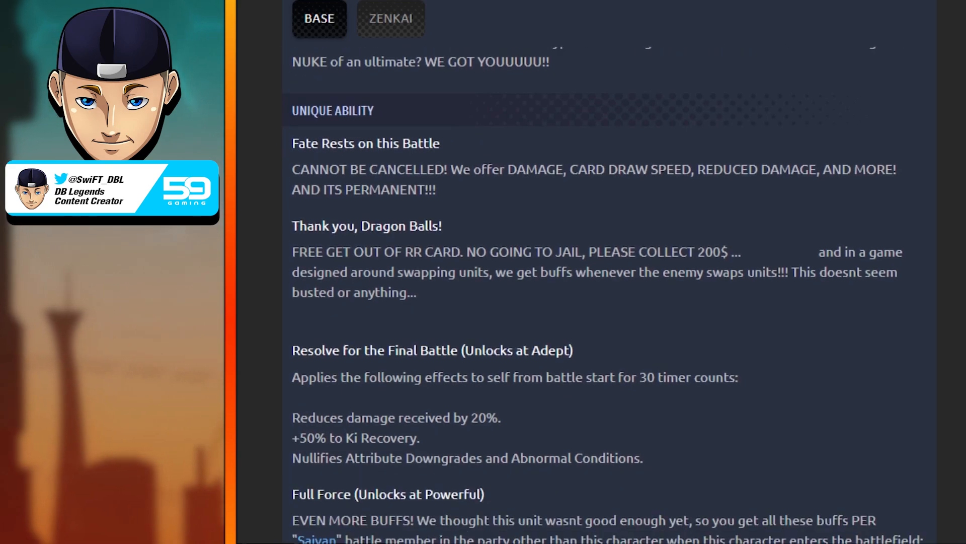
pyautogui.moveTo(636, 431)
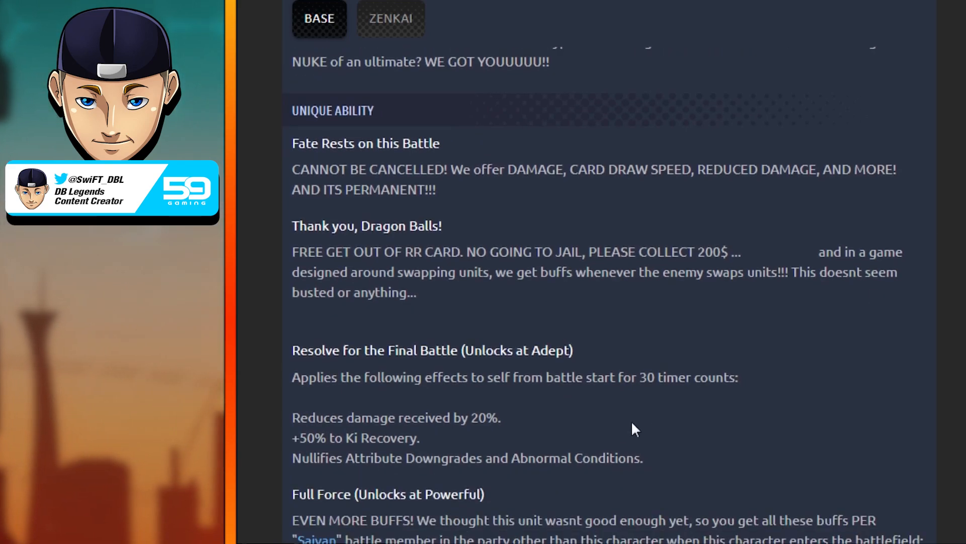
pyautogui.moveTo(360, 479)
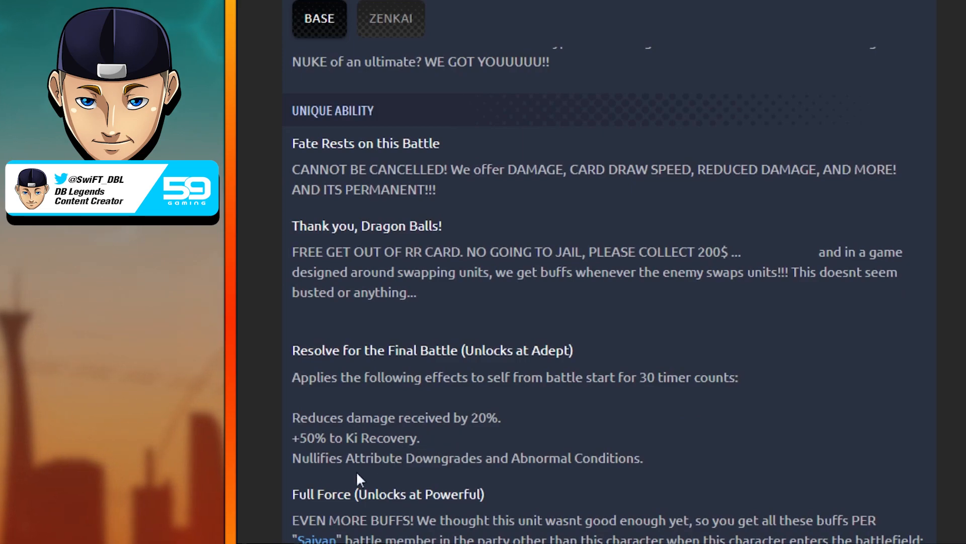
pyautogui.moveTo(458, 476)
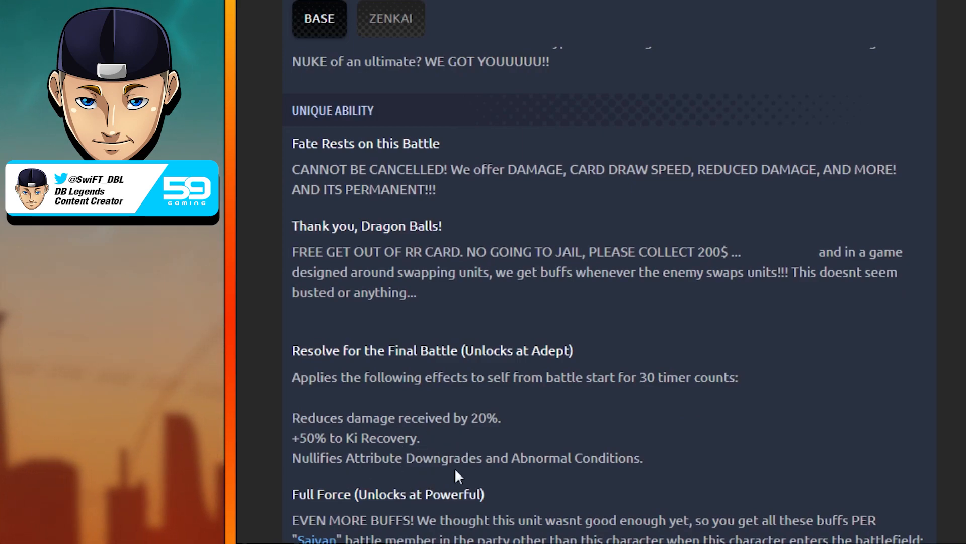
pyautogui.moveTo(620, 445)
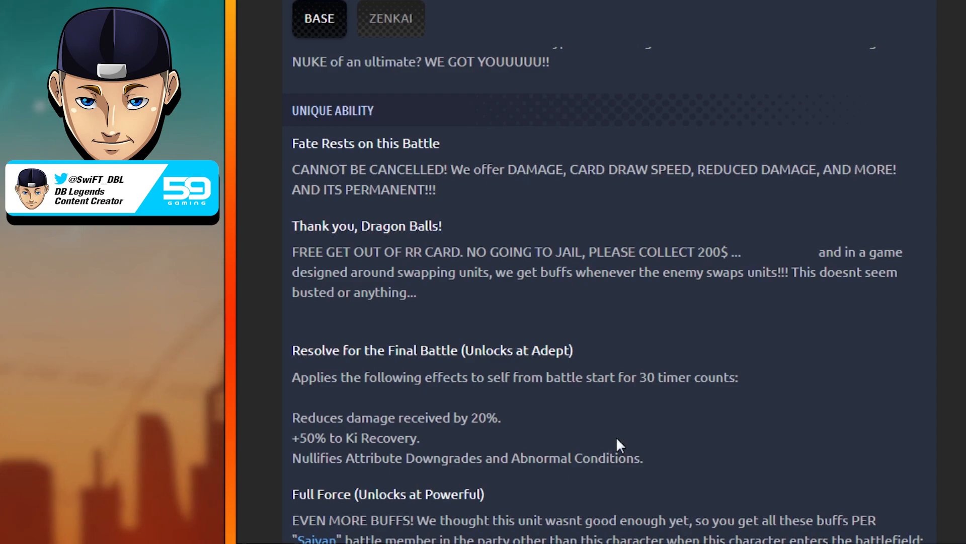
pyautogui.moveTo(678, 456)
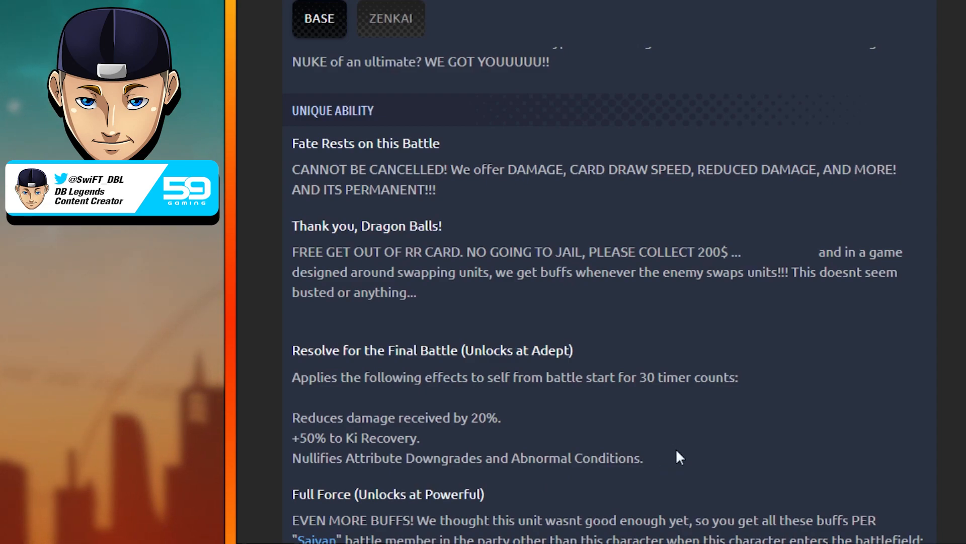
pyautogui.moveTo(707, 441)
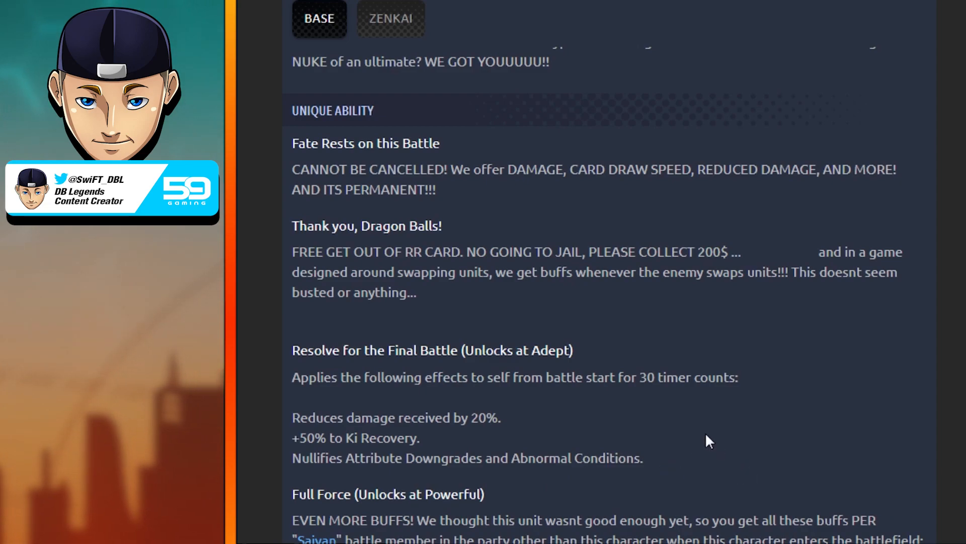
pyautogui.moveTo(665, 437)
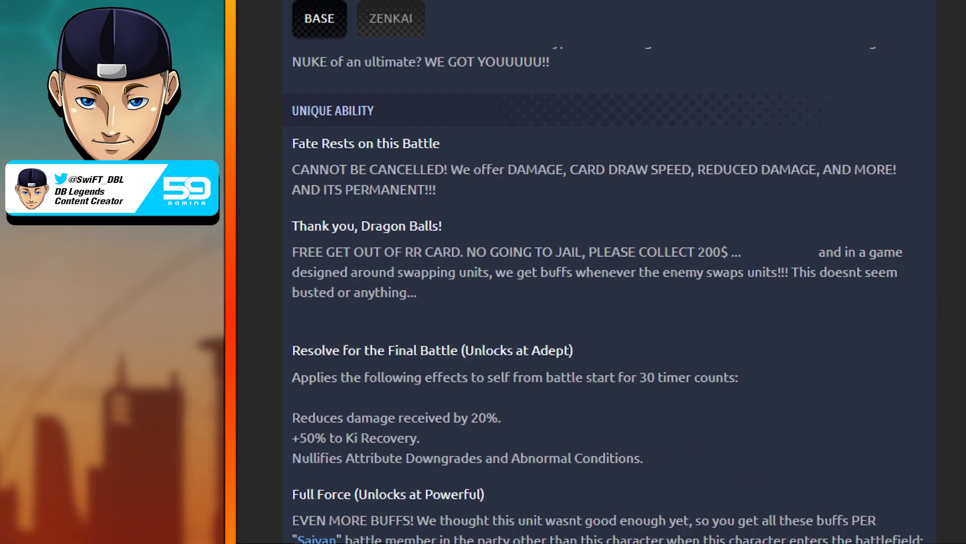
pyautogui.scroll(-3)
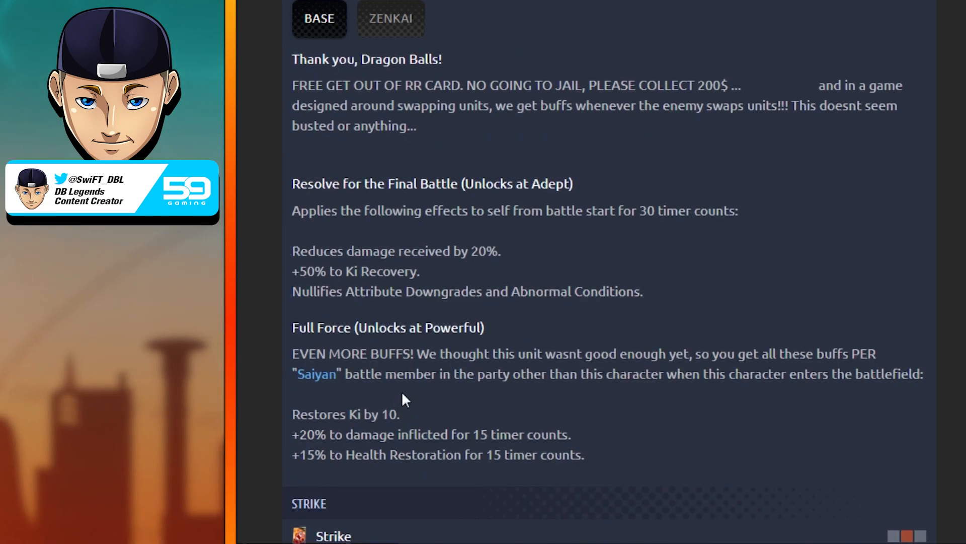
pyautogui.moveTo(678, 391)
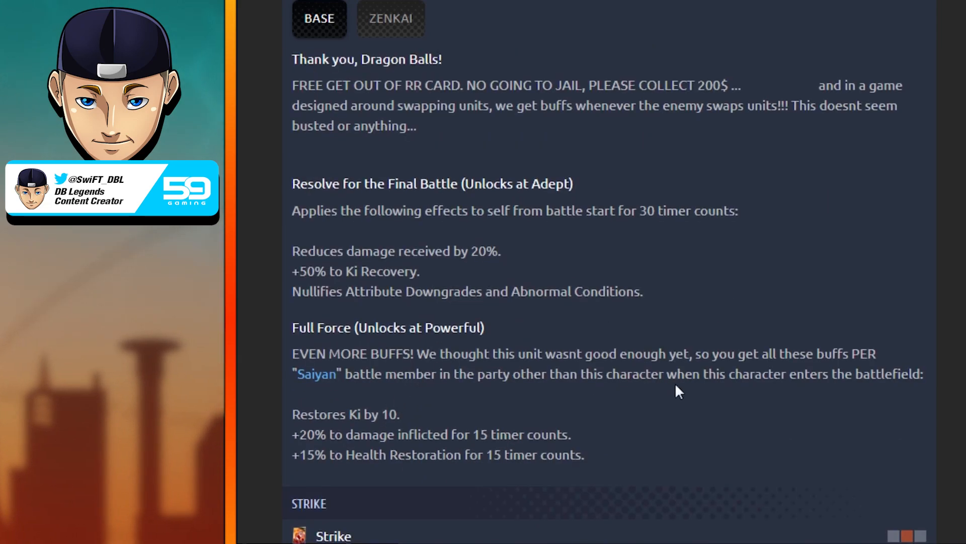
pyautogui.moveTo(786, 376)
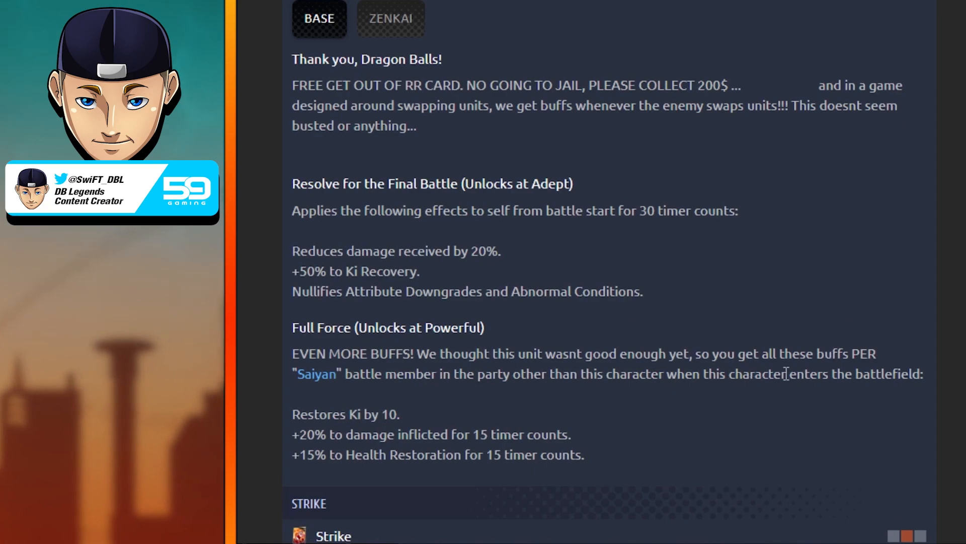
pyautogui.moveTo(544, 411)
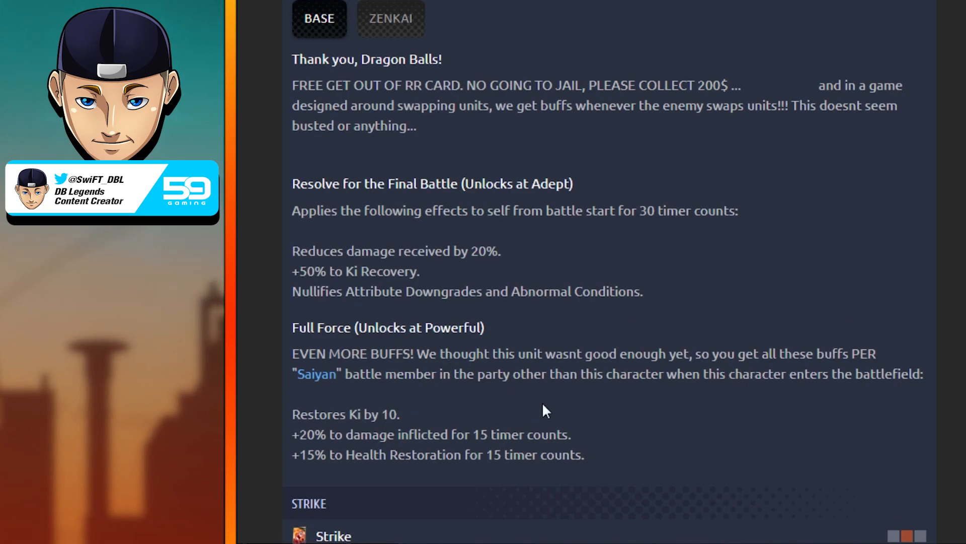
pyautogui.moveTo(783, 412)
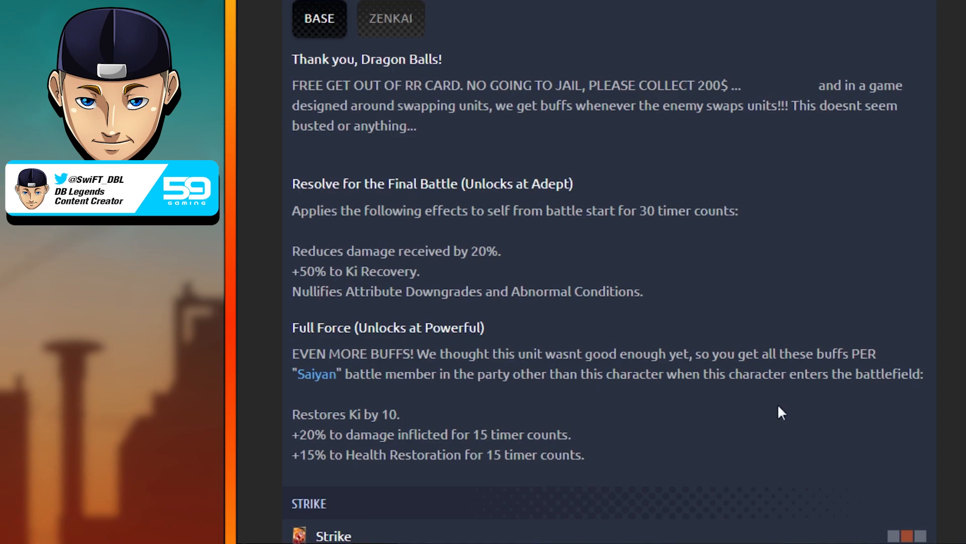
pyautogui.moveTo(781, 405)
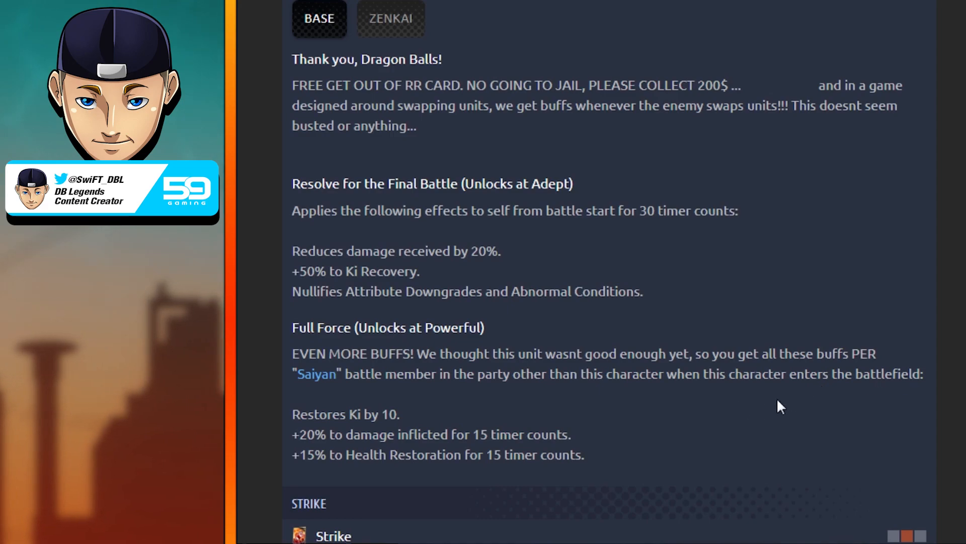
pyautogui.moveTo(453, 369)
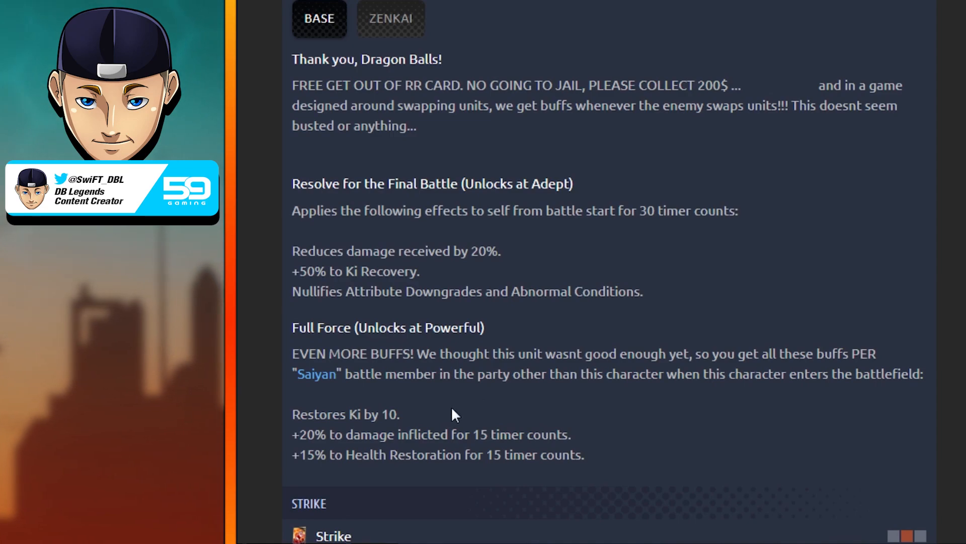
pyautogui.moveTo(438, 427)
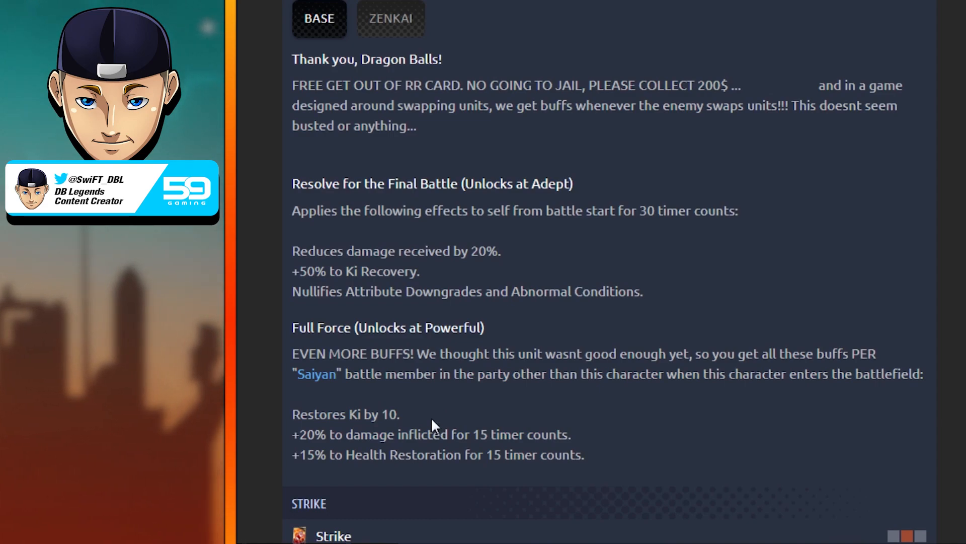
pyautogui.moveTo(387, 427)
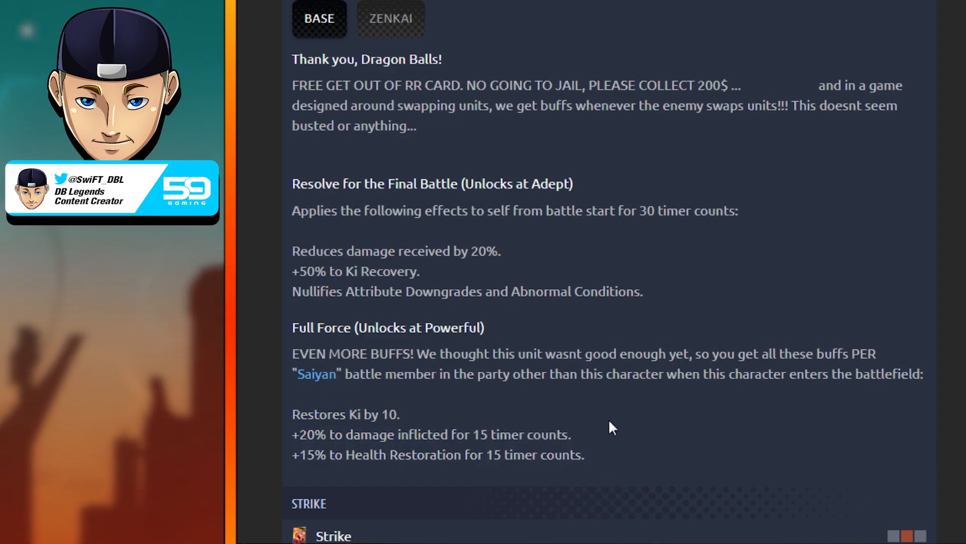
pyautogui.moveTo(576, 373)
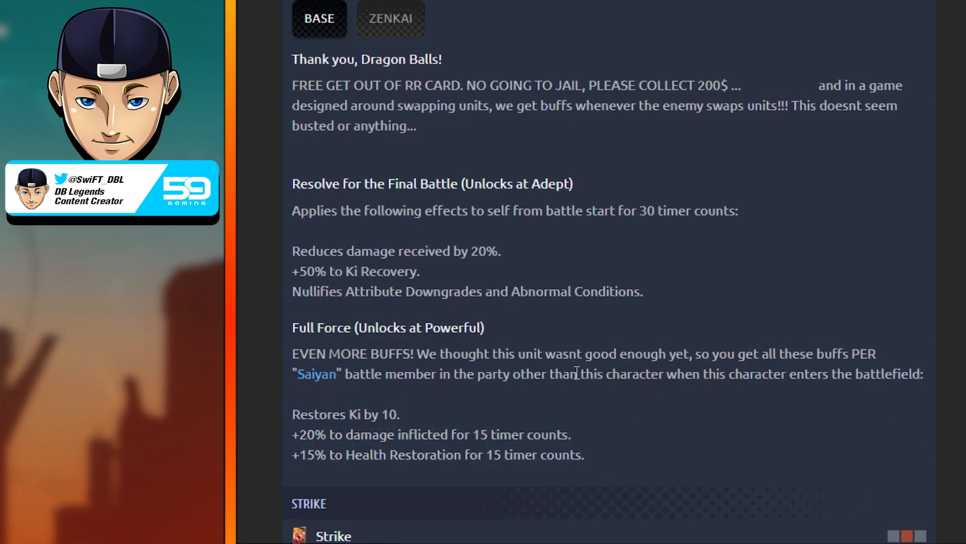
pyautogui.moveTo(613, 423)
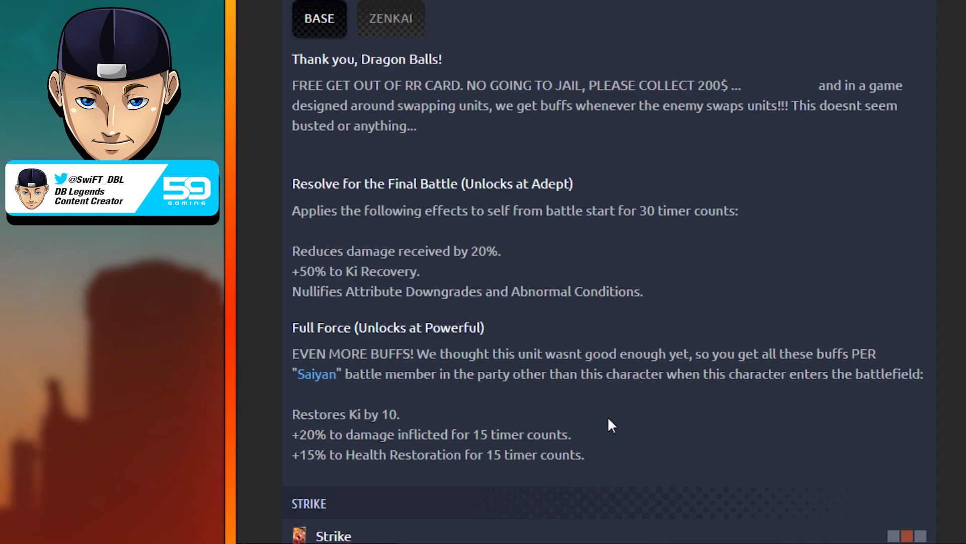
# Step: Scroll past the Z ability to Strike, Blast, Super Kamehameha and Instant Transmission: Rear Attack cards
pyautogui.scroll(-3)
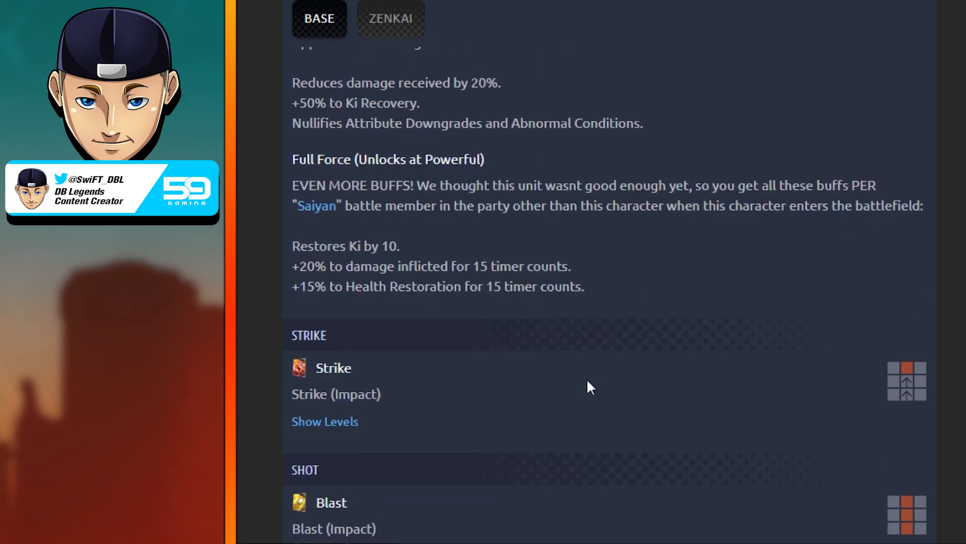
pyautogui.scroll(-3)
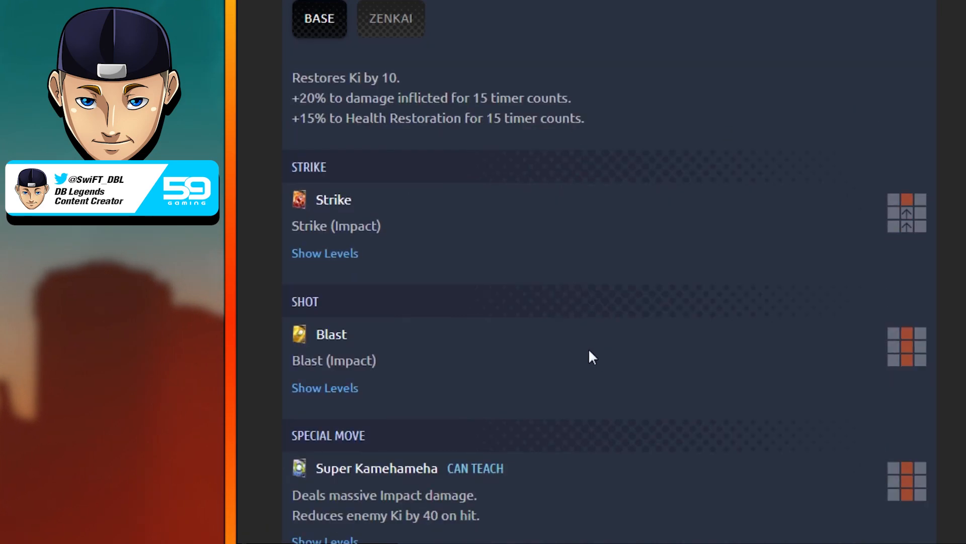
pyautogui.scroll(-3)
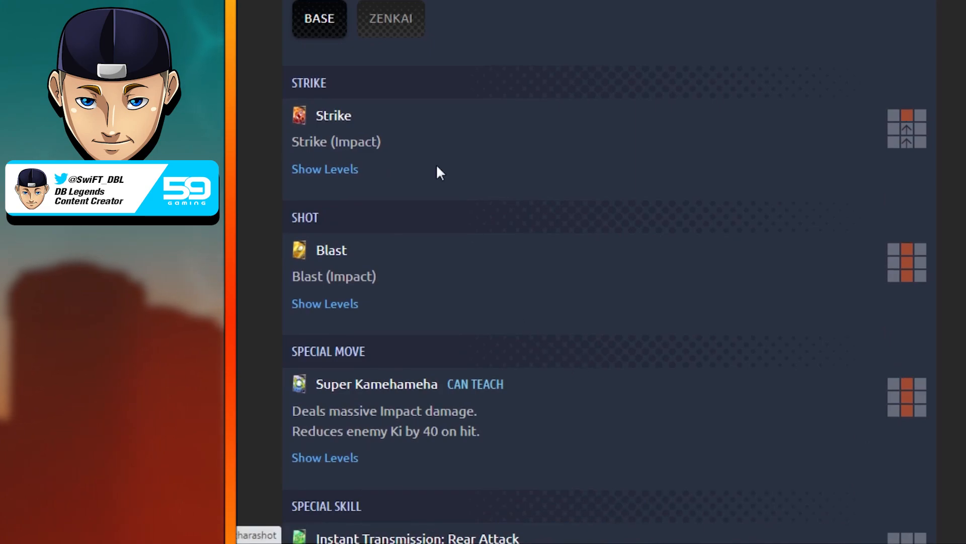
pyautogui.scroll(-3)
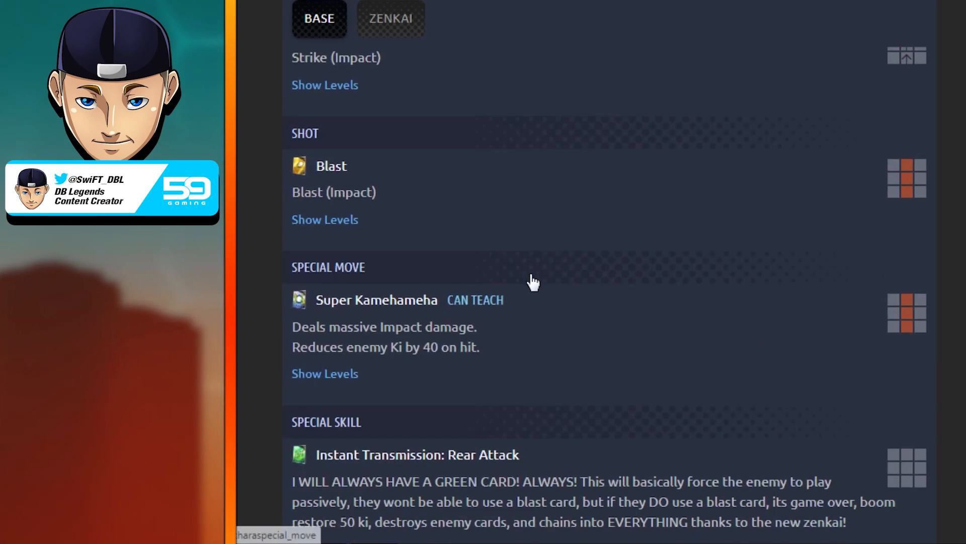
pyautogui.moveTo(509, 344)
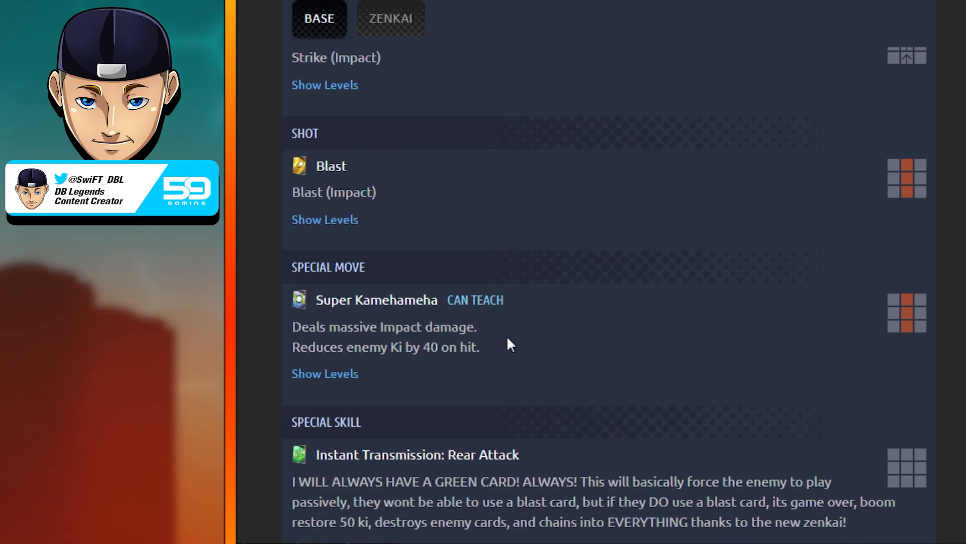
pyautogui.moveTo(566, 356)
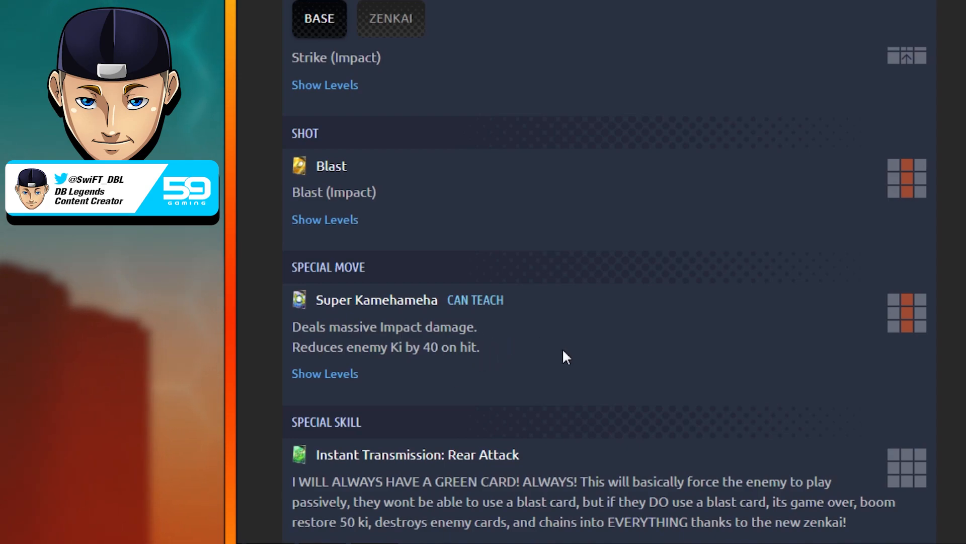
pyautogui.scroll(-3)
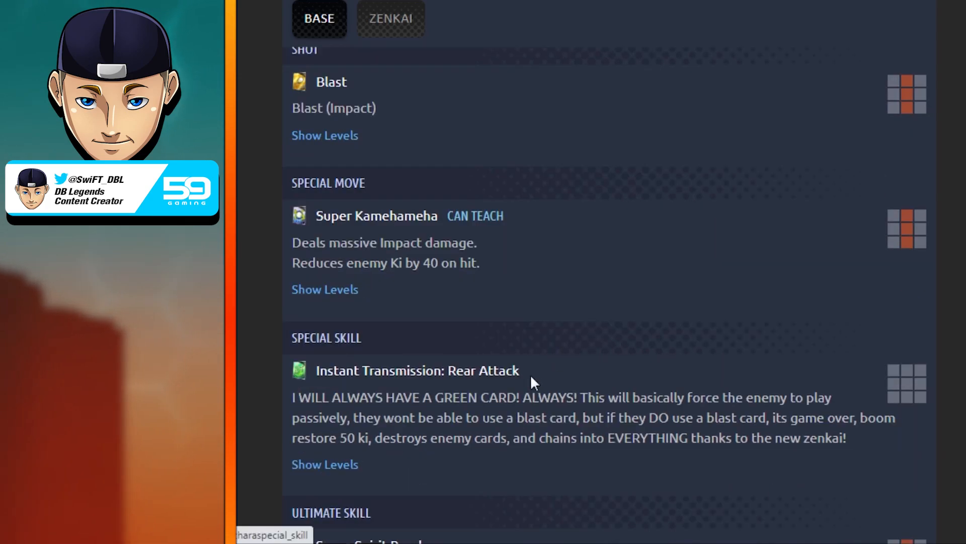
pyautogui.moveTo(471, 444)
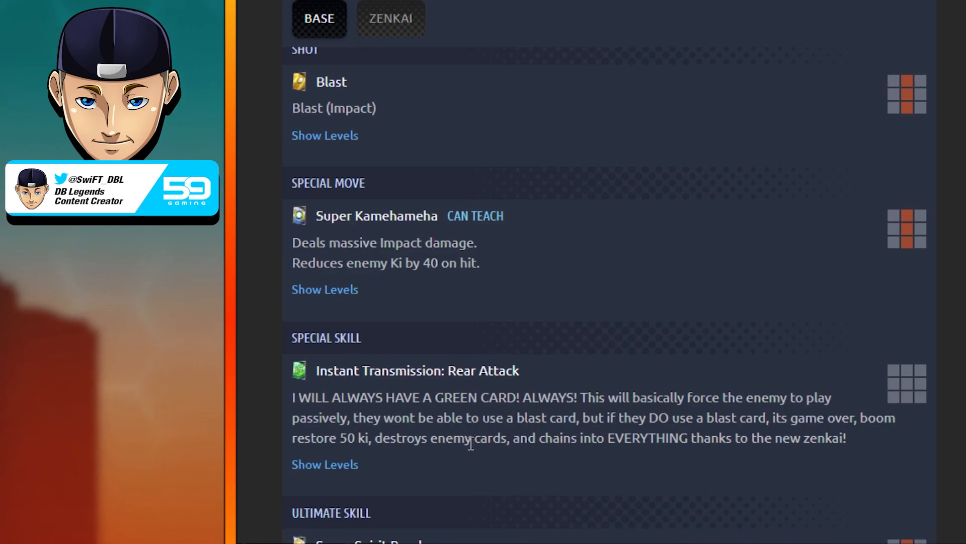
pyautogui.moveTo(459, 494)
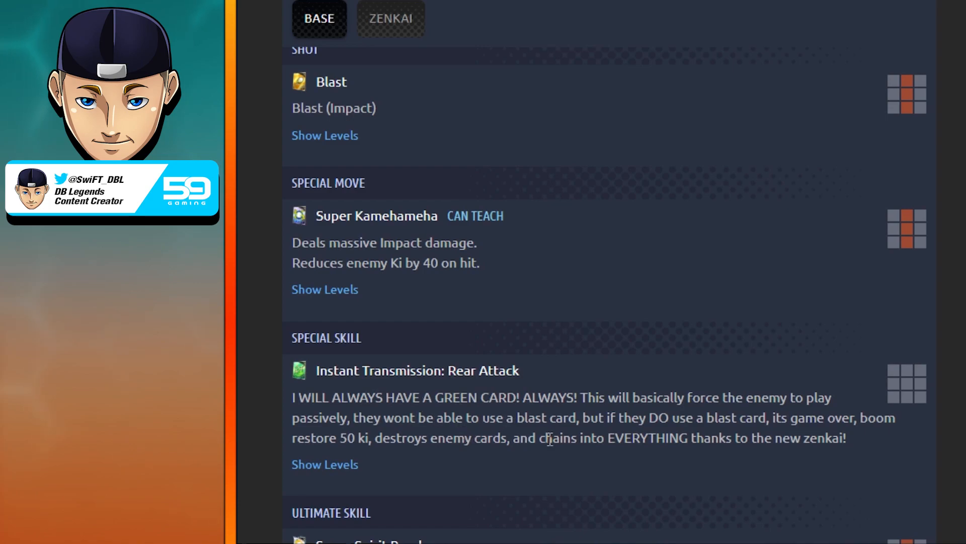
pyautogui.moveTo(602, 481)
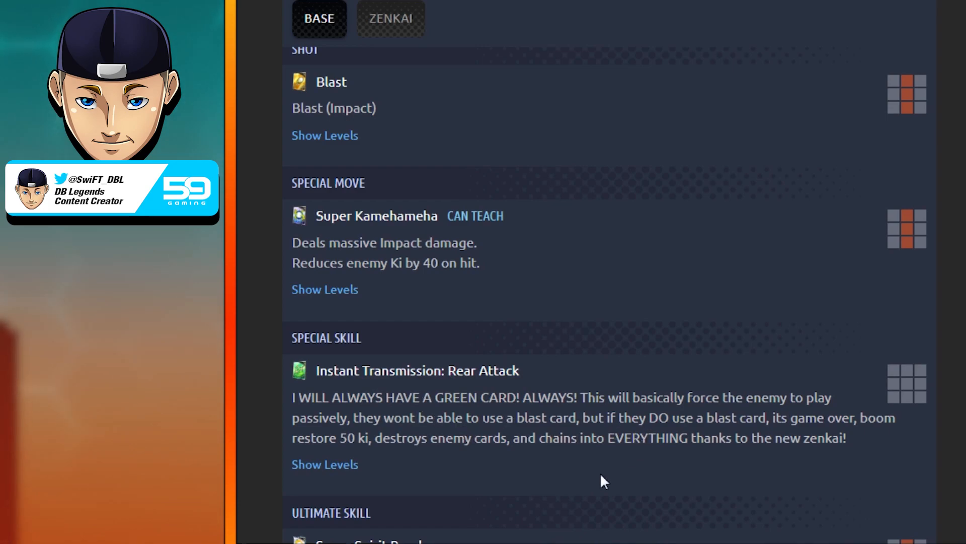
pyautogui.moveTo(432, 460)
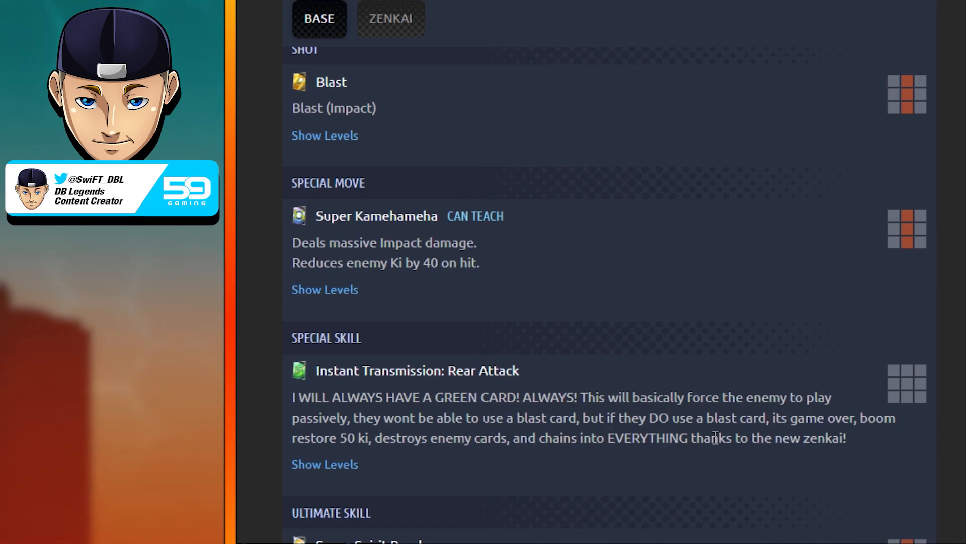
pyautogui.moveTo(647, 455)
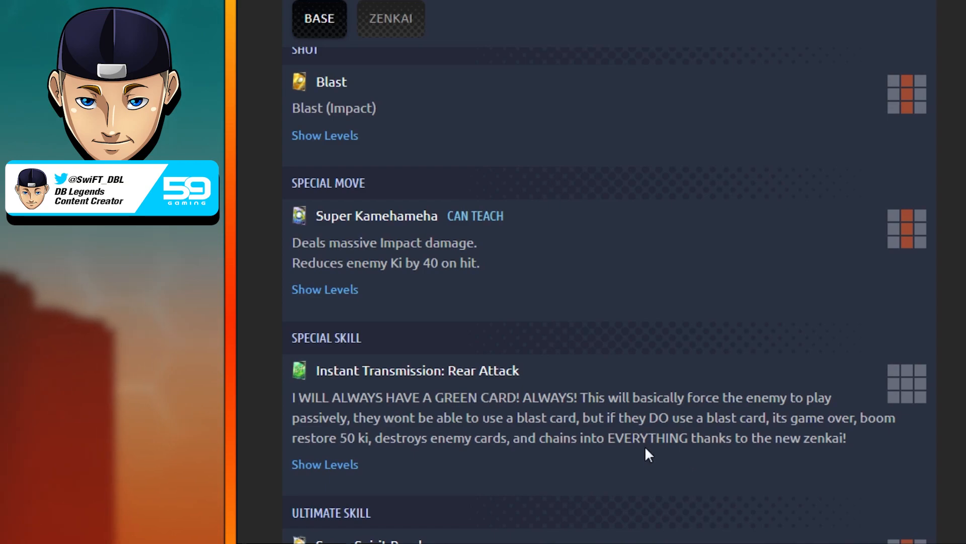
pyautogui.moveTo(646, 469)
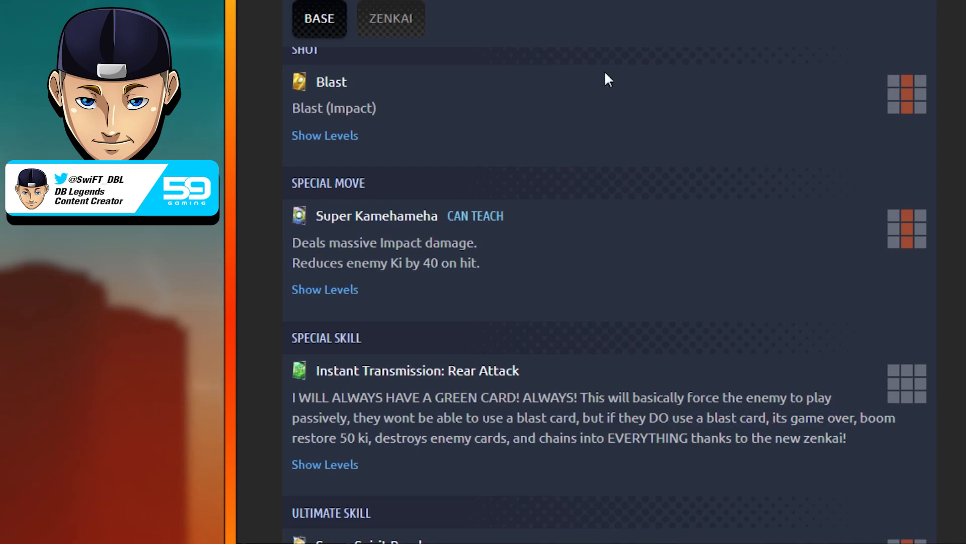
pyautogui.moveTo(786, 301)
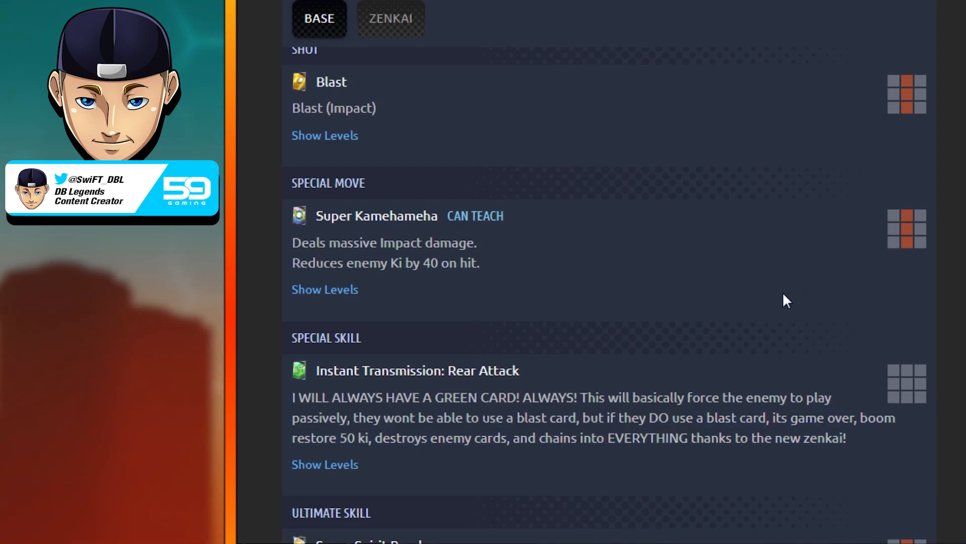
pyautogui.moveTo(680, 340)
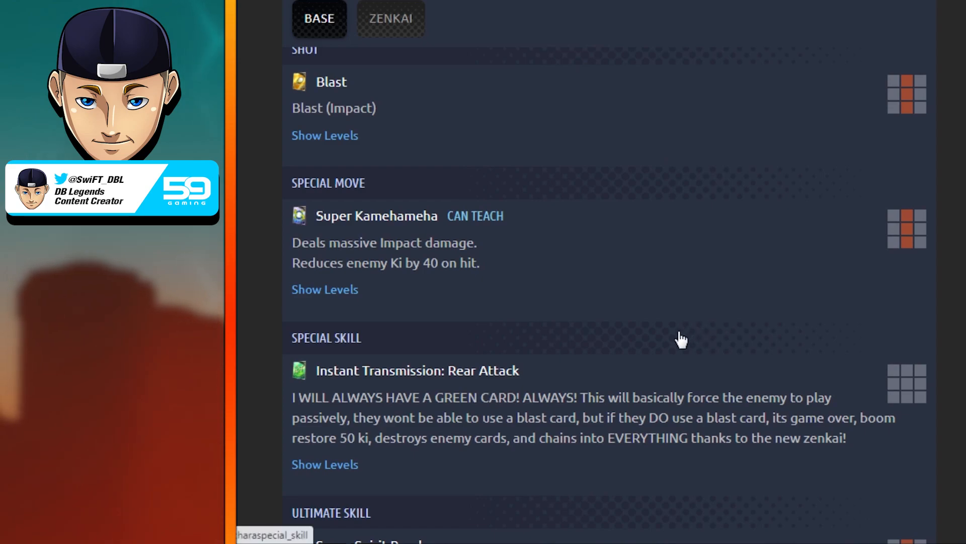
pyautogui.moveTo(676, 350)
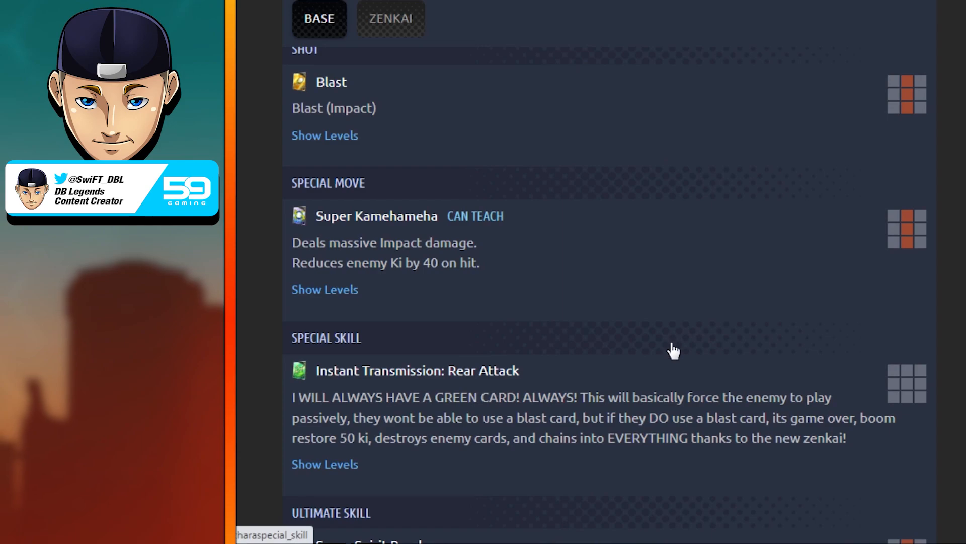
pyautogui.moveTo(650, 230)
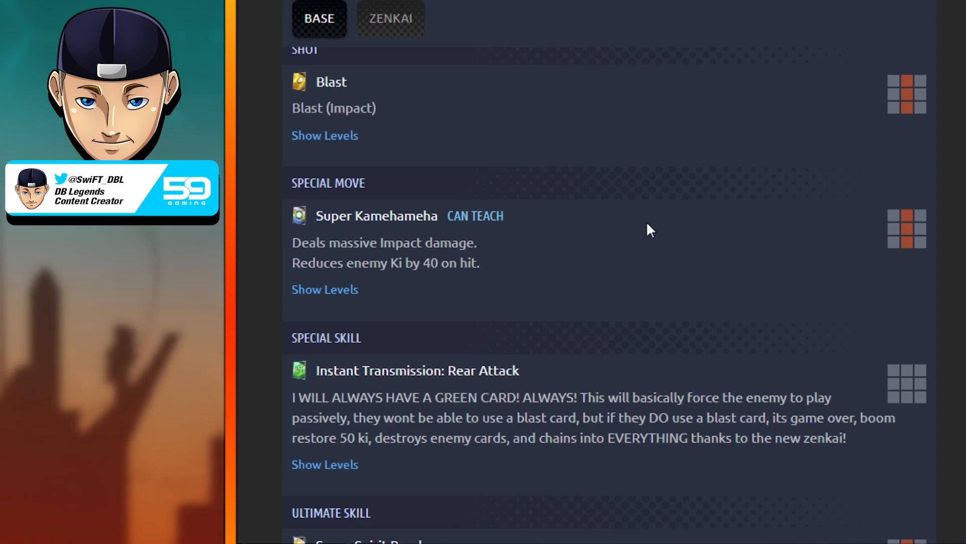
pyautogui.moveTo(643, 233)
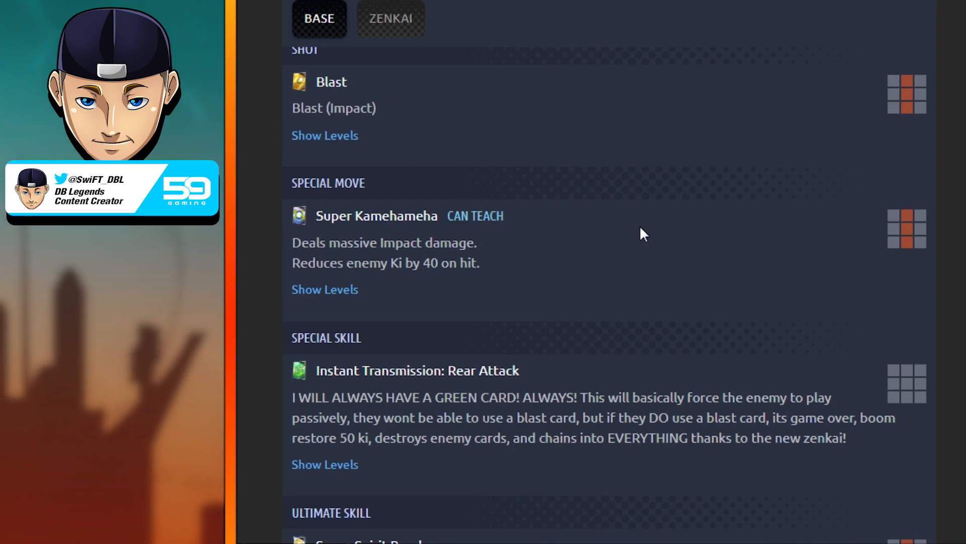
pyautogui.moveTo(566, 420)
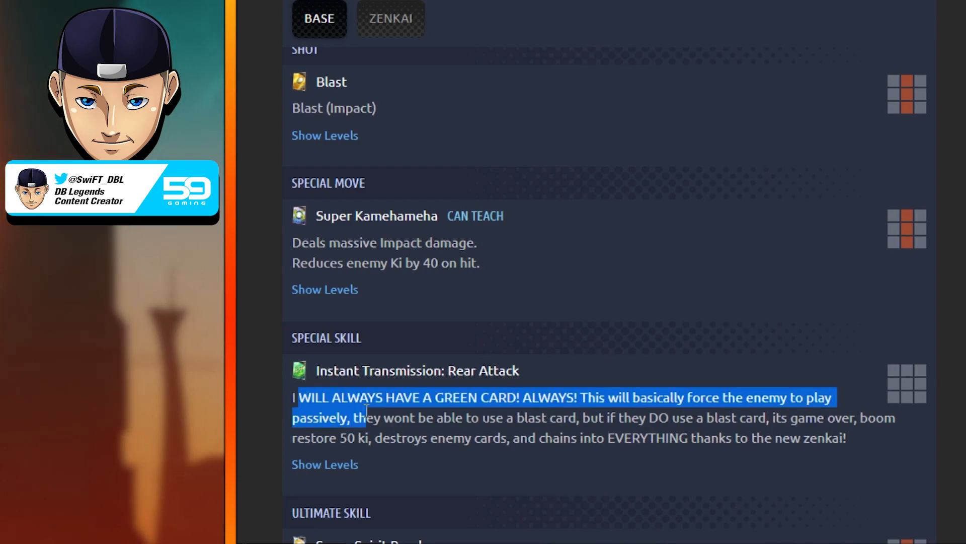
pyautogui.click(656, 385)
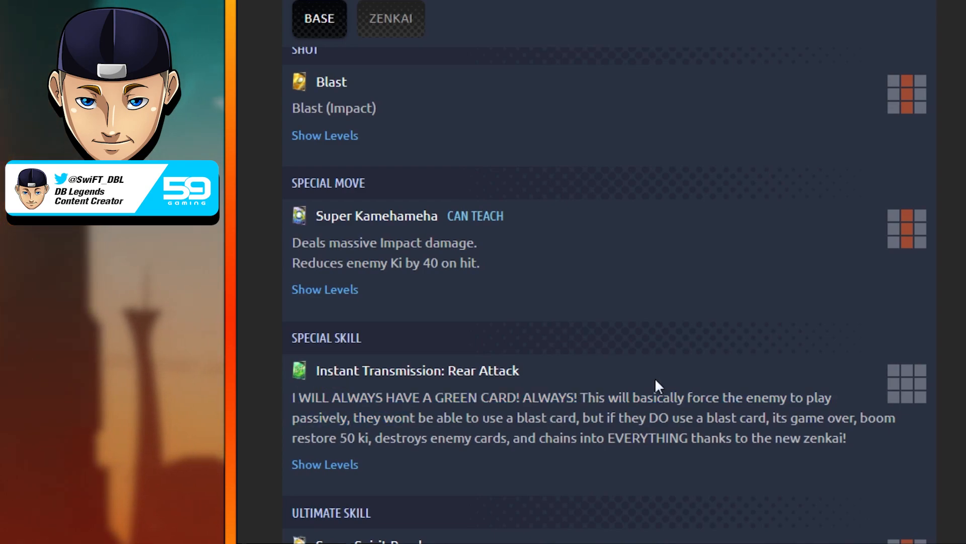
pyautogui.scroll(-3)
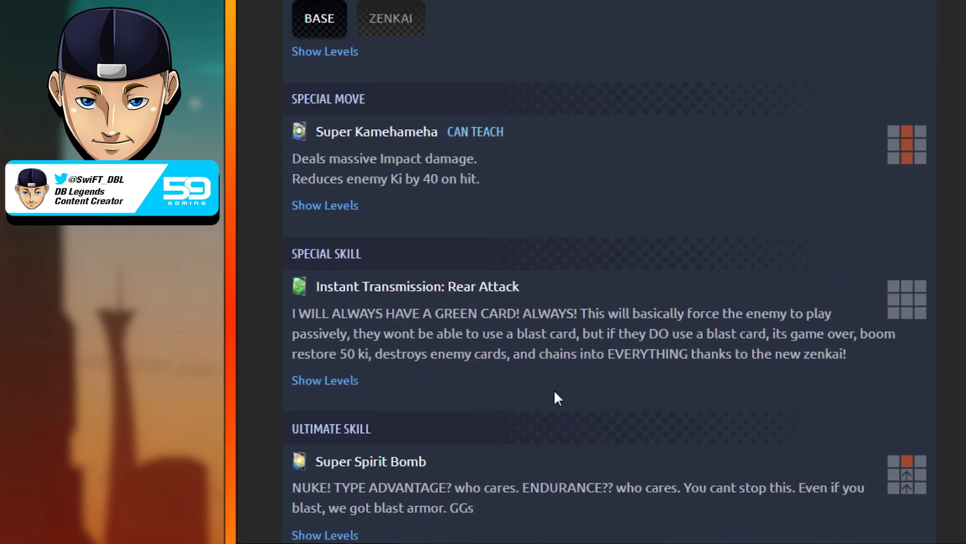
pyautogui.moveTo(456, 470)
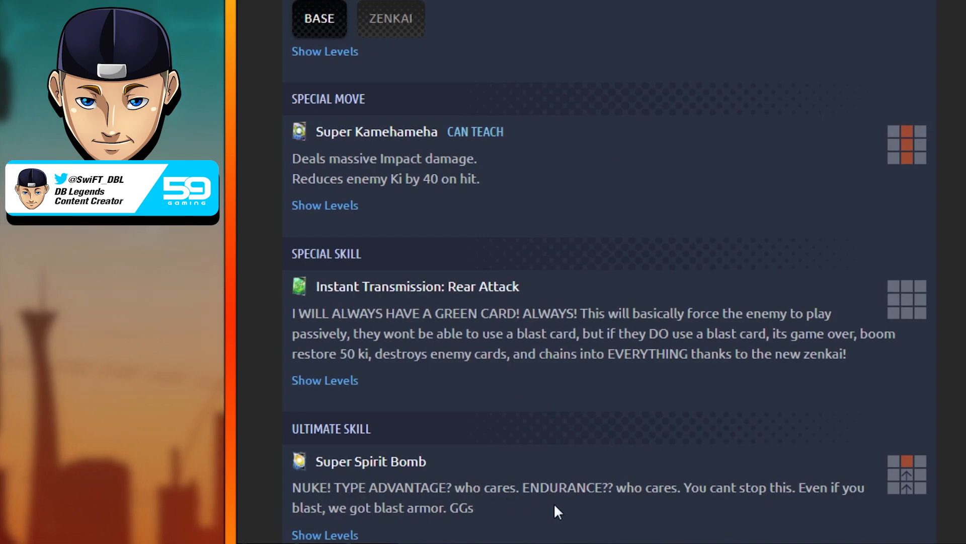
pyautogui.moveTo(734, 488)
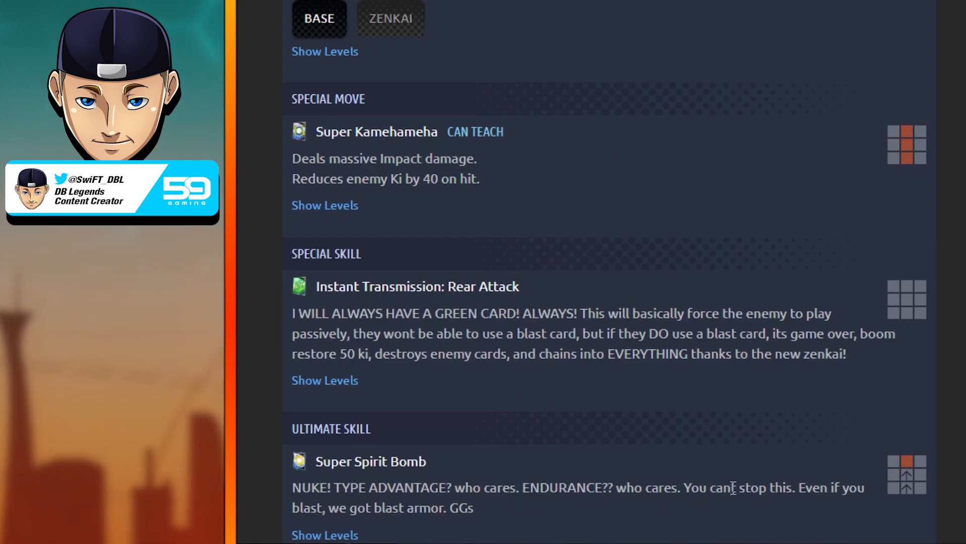
pyautogui.moveTo(557, 518)
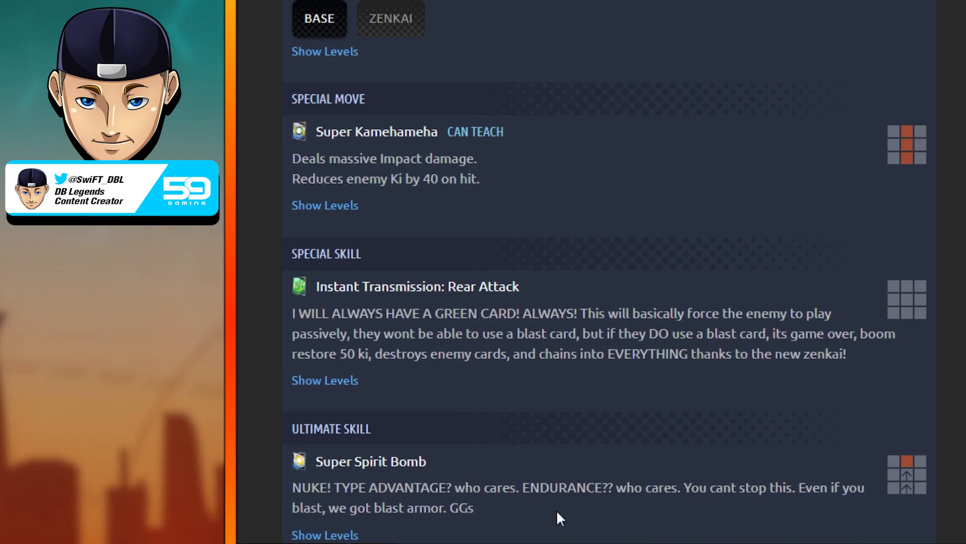
pyautogui.moveTo(514, 510)
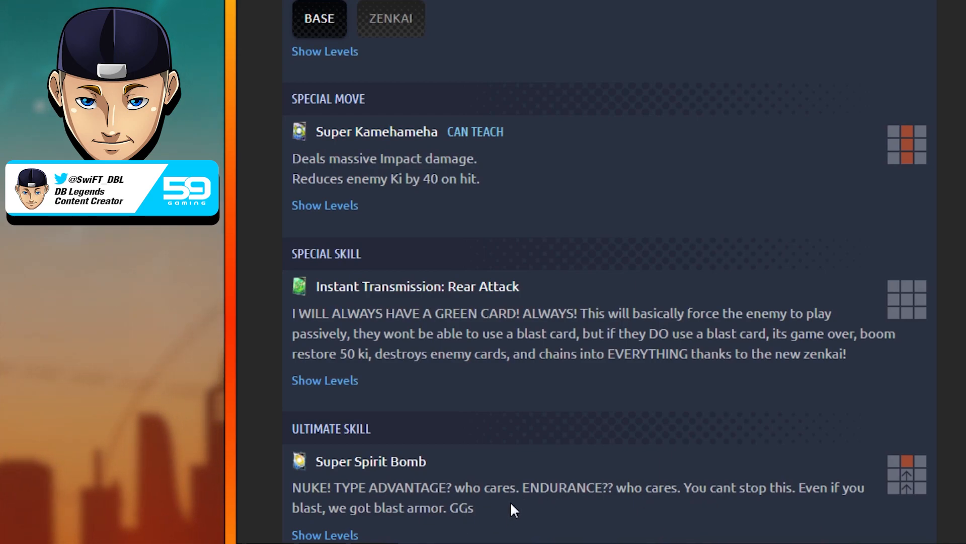
pyautogui.moveTo(557, 434)
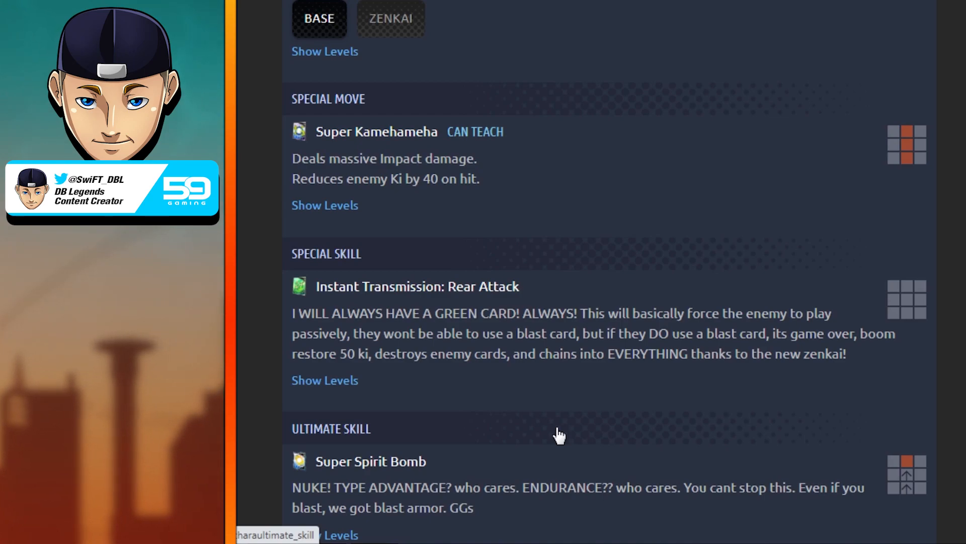
pyautogui.doubleClick(713, 487)
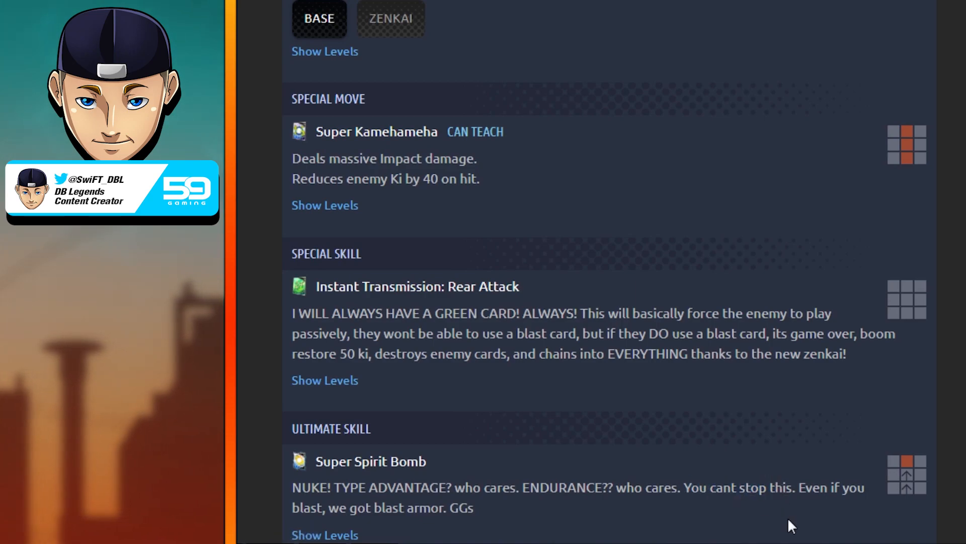
pyautogui.moveTo(656, 506)
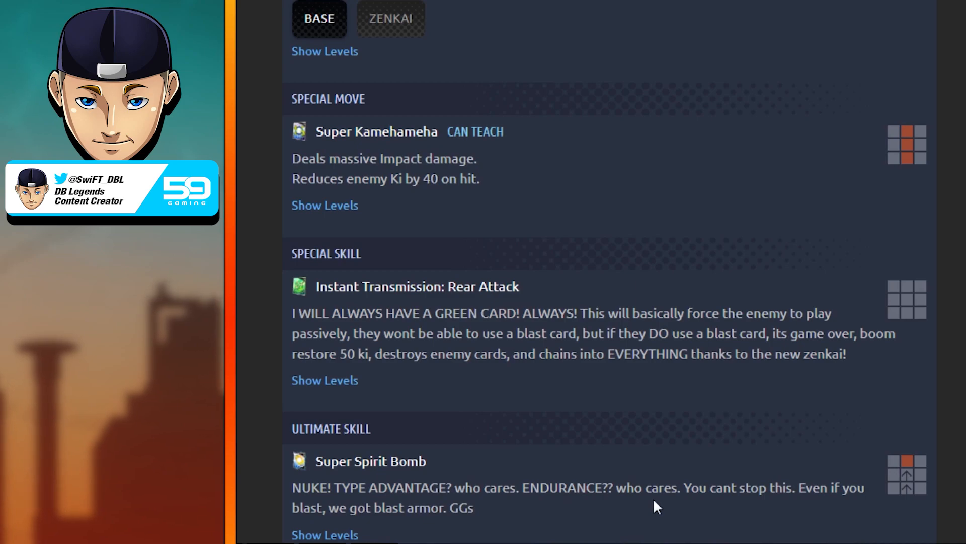
pyautogui.moveTo(632, 509)
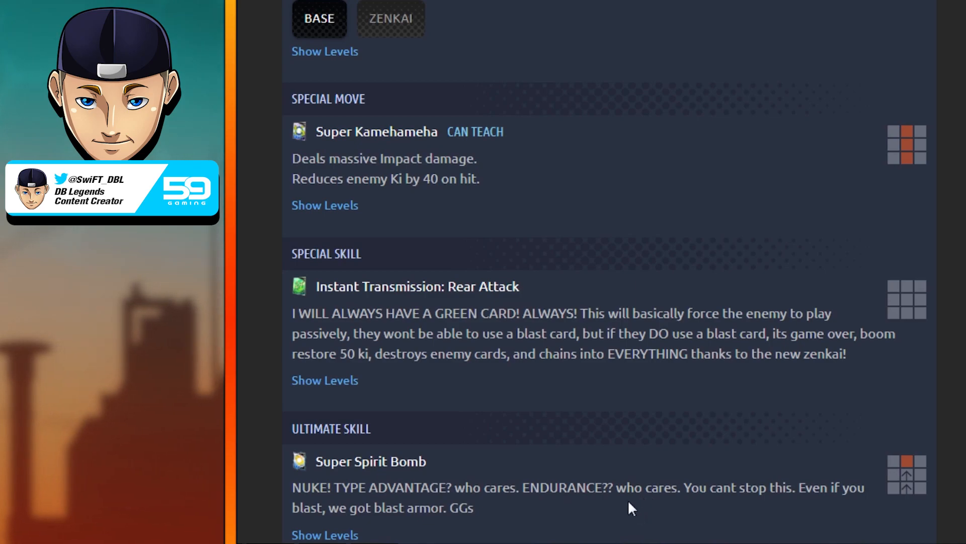
pyautogui.moveTo(561, 490)
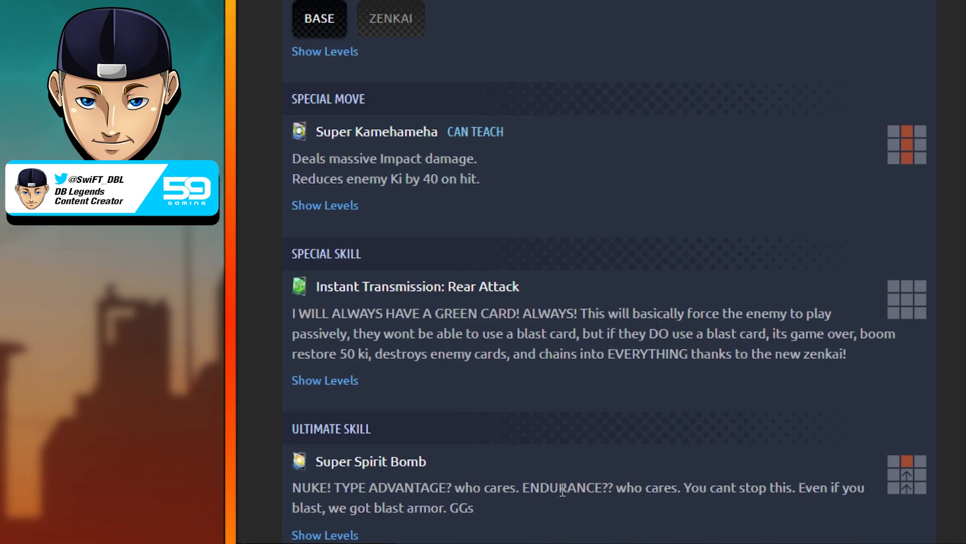
pyautogui.moveTo(400, 441)
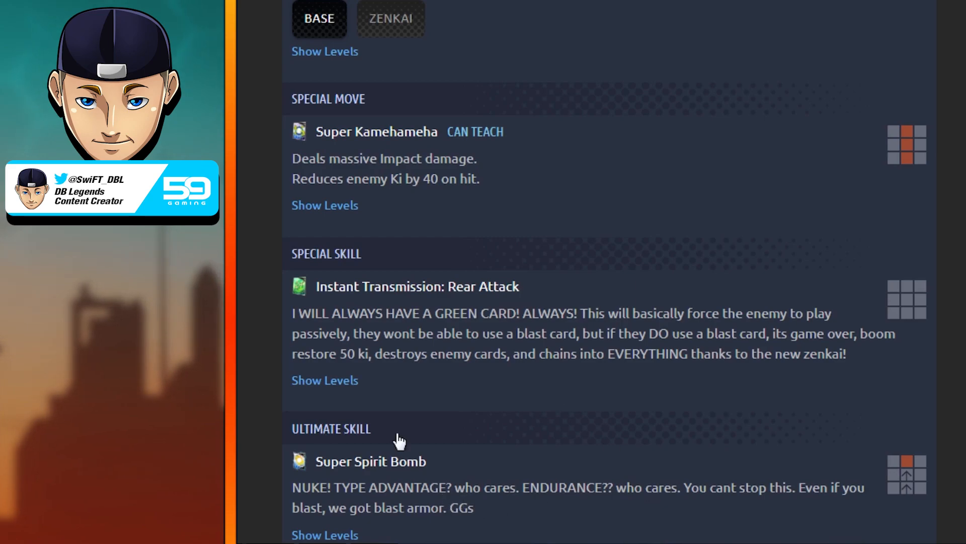
pyautogui.moveTo(459, 429)
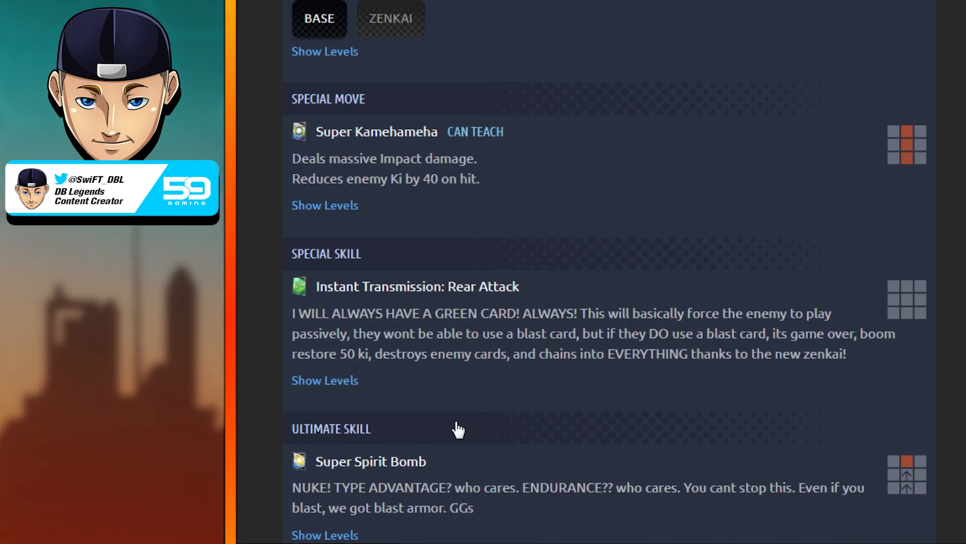
# Step: Scroll Super Saiyan 3 Goku's page back to its top banner, tags and base stats
pyautogui.scroll(-3)
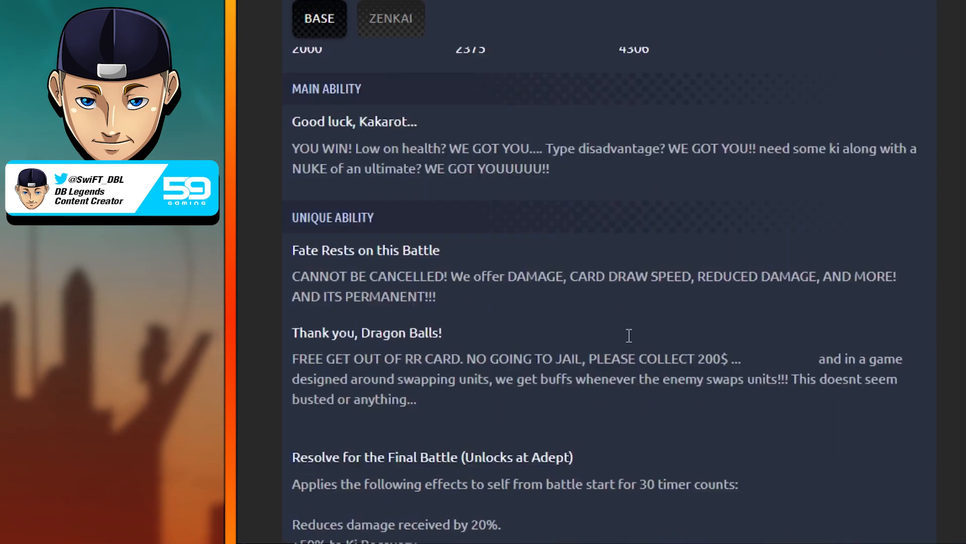
pyautogui.scroll(3)
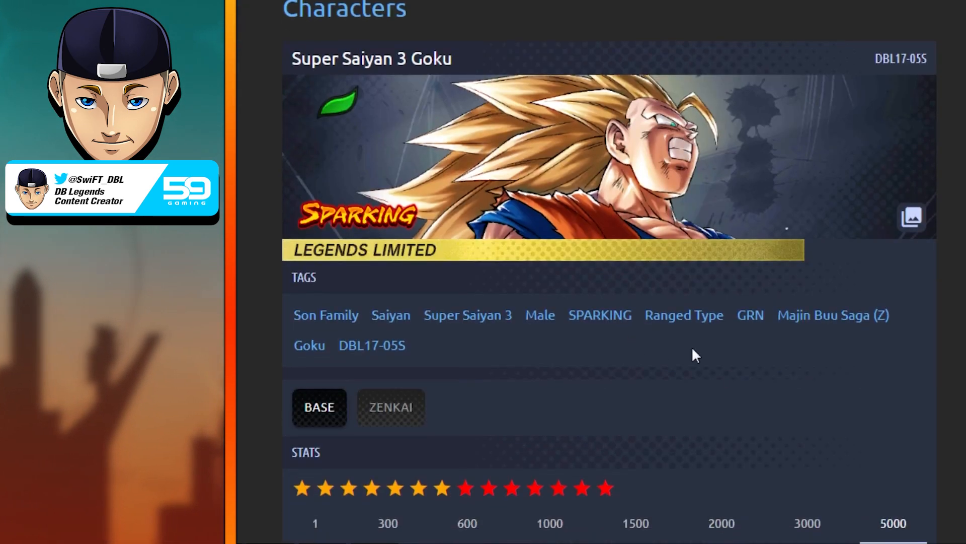
pyautogui.moveTo(675, 384)
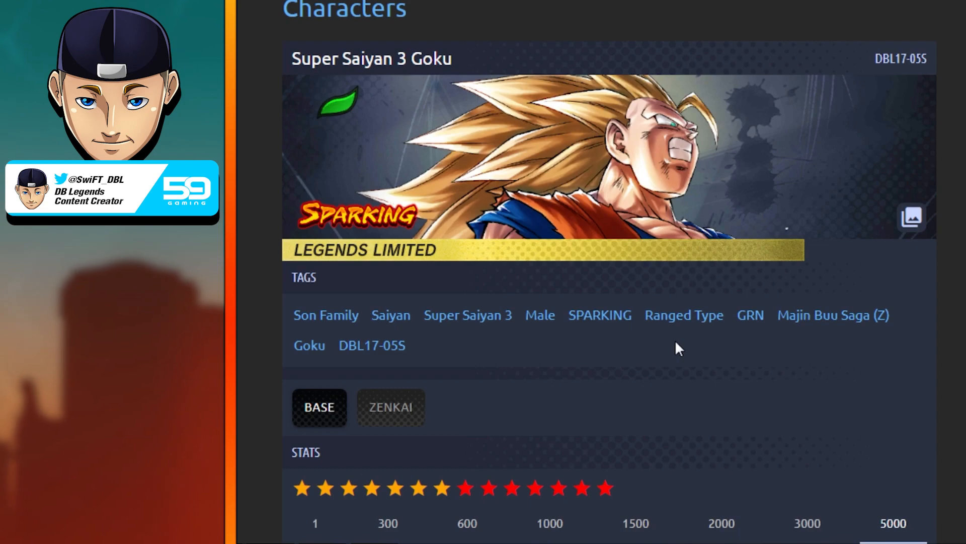
pyautogui.moveTo(661, 455)
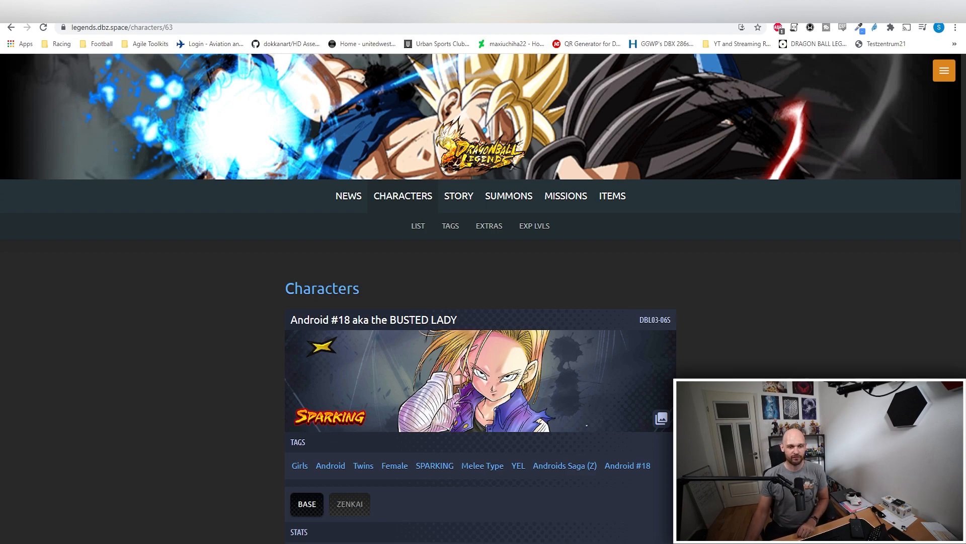
# Step: Scroll Android #18's page to her combat stats, Main Ability "No Problem at All!" and unique abilities
pyautogui.scroll(-3)
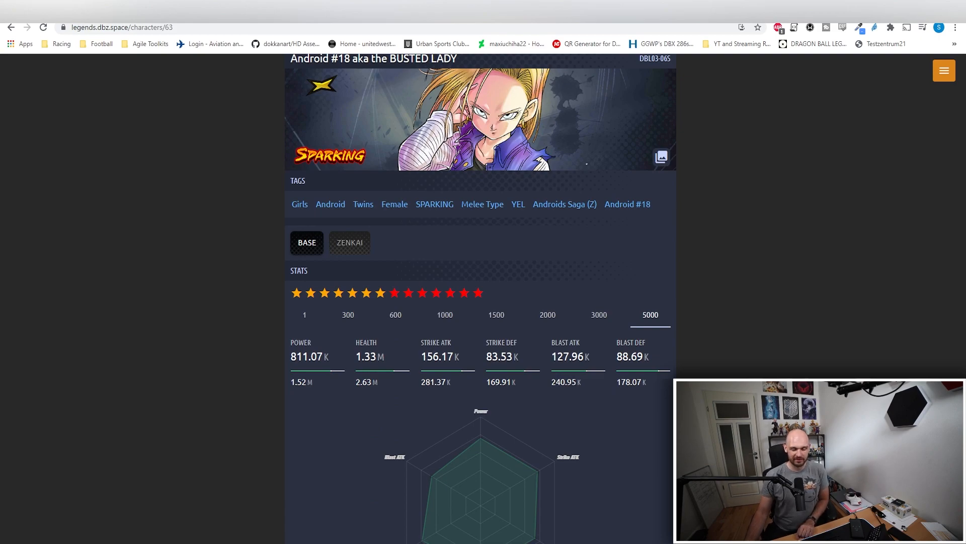
pyautogui.scroll(-3)
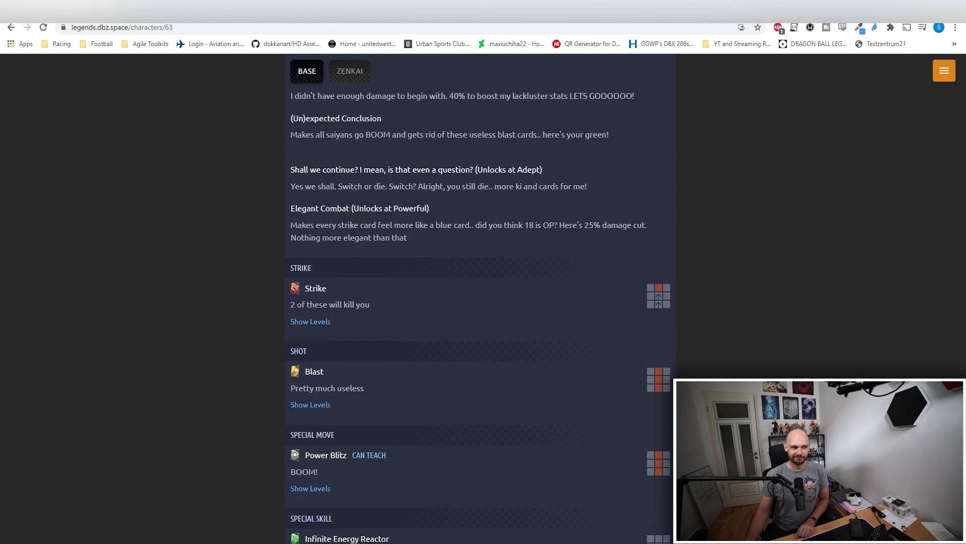
pyautogui.scroll(3)
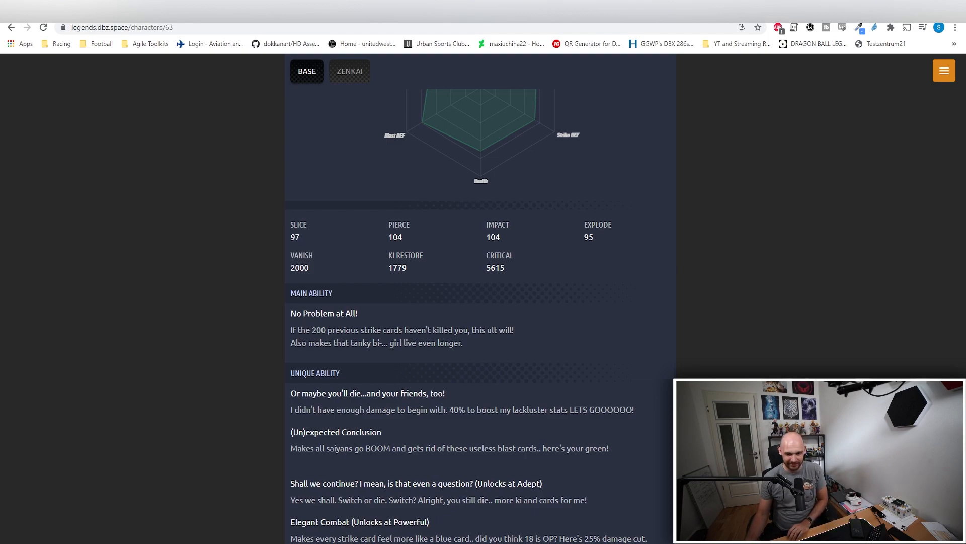
pyautogui.scroll(-3)
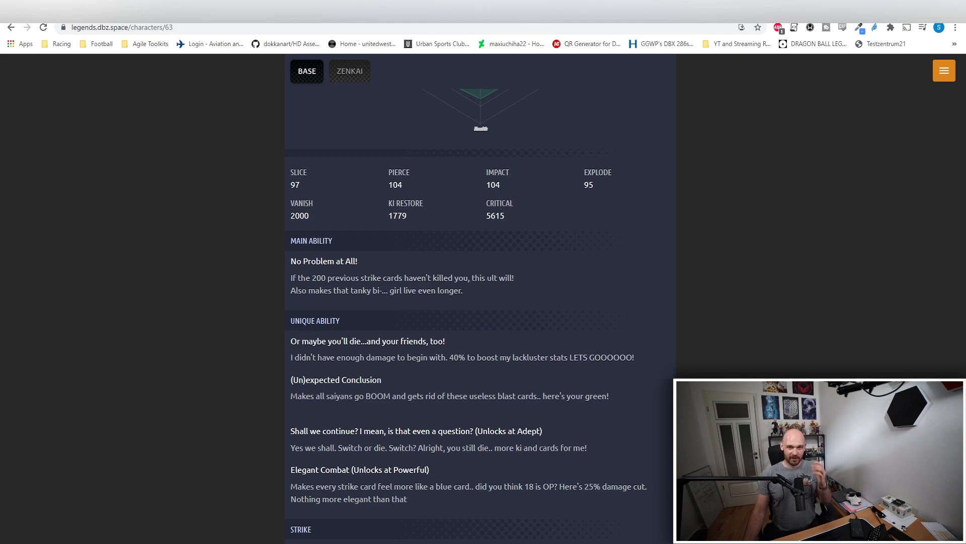
pyautogui.scroll(-3)
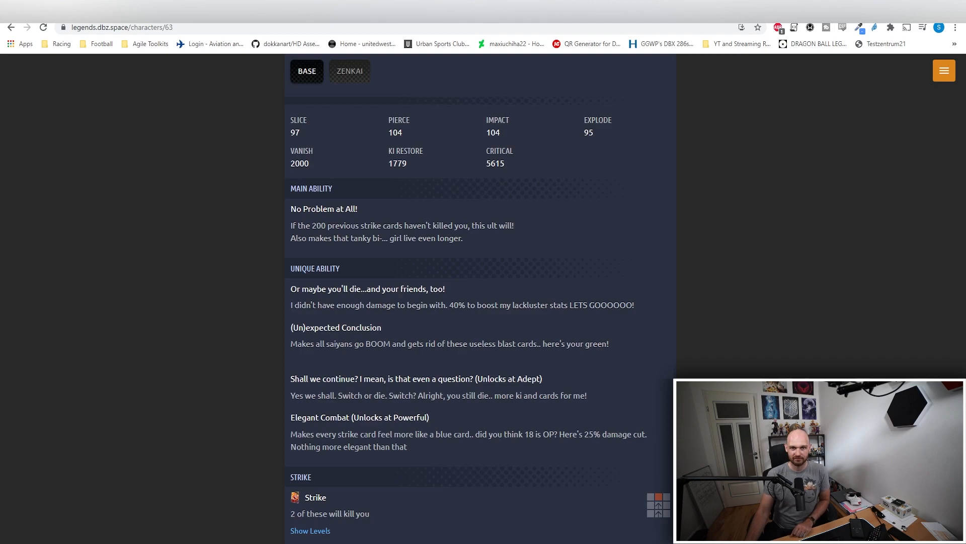
pyautogui.scroll(-3)
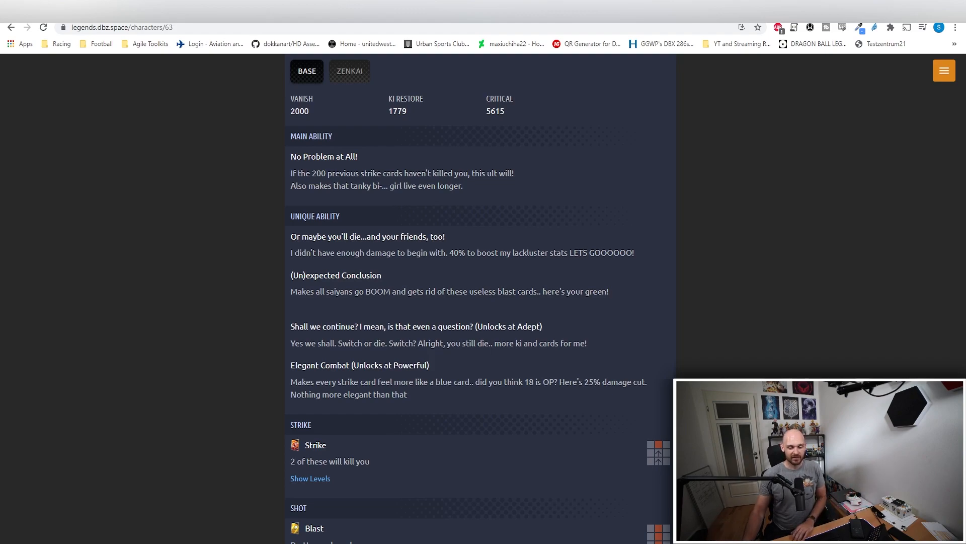
# Step: Scroll through Android #18's arts cards down to her Tournament of Power and Zenkai ability sections
pyautogui.scroll(-3)
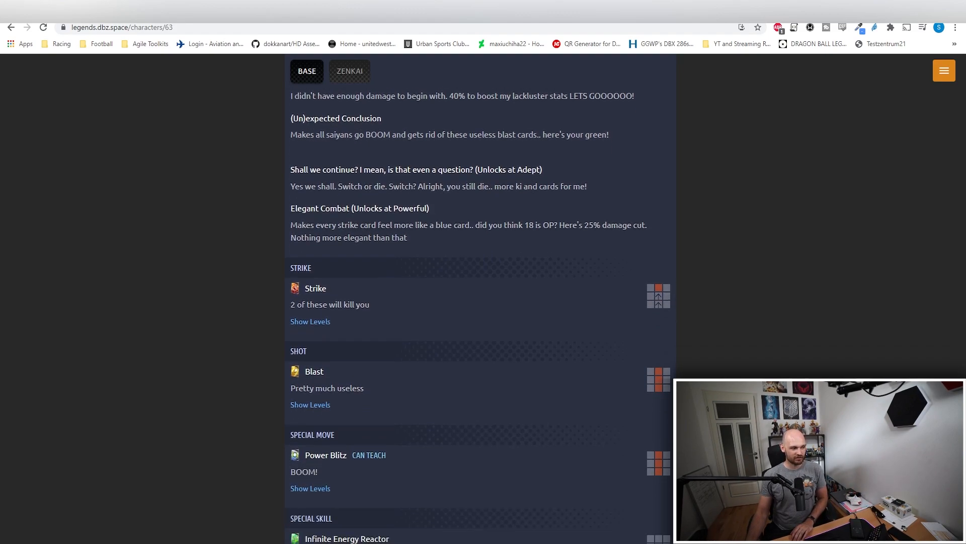
pyautogui.doubleClick(316, 304)
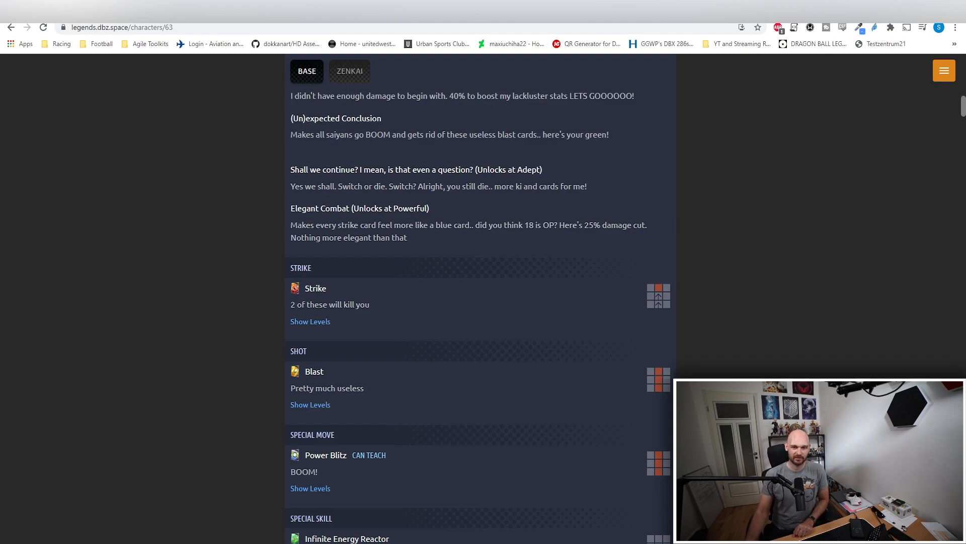
pyautogui.scroll(-3)
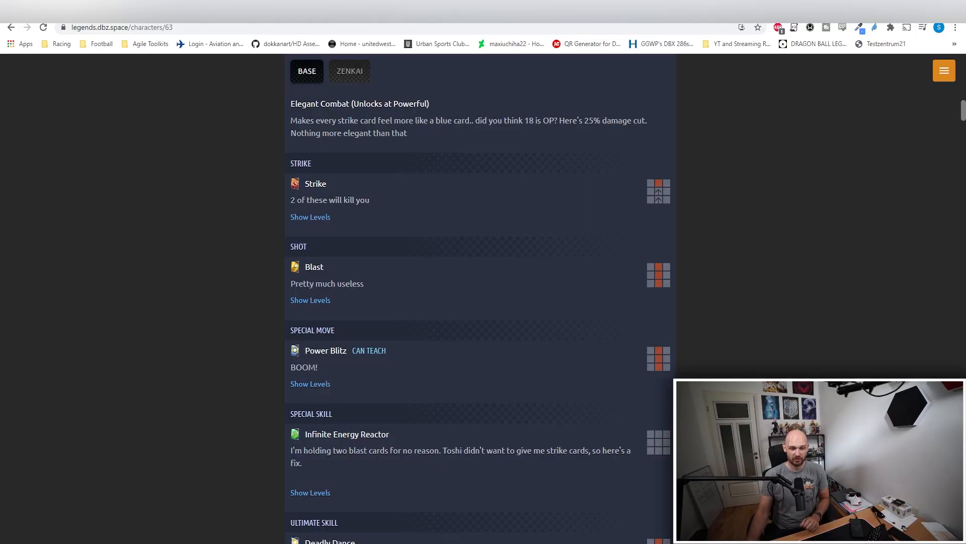
pyautogui.scroll(-3)
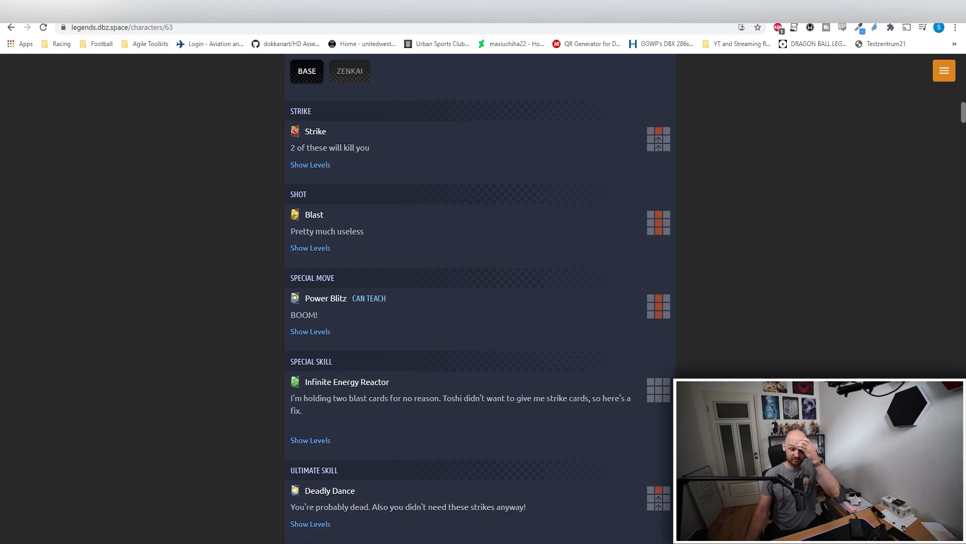
pyautogui.scroll(-3)
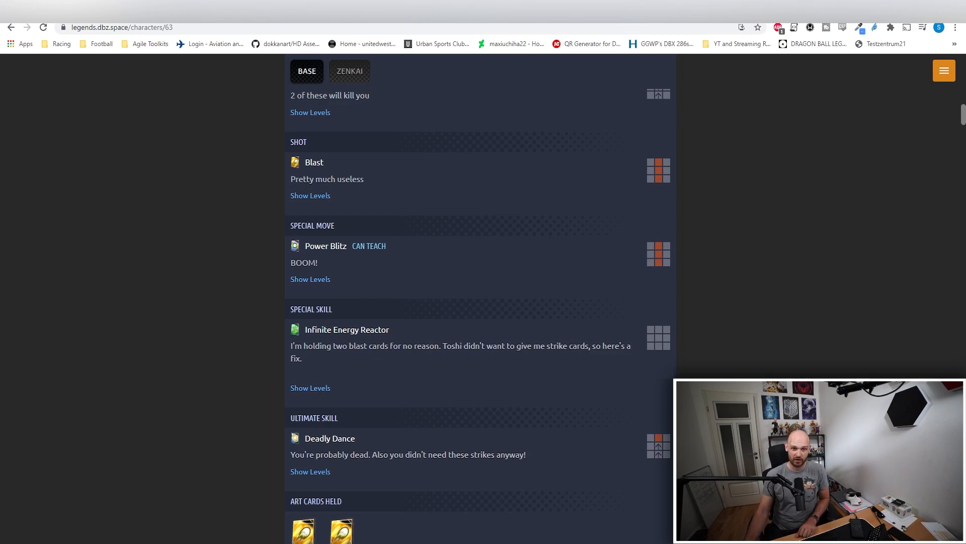
# Step: Reach the Z Ability section and highlight its comment line about Vados
pyautogui.scroll(-3)
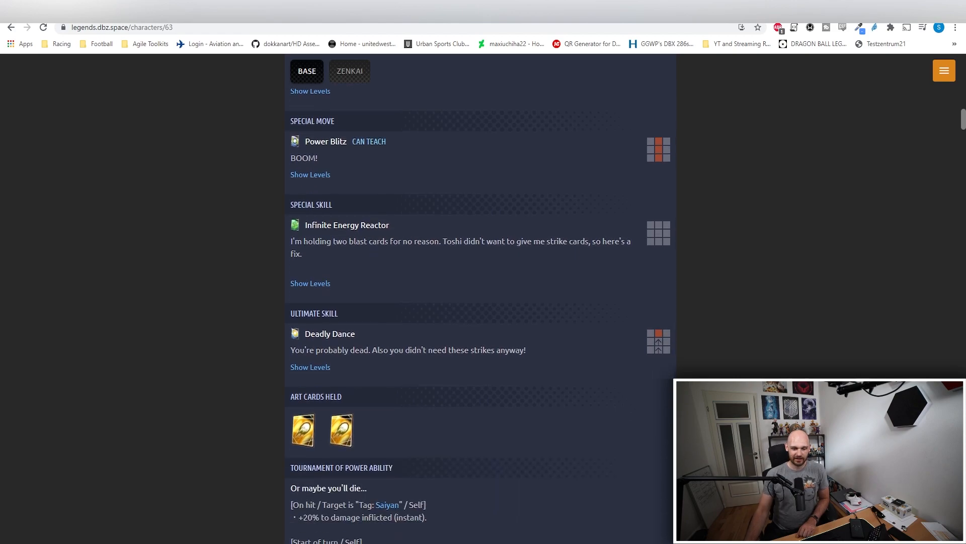
pyautogui.scroll(-3)
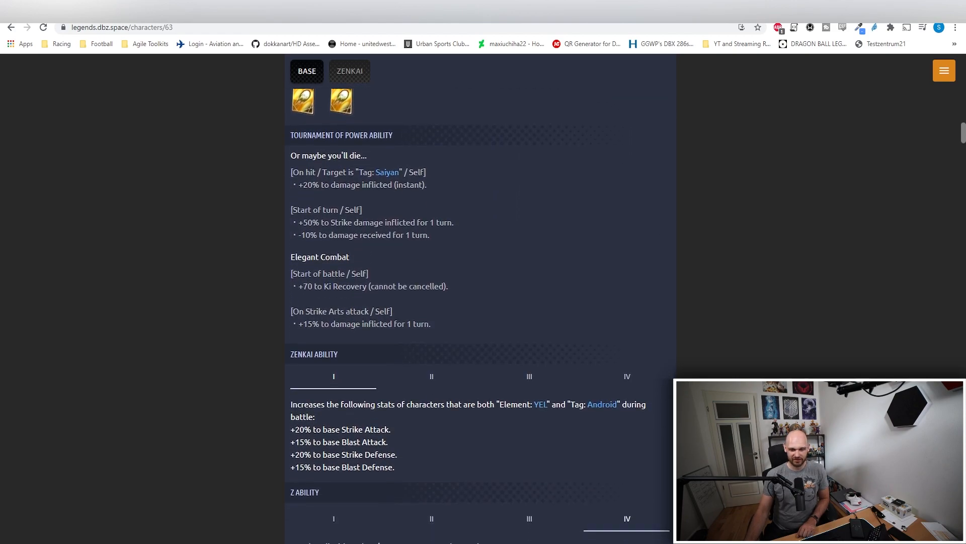
pyautogui.scroll(-3)
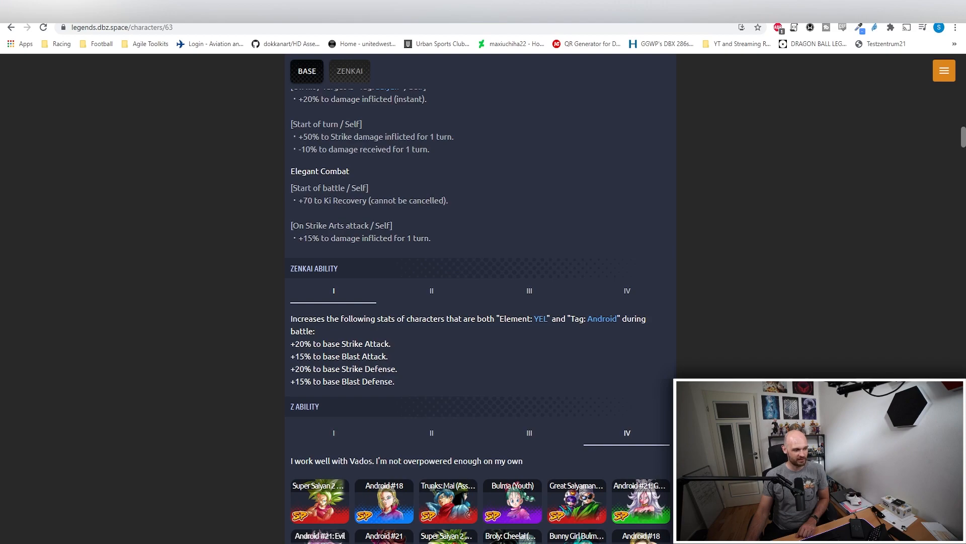
pyautogui.tripleClick(406, 461)
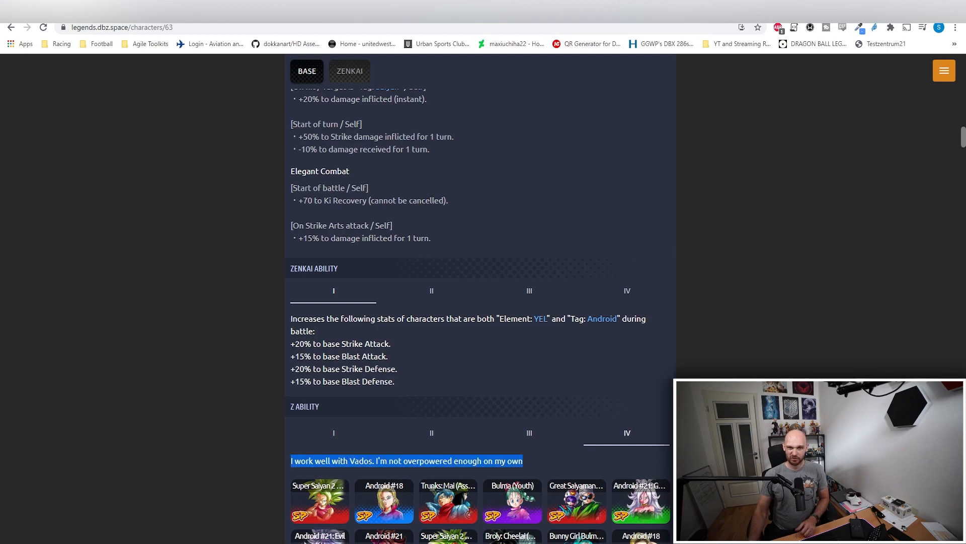